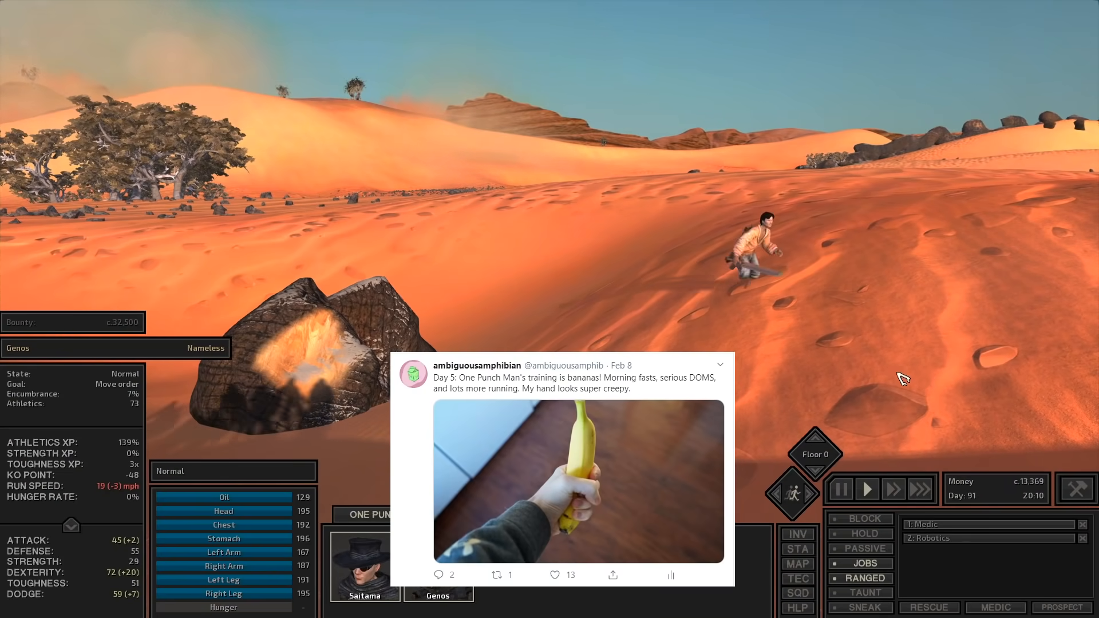
Order Genos to run across the sand dunes
{"action": "left_click", "coordinate": [839, 489]}
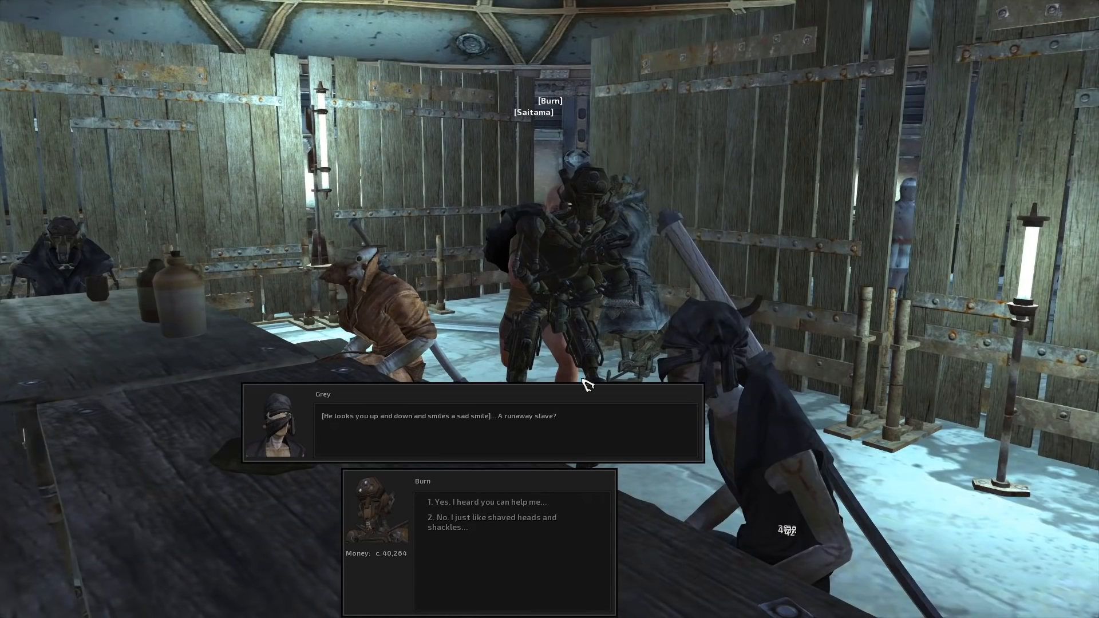
Ask Grey to hide the slave markings, then request and agree to join the Anti-Slavers
{"action": "left_click", "coordinate": [489, 501]}
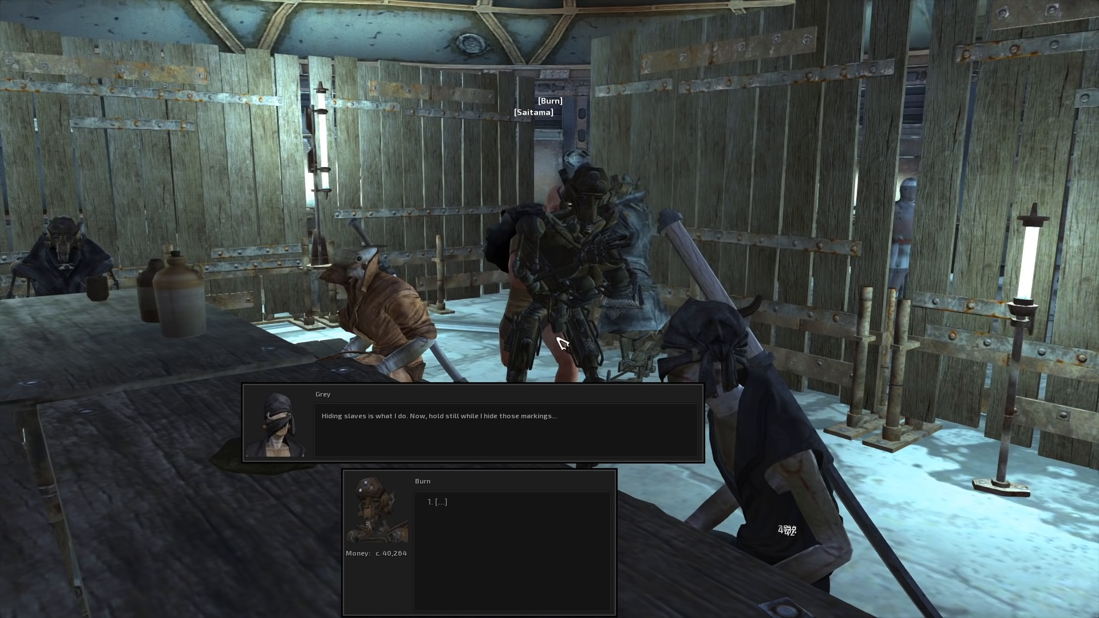
{"action": "left_click", "coordinate": [438, 501]}
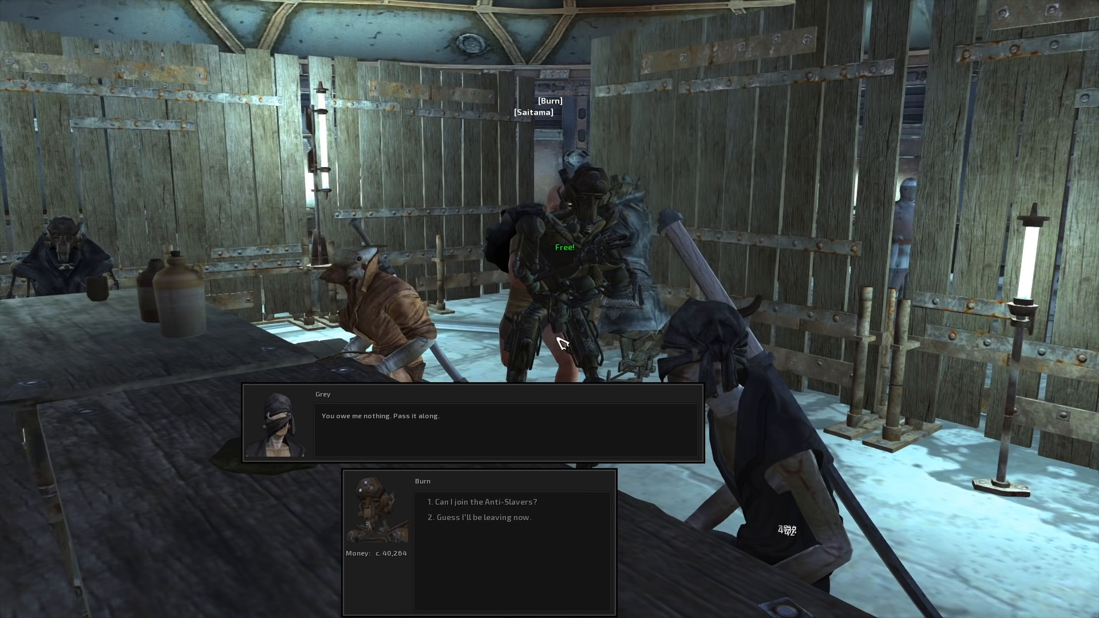
{"action": "left_click", "coordinate": [491, 501]}
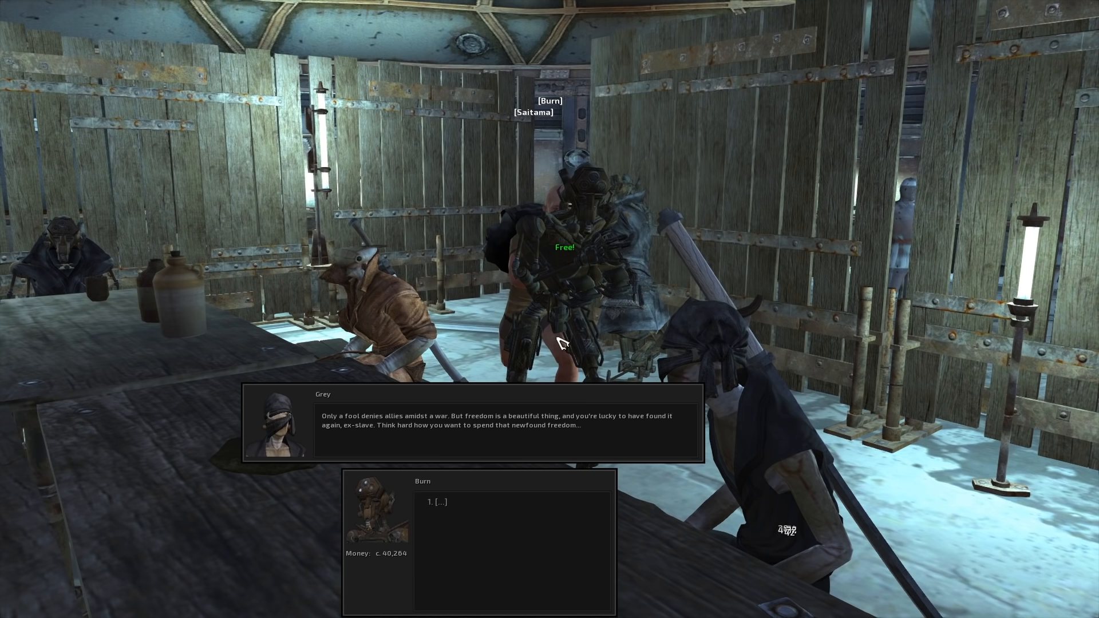
{"action": "left_click", "coordinate": [439, 501]}
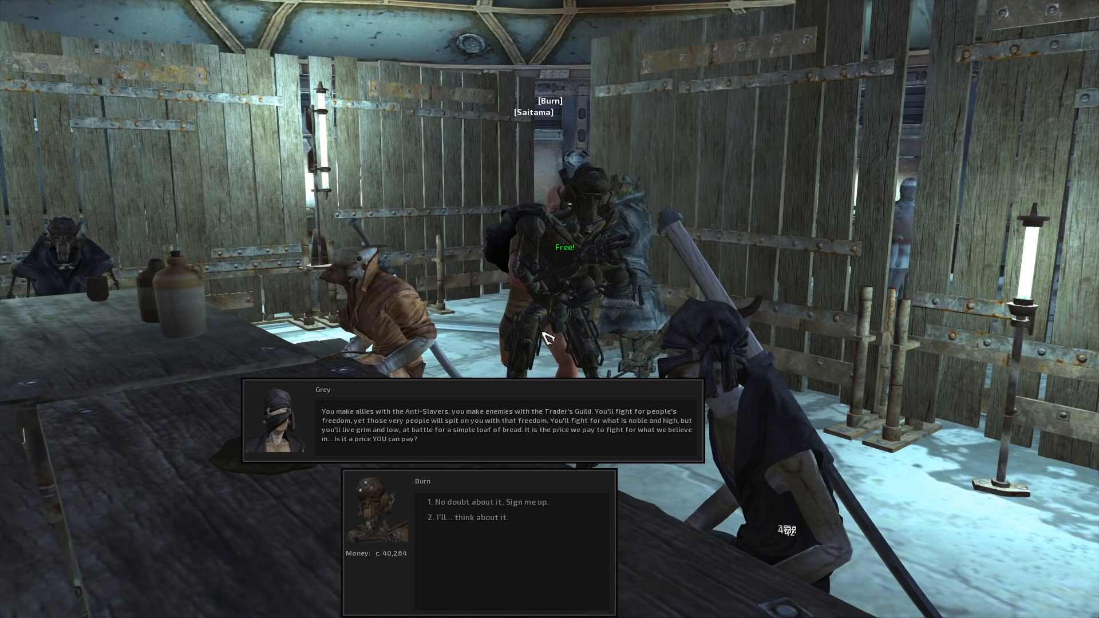
{"action": "left_click", "coordinate": [485, 502]}
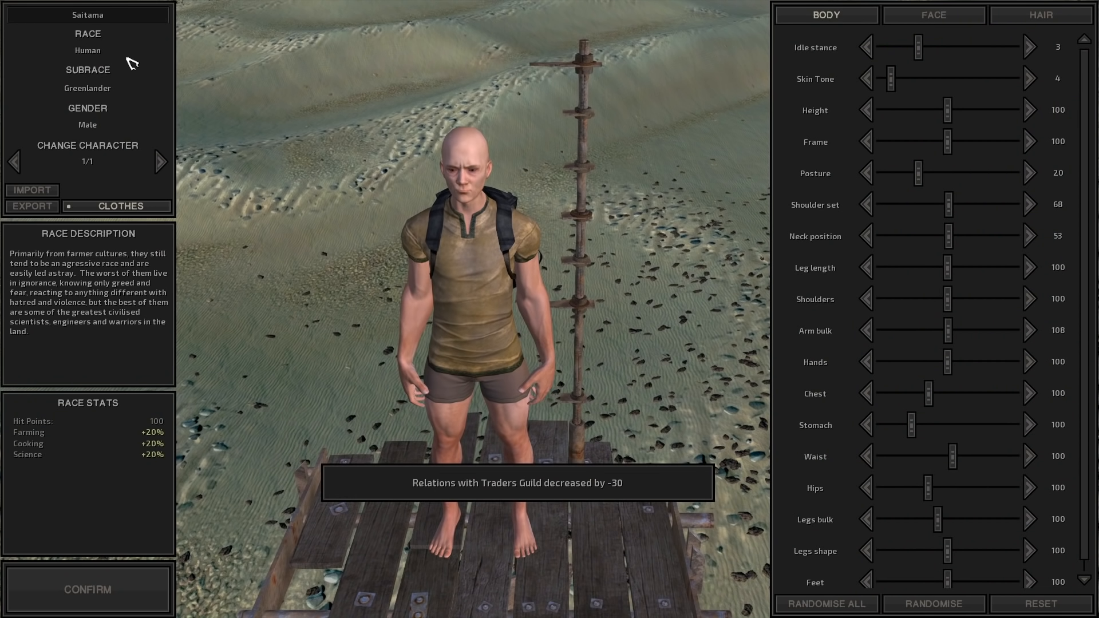
{"action": "mouse_move", "coordinate": [124, 591]}
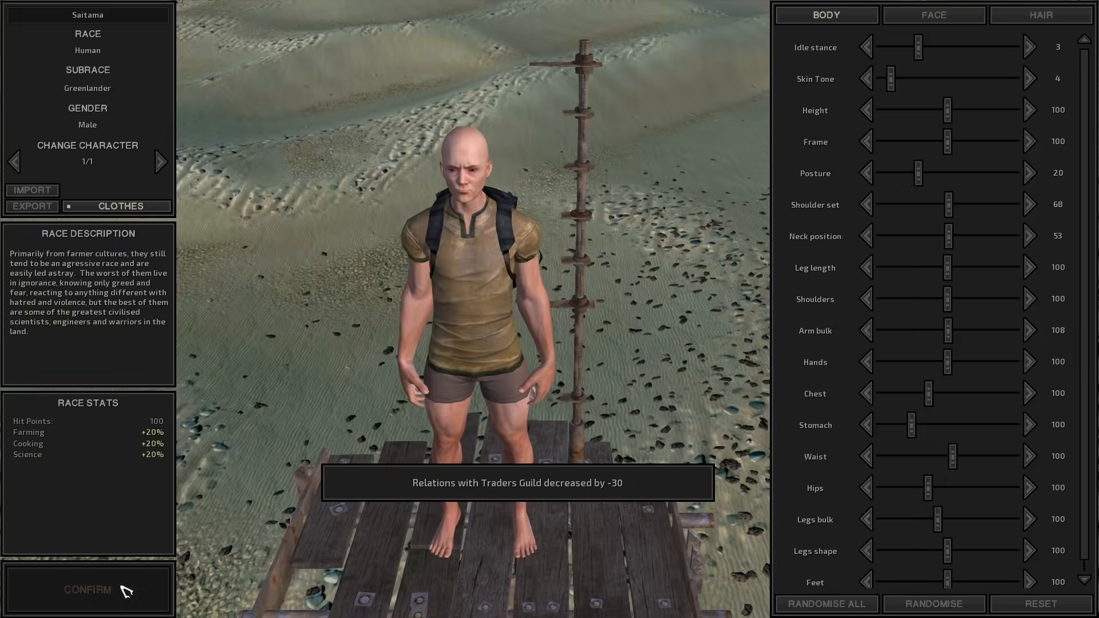
Confirm Saitama's appearance in the character editor
{"action": "left_click", "coordinate": [87, 589]}
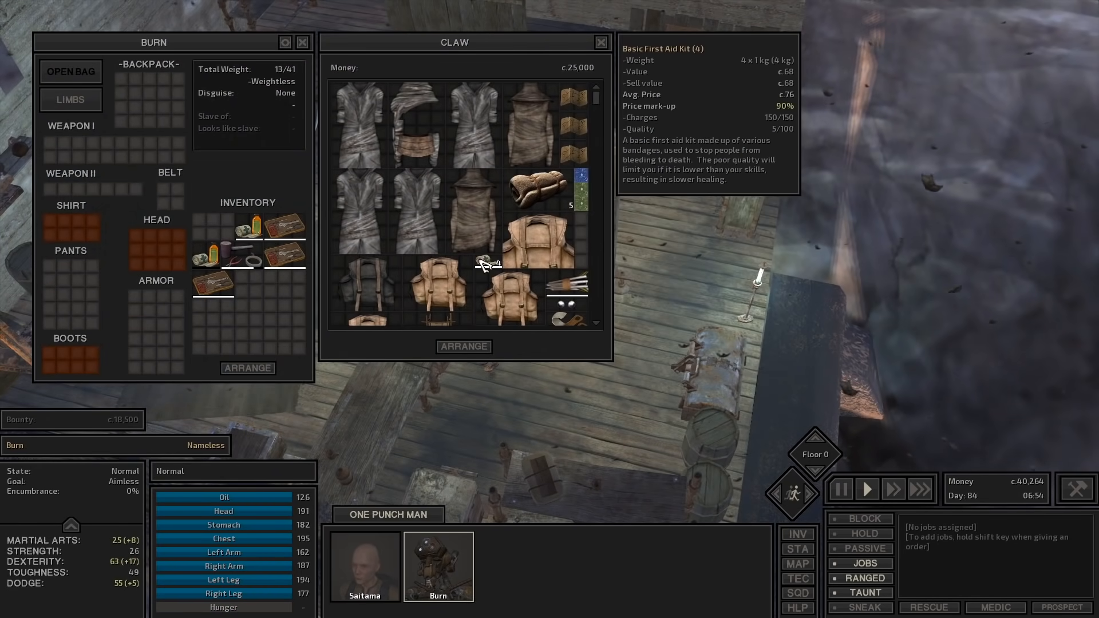
{"action": "mouse_move", "coordinate": [610, 70]}
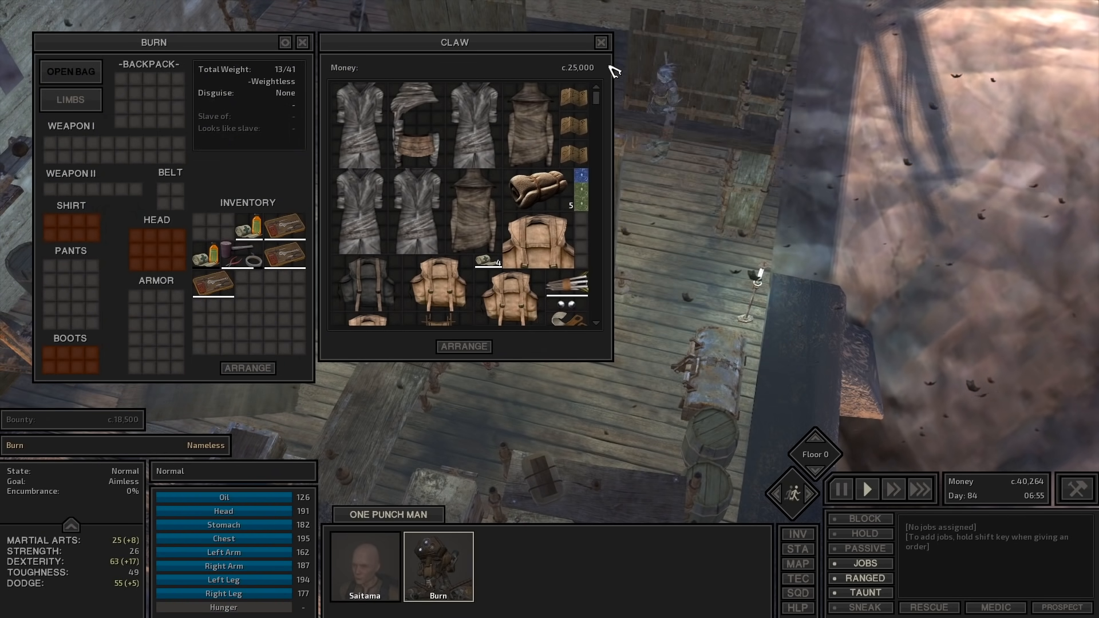
Close Claw's trade window, then ask Claw to show the shop goods again
{"action": "left_click", "coordinate": [599, 43]}
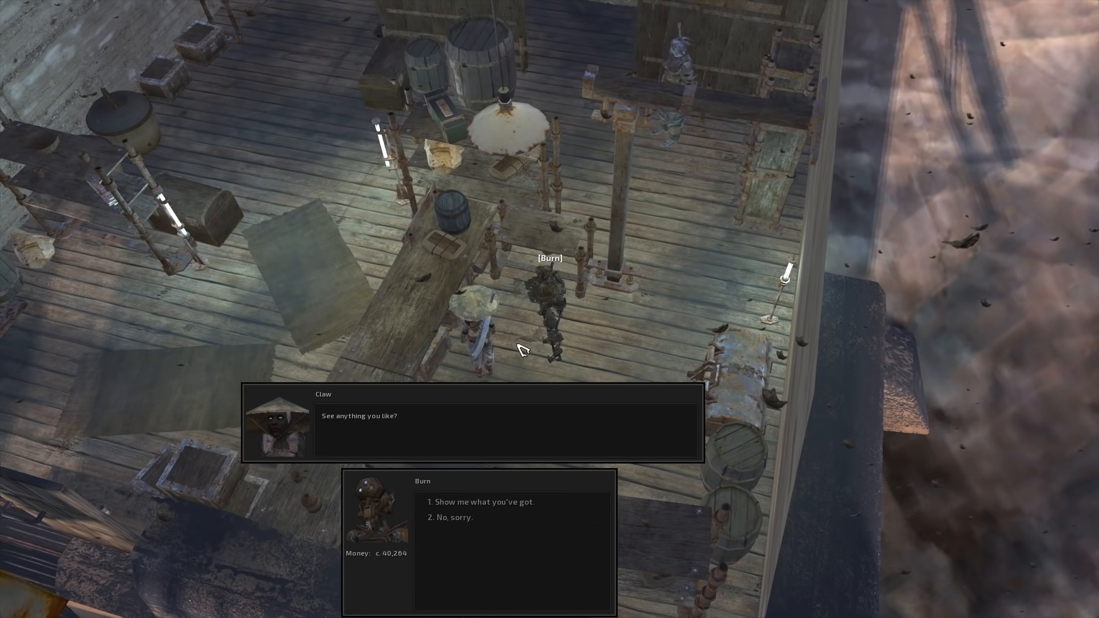
{"action": "left_click", "coordinate": [485, 501]}
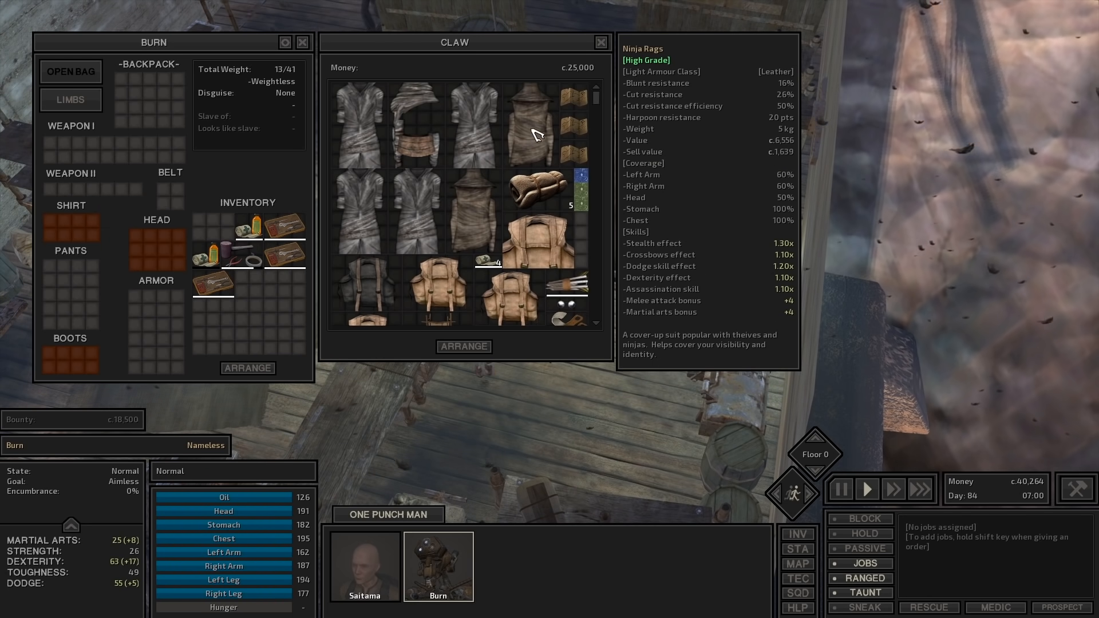
{"action": "mouse_move", "coordinate": [301, 165]}
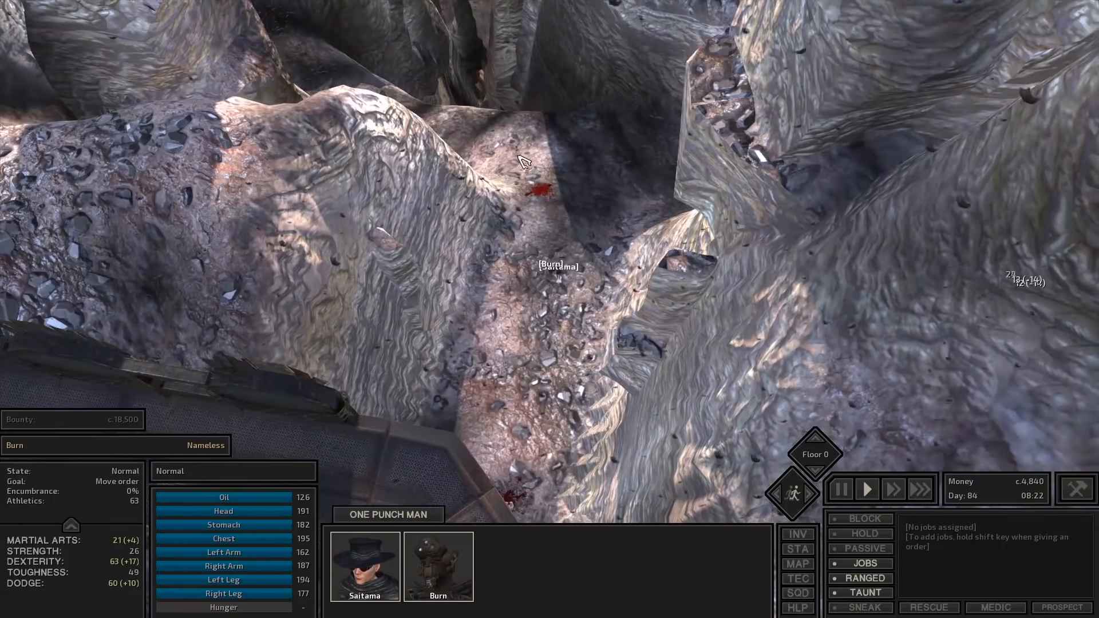
Move the squad through the canyon, across the rocky slope and up the narrow gully
{"action": "left_click", "coordinate": [364, 565]}
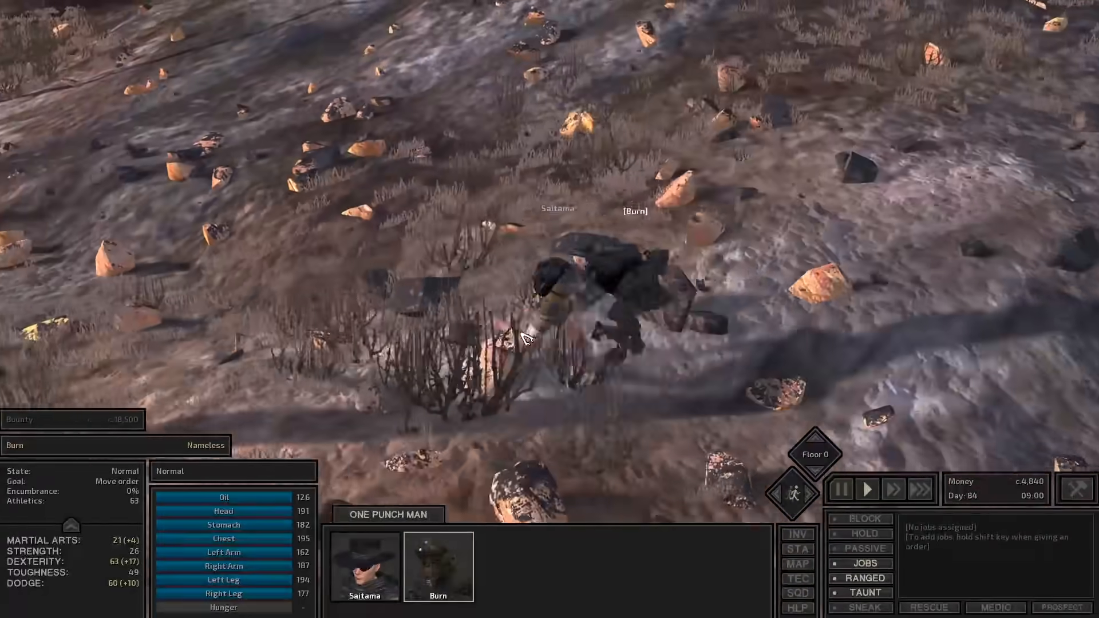
{"action": "left_click", "coordinate": [364, 567]}
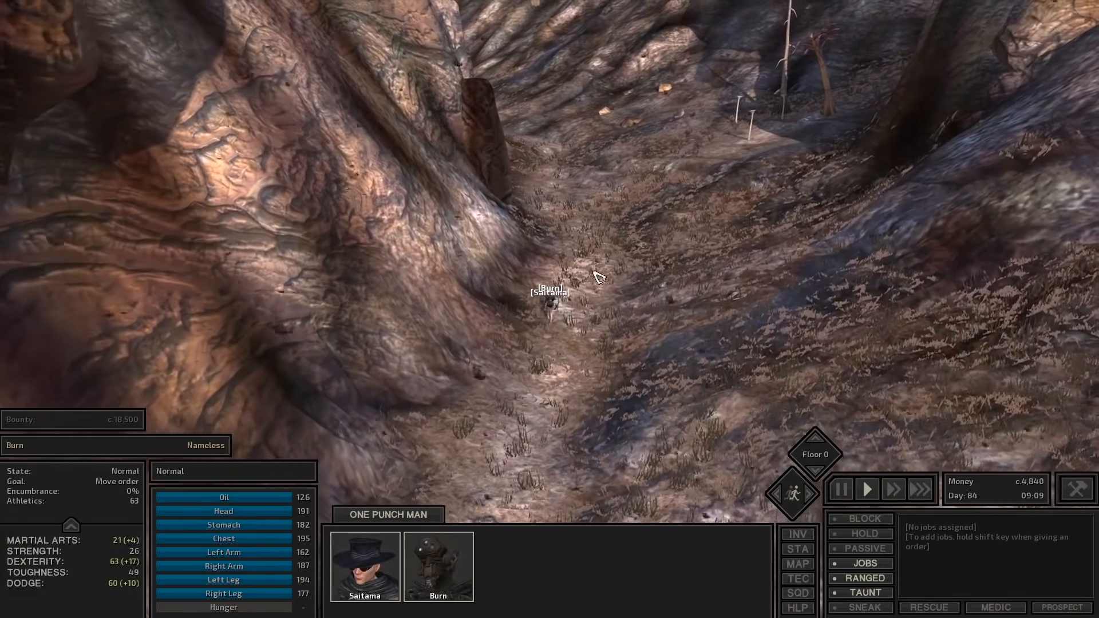
{"action": "left_click", "coordinate": [797, 564]}
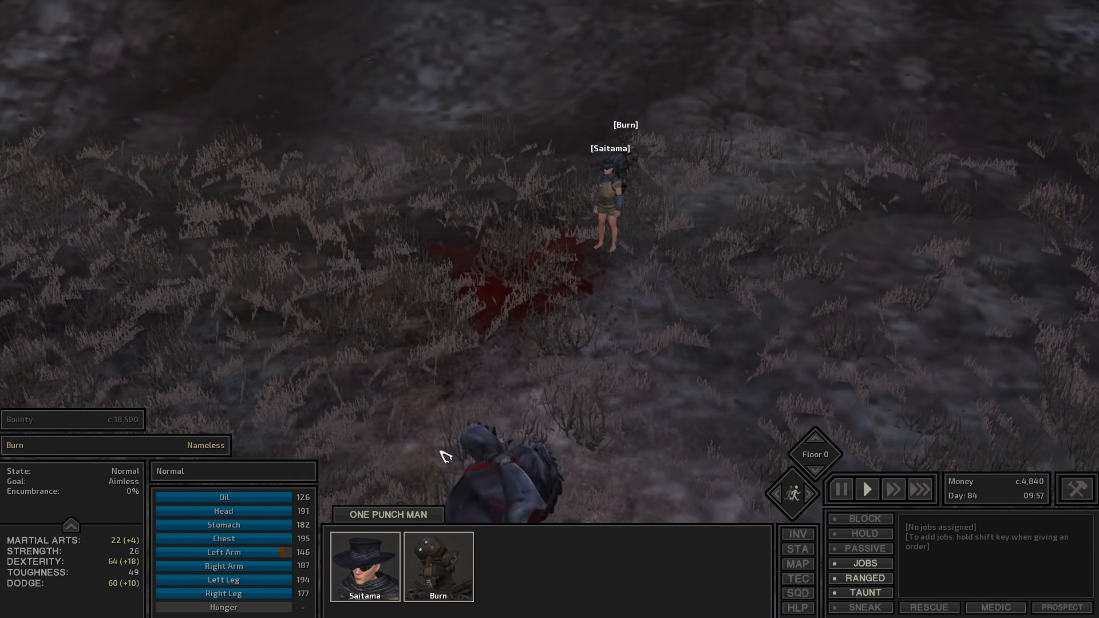
Target the fallen enemy lying in the grass after the fight
{"action": "left_click", "coordinate": [797, 564]}
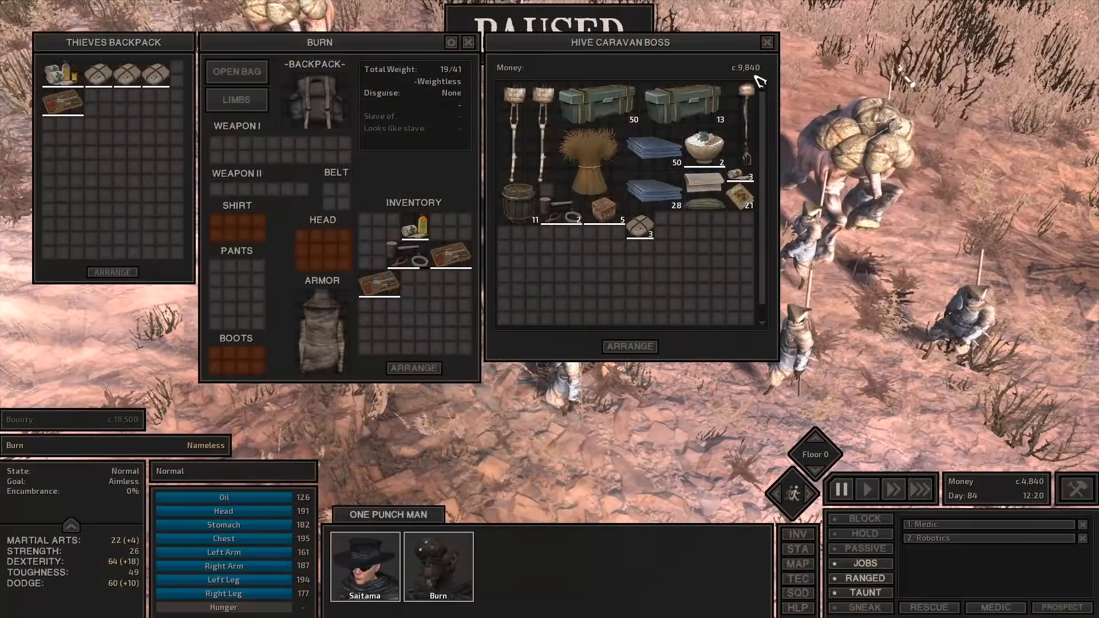
Leave the Hive caravan boss's goods and set a world-map destination near Stone Rat Village
{"action": "left_click", "coordinate": [796, 563]}
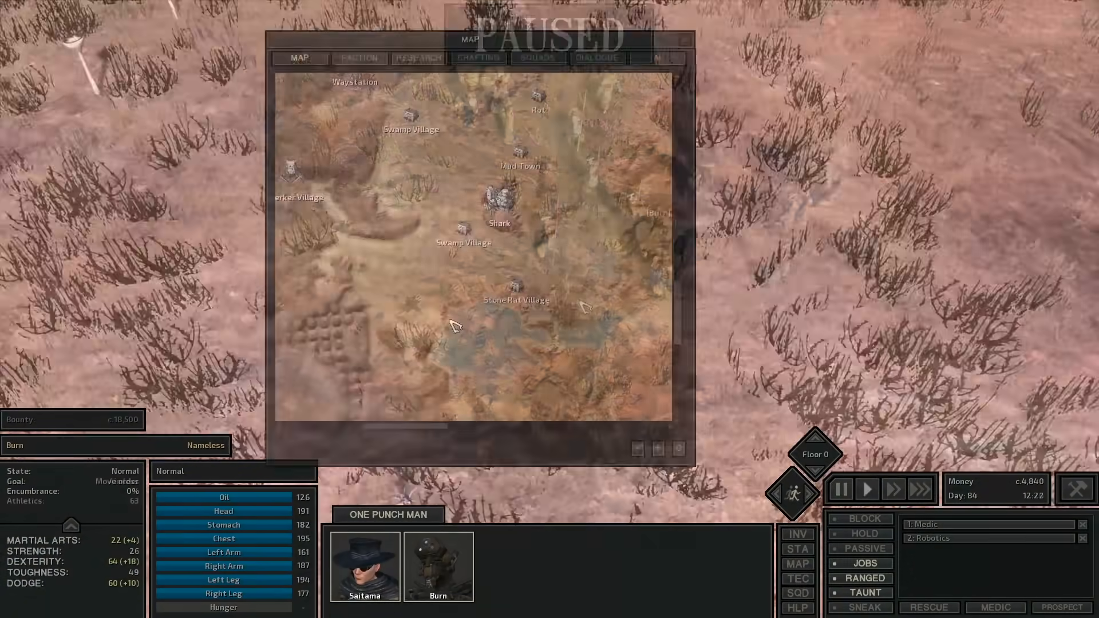
{"action": "left_click", "coordinate": [866, 489]}
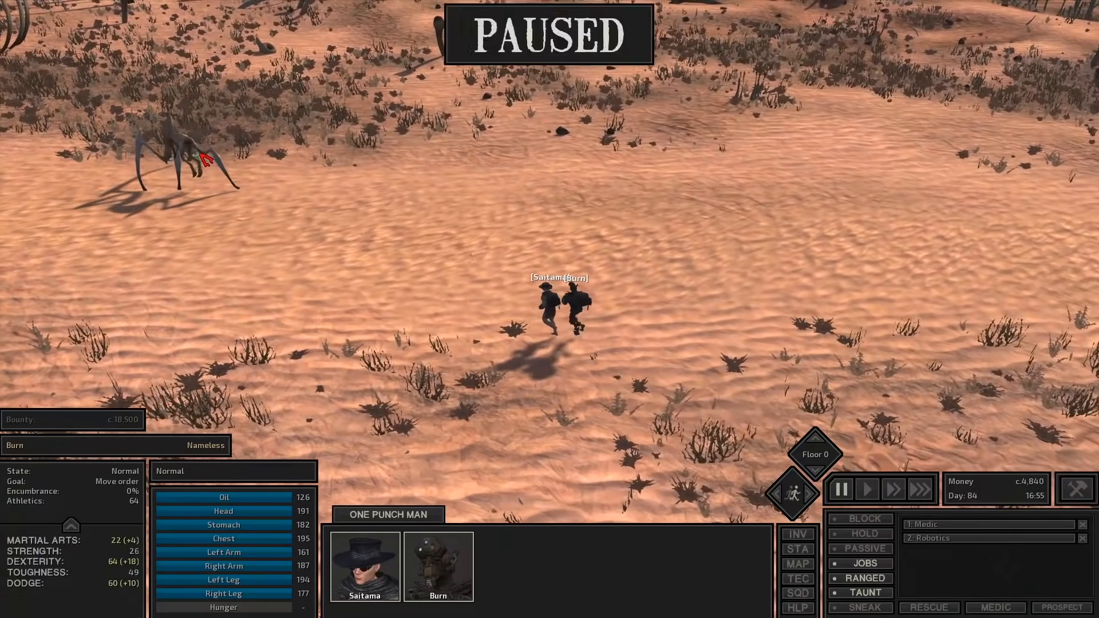
Send the squad across the sand and give first aid to the downed droneguard
{"action": "left_click", "coordinate": [866, 489]}
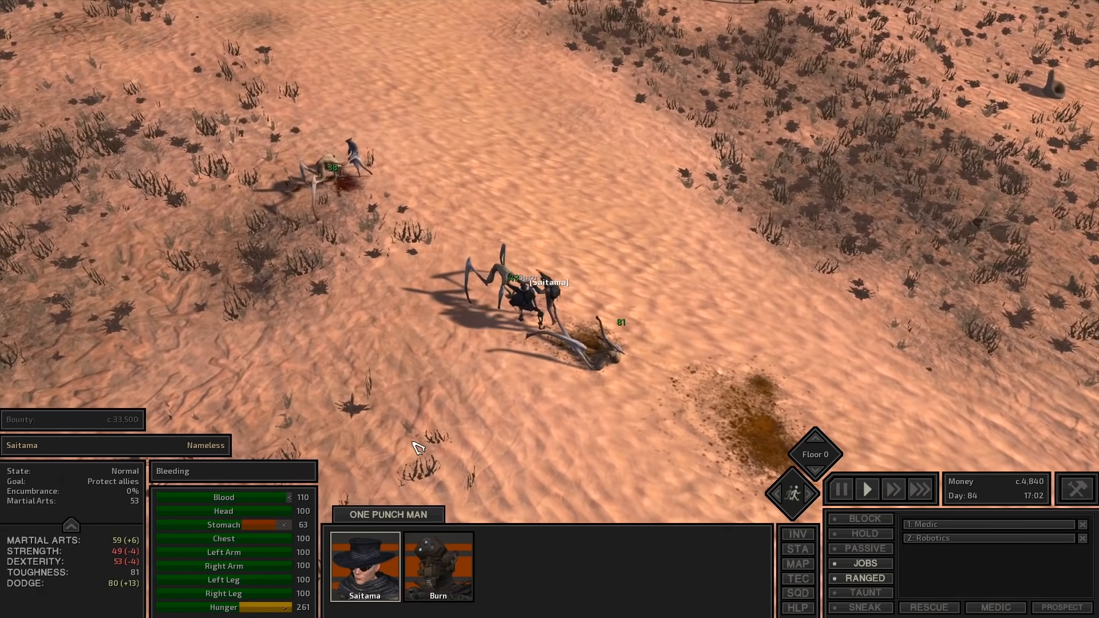
{"action": "left_click", "coordinate": [438, 566]}
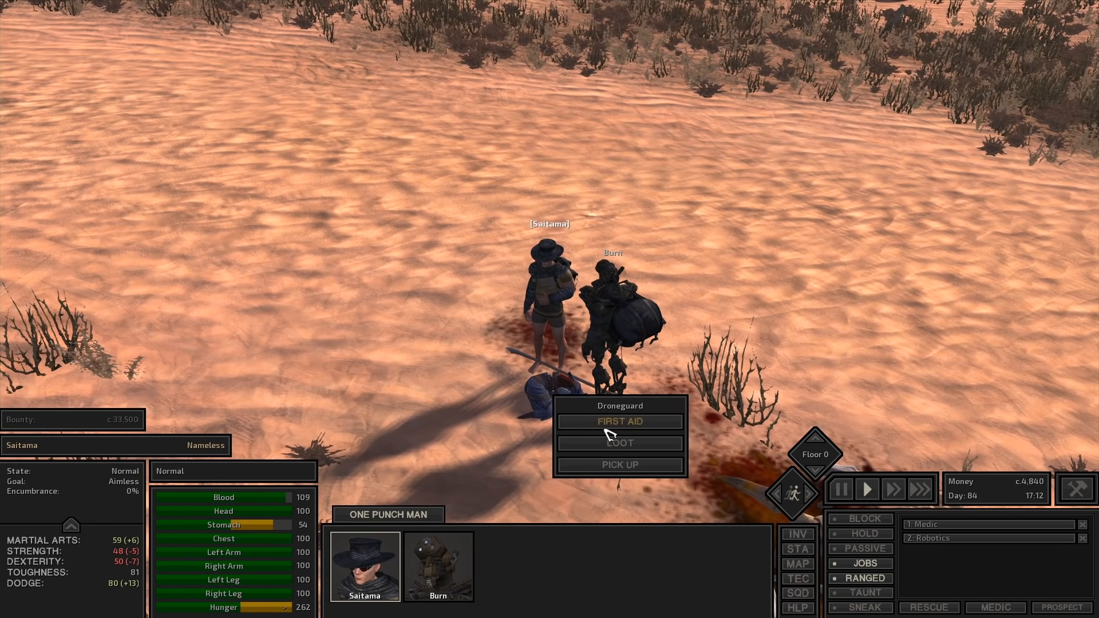
{"action": "left_click", "coordinate": [619, 442]}
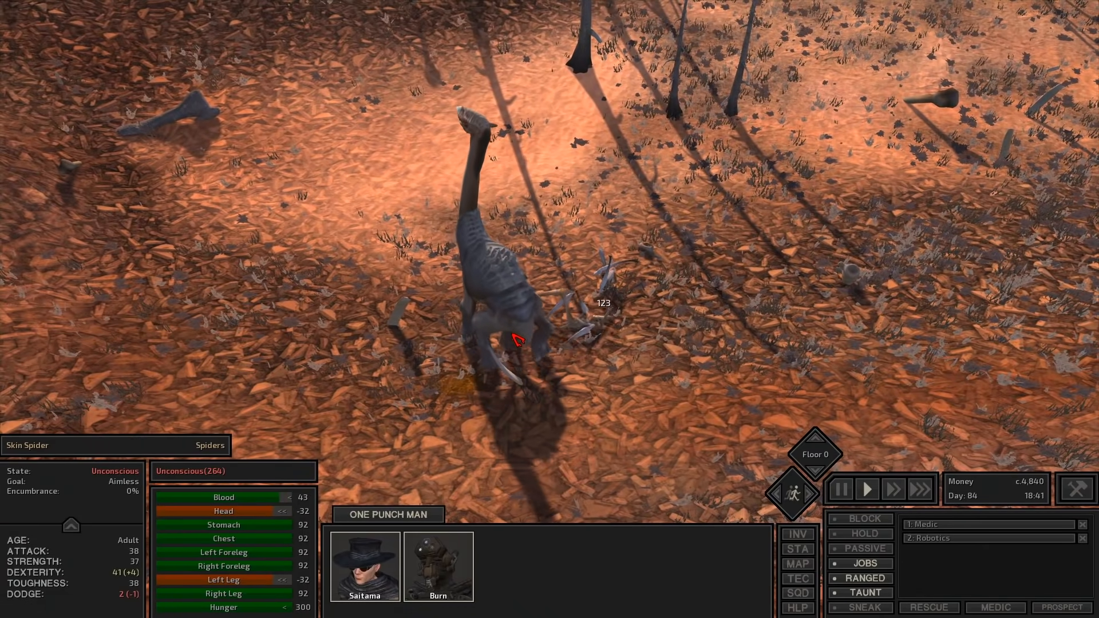
Select Saitama and move the squad onward past the skin spiders
{"action": "left_click", "coordinate": [364, 567]}
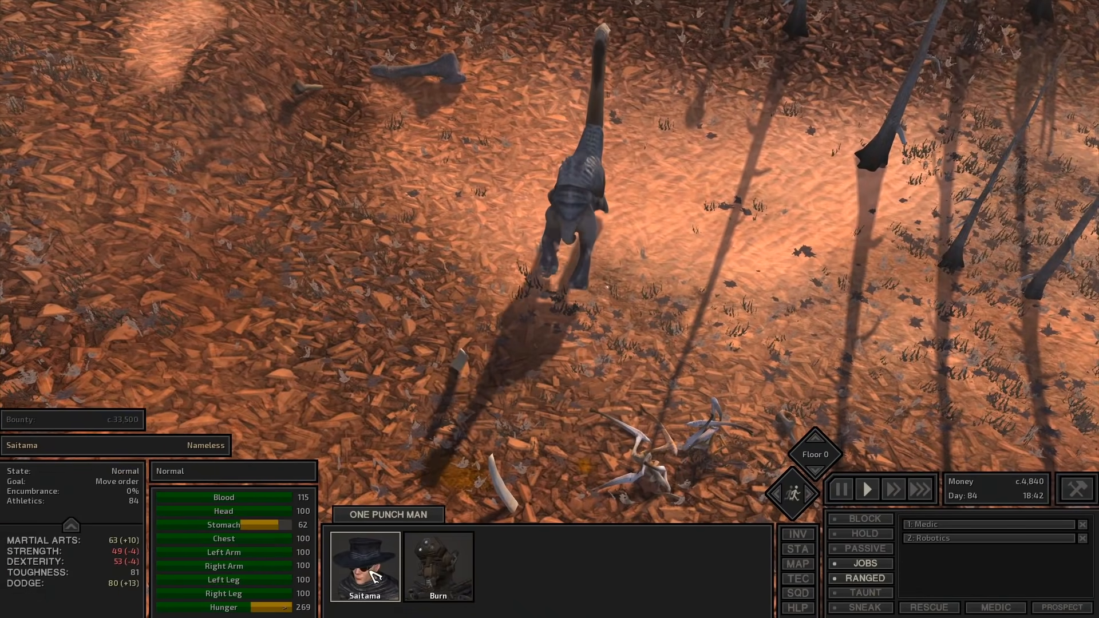
{"action": "left_click", "coordinate": [437, 566]}
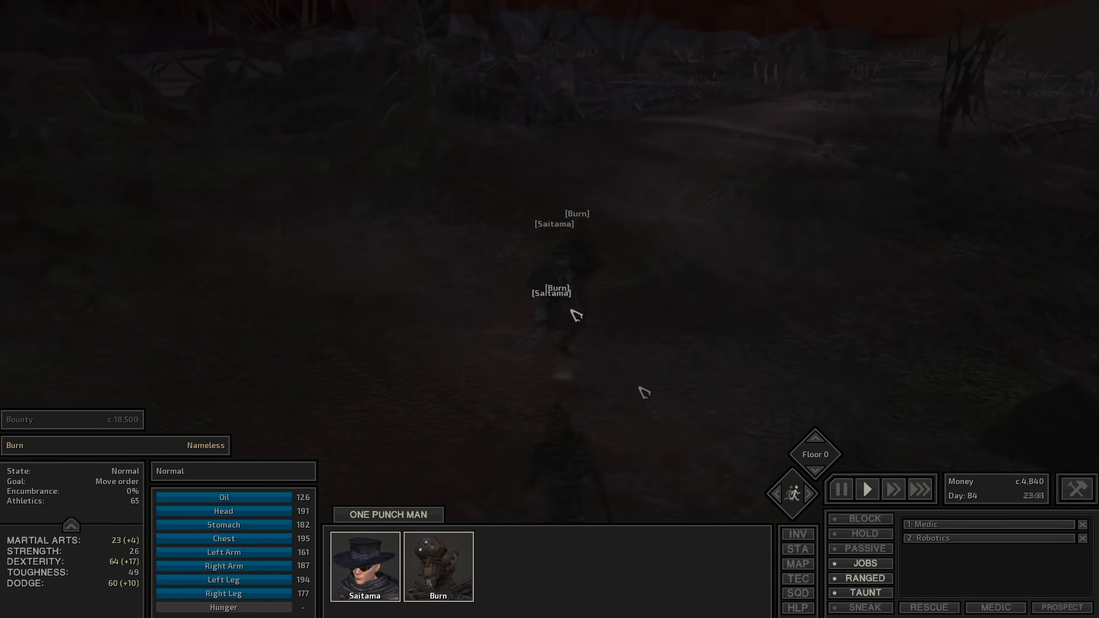
Attack the Swamp Ninja Genin, loot his gear and close his inventory
{"action": "left_click", "coordinate": [839, 488]}
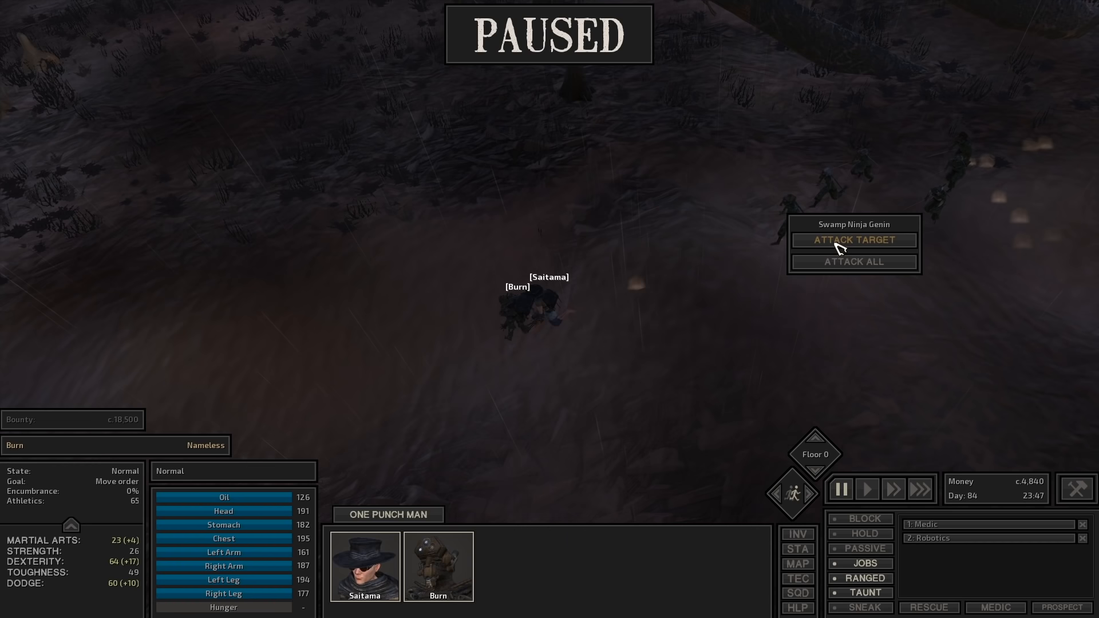
{"action": "left_click", "coordinate": [854, 239]}
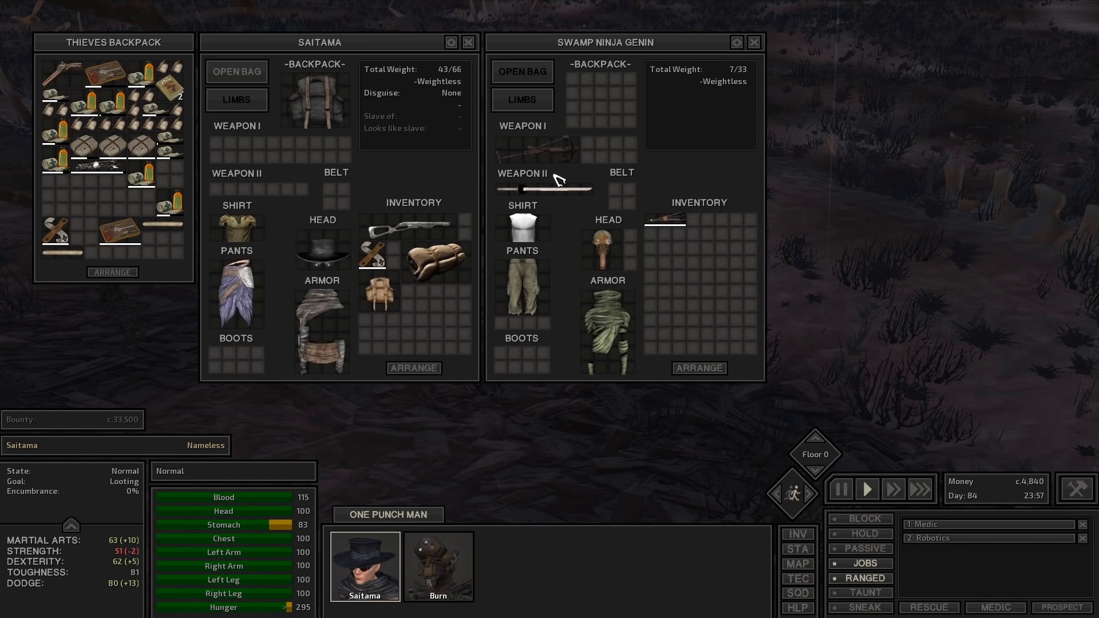
{"action": "mouse_move", "coordinate": [522, 226]}
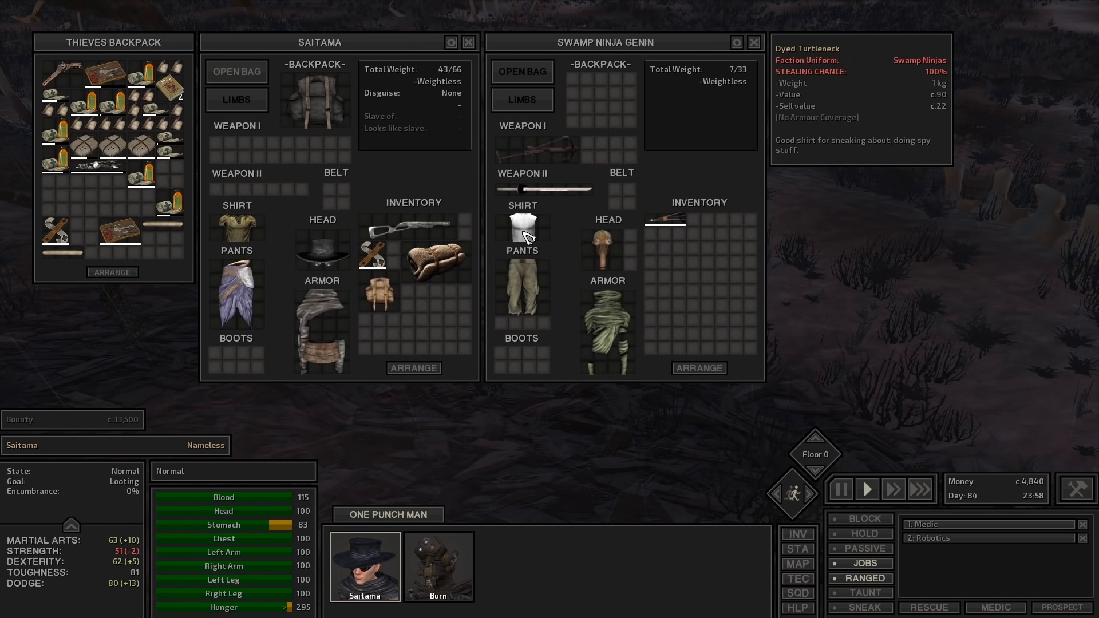
{"action": "mouse_move", "coordinate": [616, 243]}
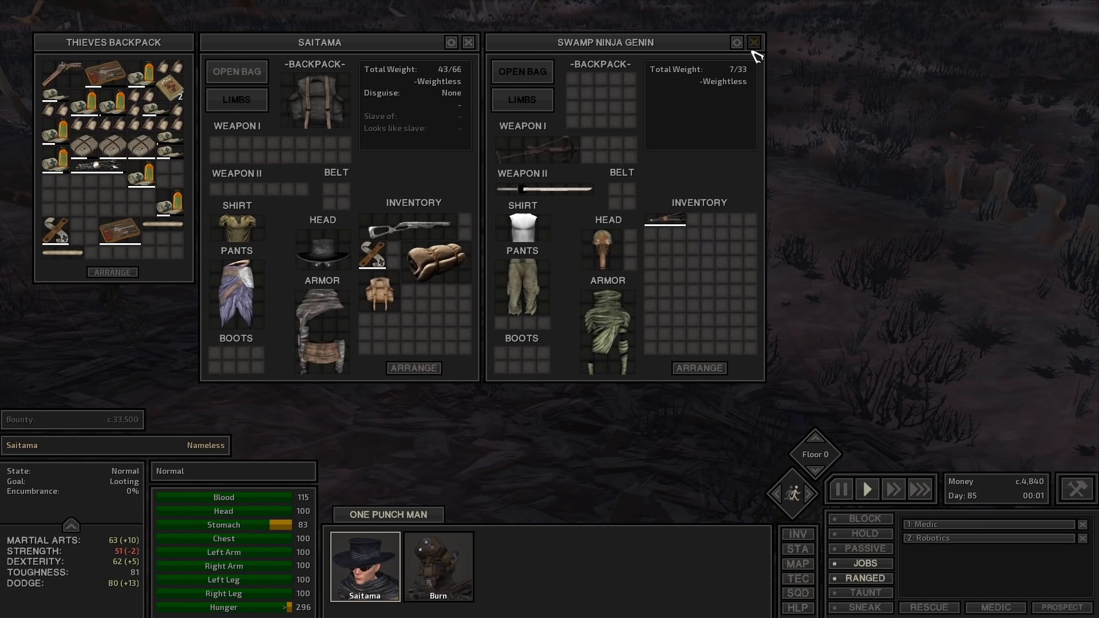
{"action": "left_click", "coordinate": [753, 43]}
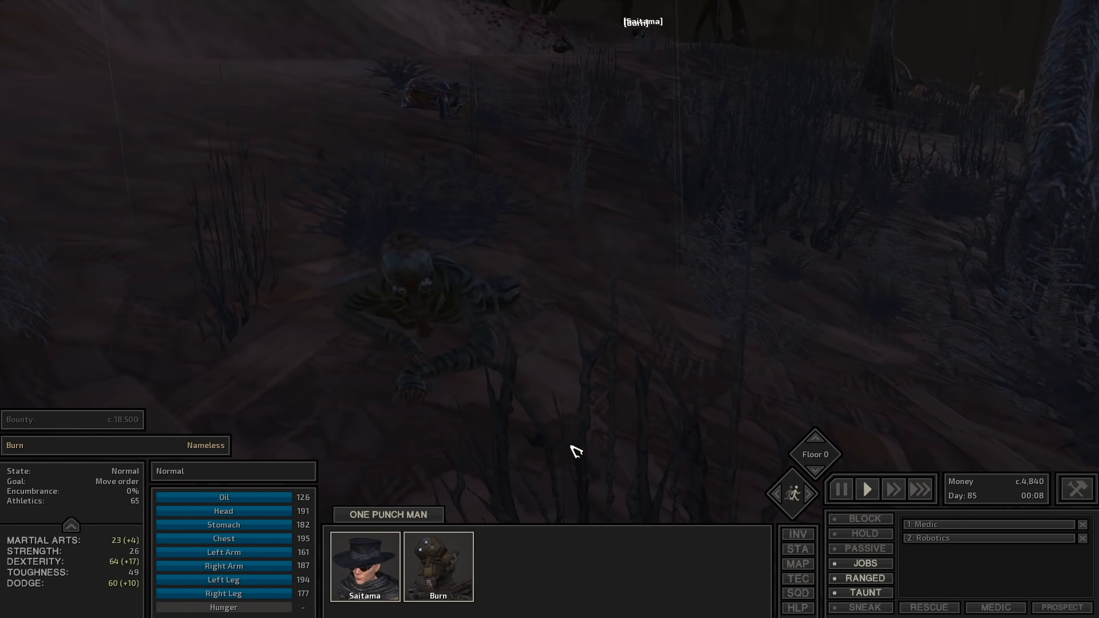
Move Saitama and Burn into the torch-lit slaver compound full of cages
{"action": "left_click", "coordinate": [797, 563]}
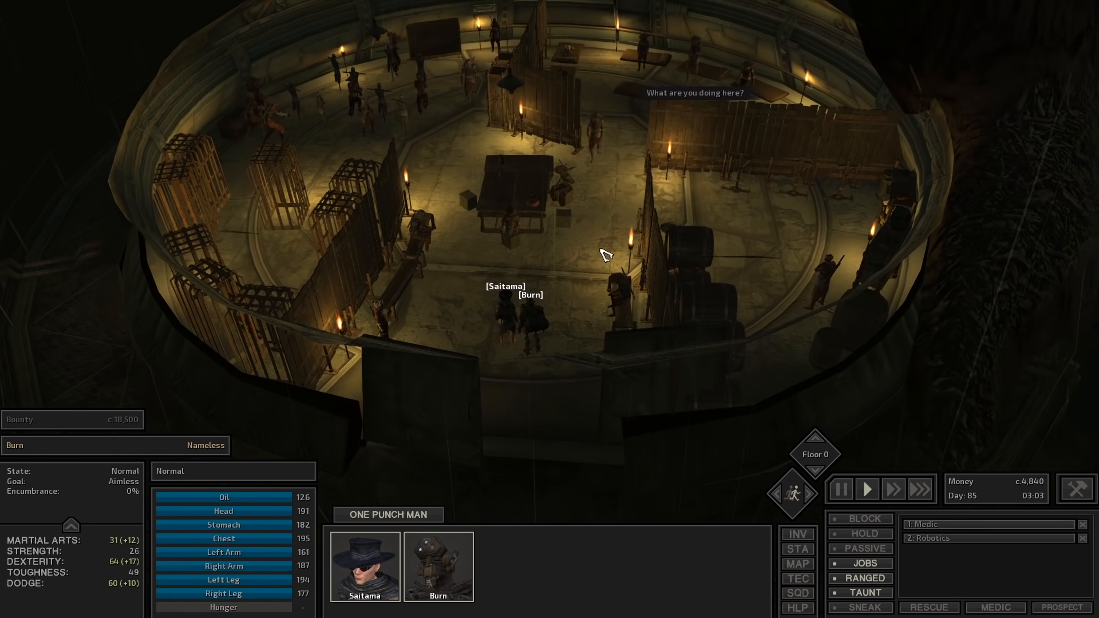
{"action": "left_click", "coordinate": [839, 489]}
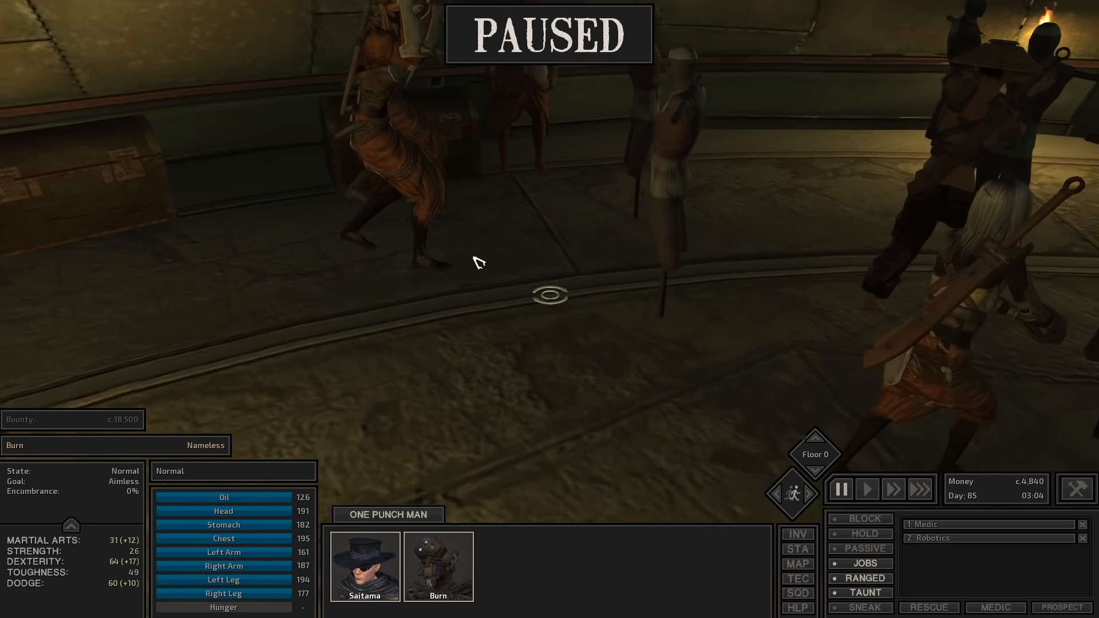
Fight the compound's fighters with Burn set to HOLD until several enemies are downed
{"action": "left_click", "coordinate": [865, 489]}
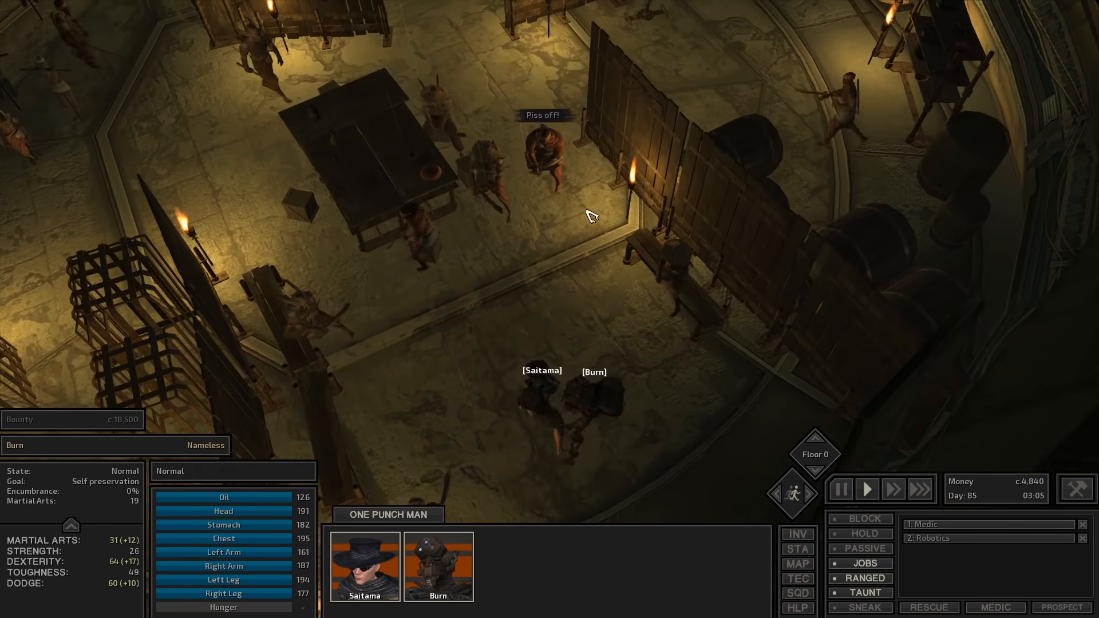
{"action": "left_click", "coordinate": [839, 489]}
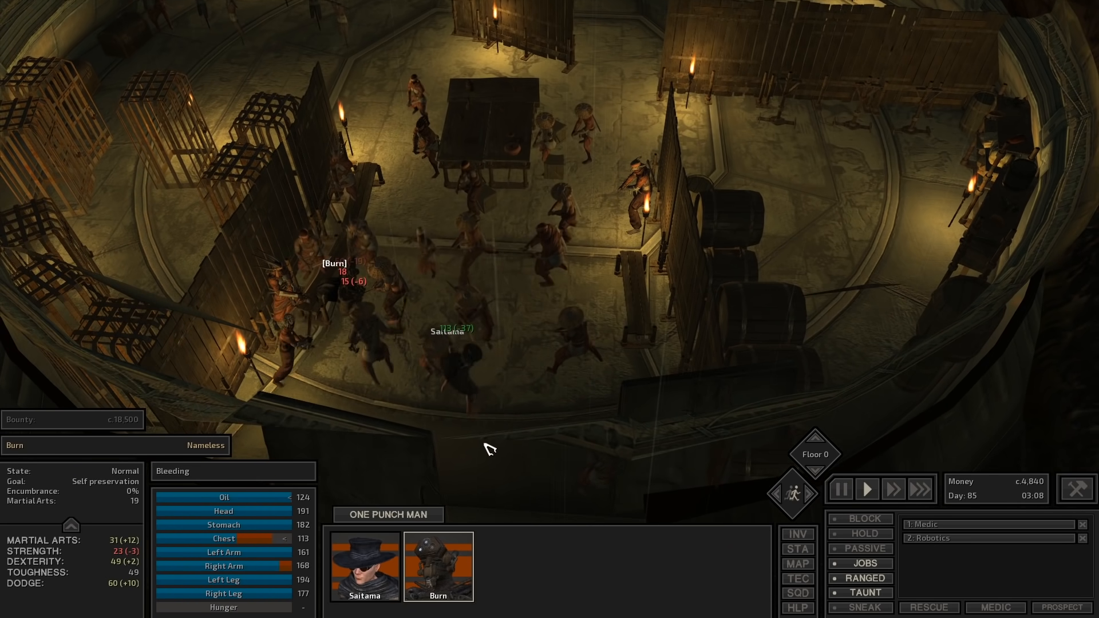
{"action": "left_click", "coordinate": [839, 489]}
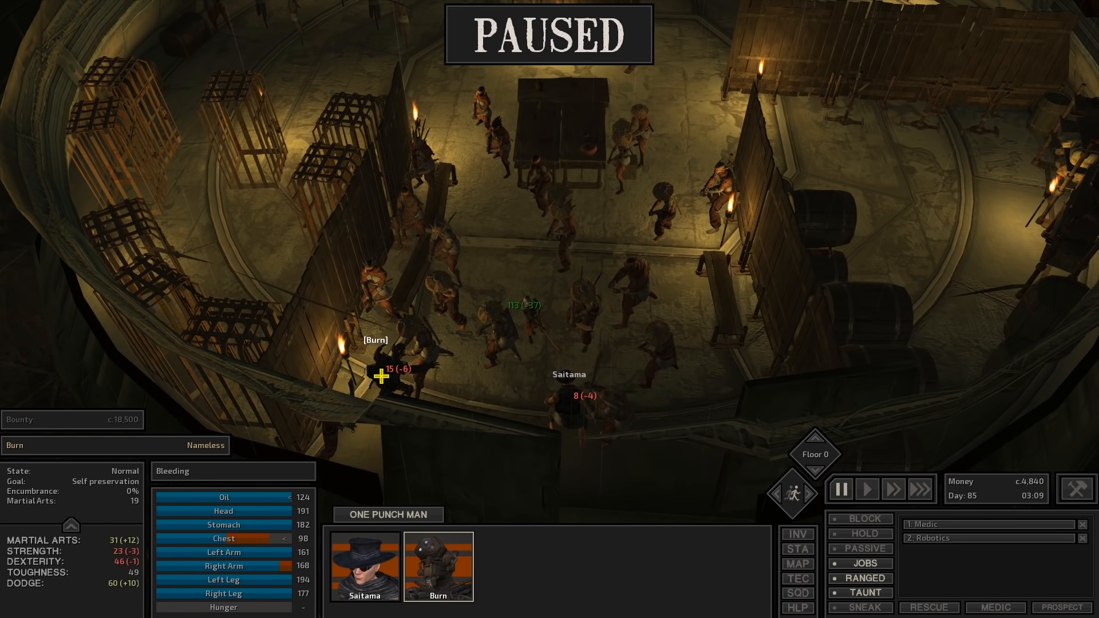
{"action": "left_click", "coordinate": [864, 533]}
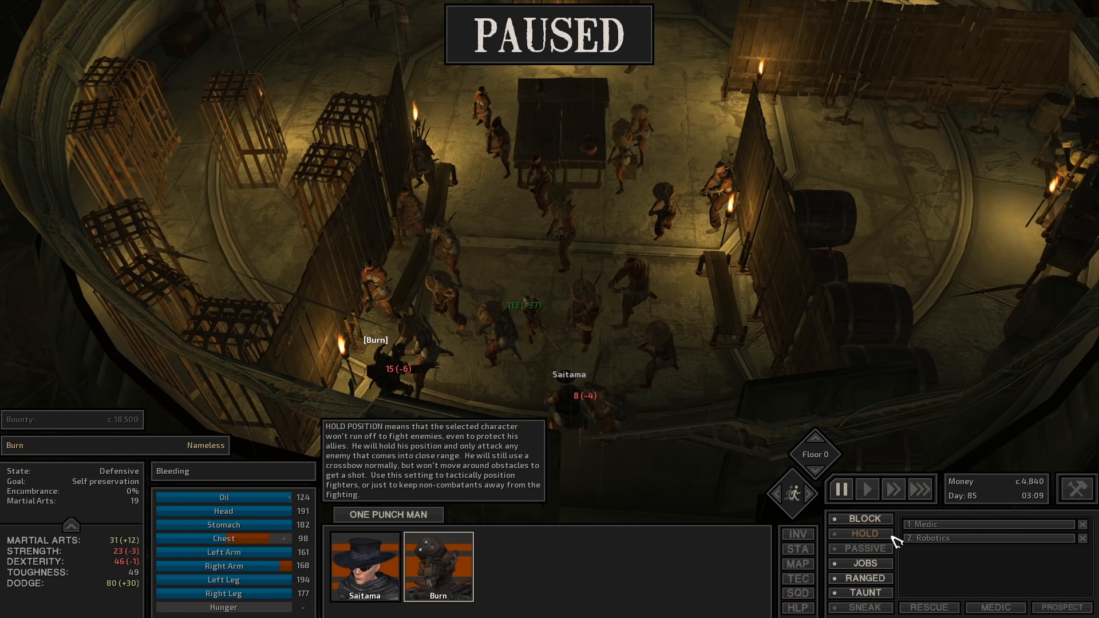
{"action": "left_click", "coordinate": [866, 489]}
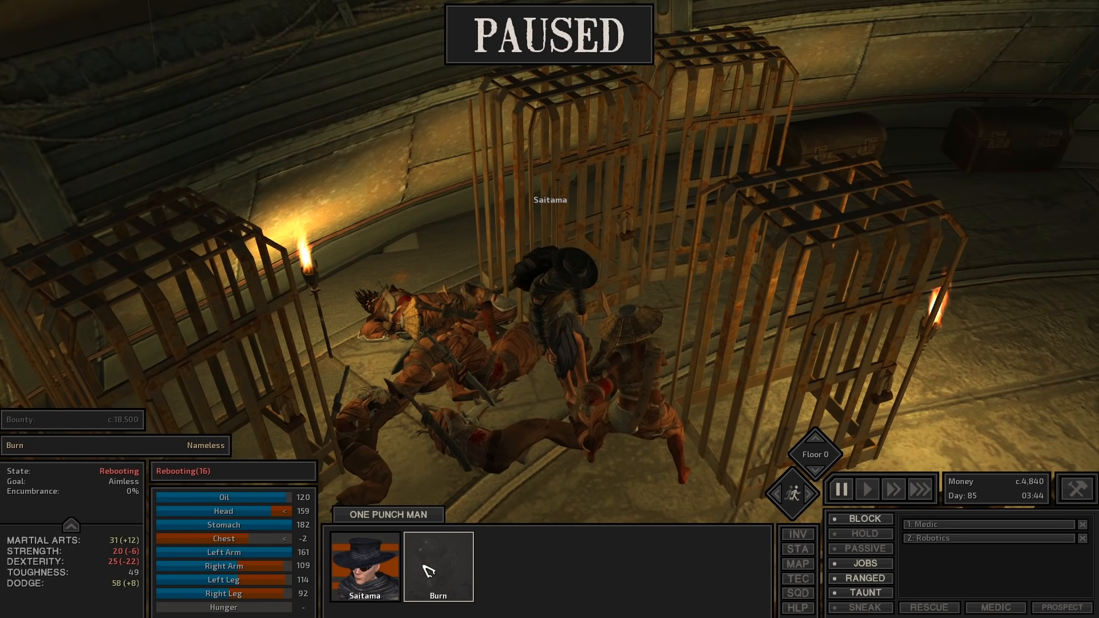
Have Saitama treat the rebooting Burn and bring up the downed Red Sabre Boss's actions
{"action": "left_click", "coordinate": [866, 489]}
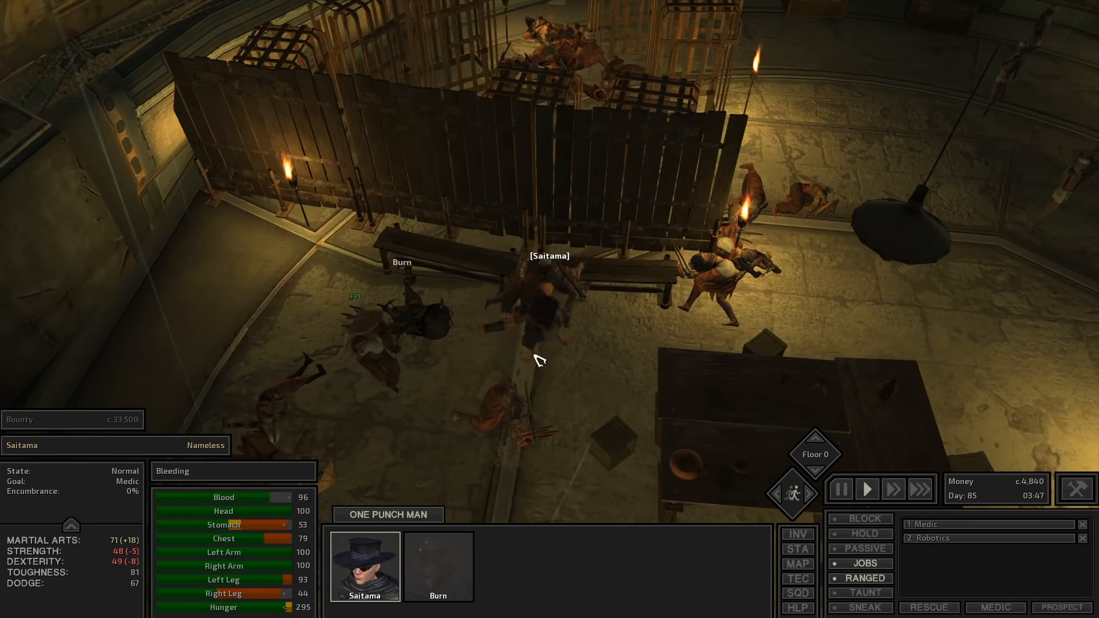
{"action": "left_click", "coordinate": [840, 489]}
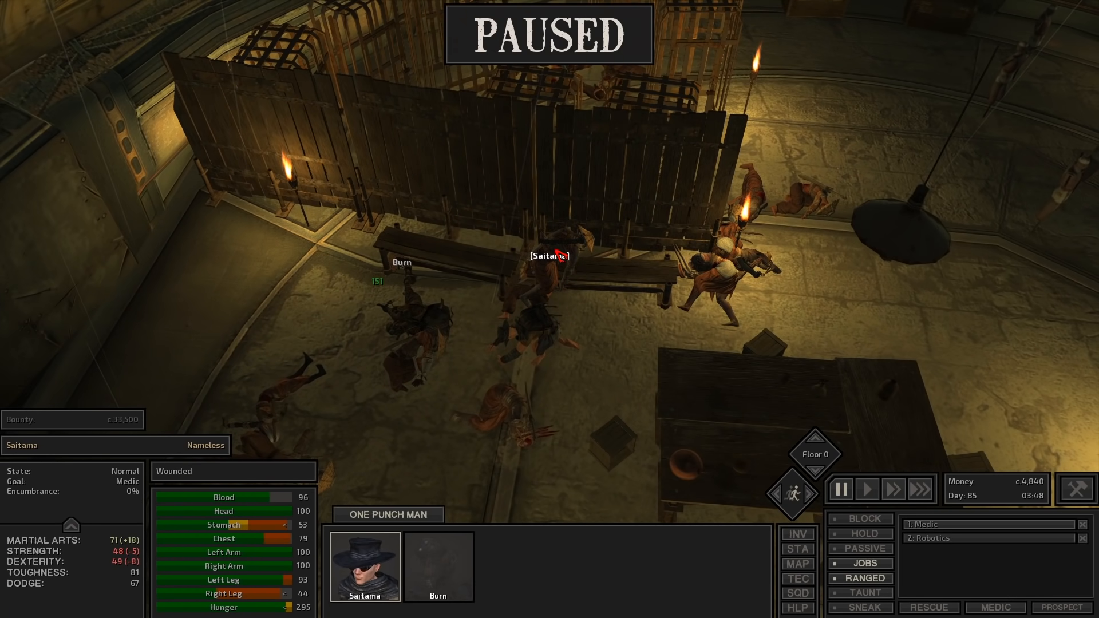
{"action": "left_click", "coordinate": [867, 489]}
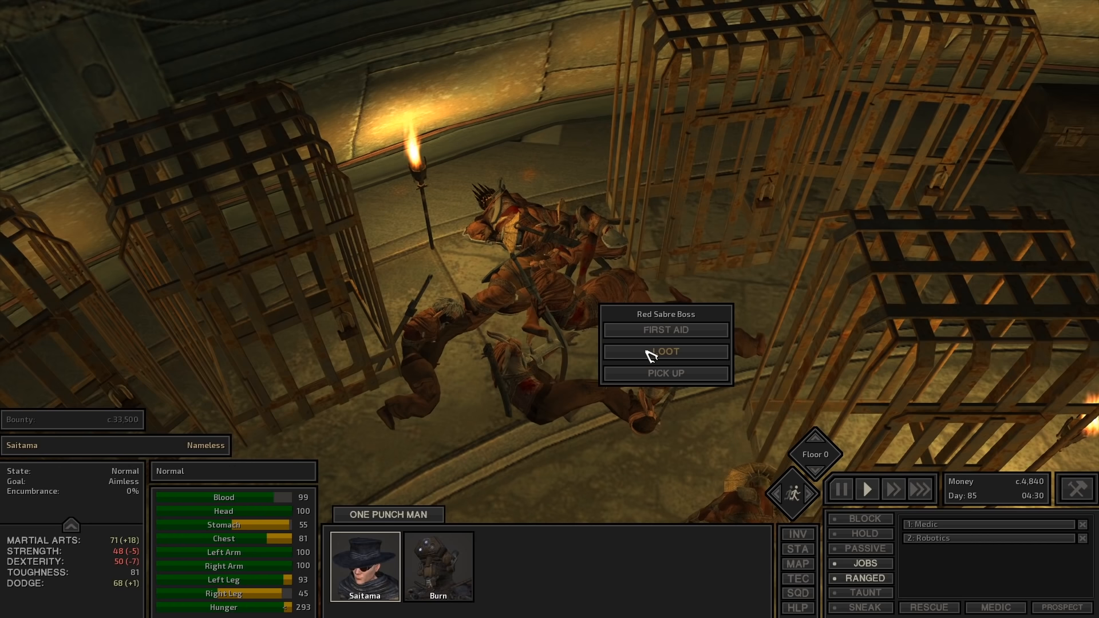
Loot the downed Red Sabre Boss into Burn's thieves backpack and close his inventory
{"action": "left_click", "coordinate": [664, 351]}
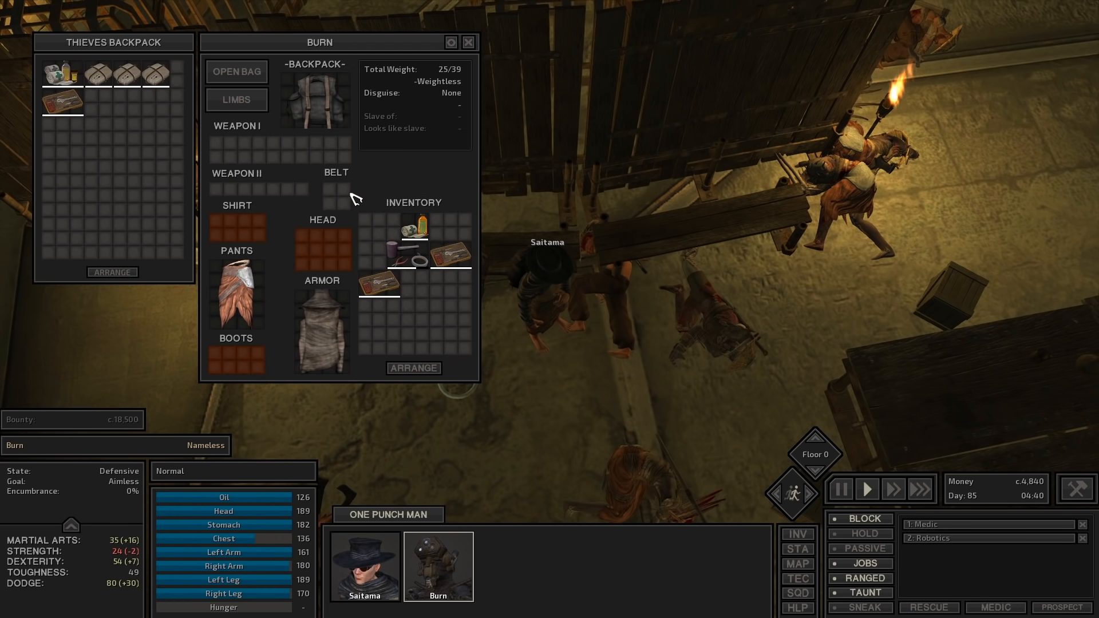
{"action": "left_click", "coordinate": [364, 565]}
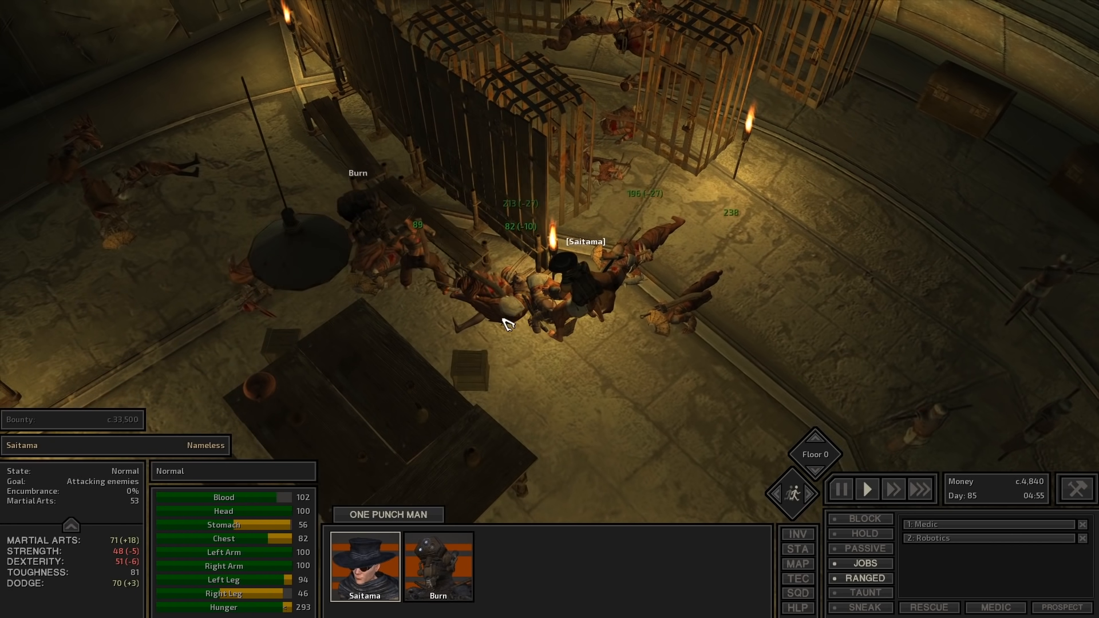
Loot another downed Red Sabre's gear, filling Burn's backpack with plundered stacks
{"action": "right_click", "coordinate": [539, 323]}
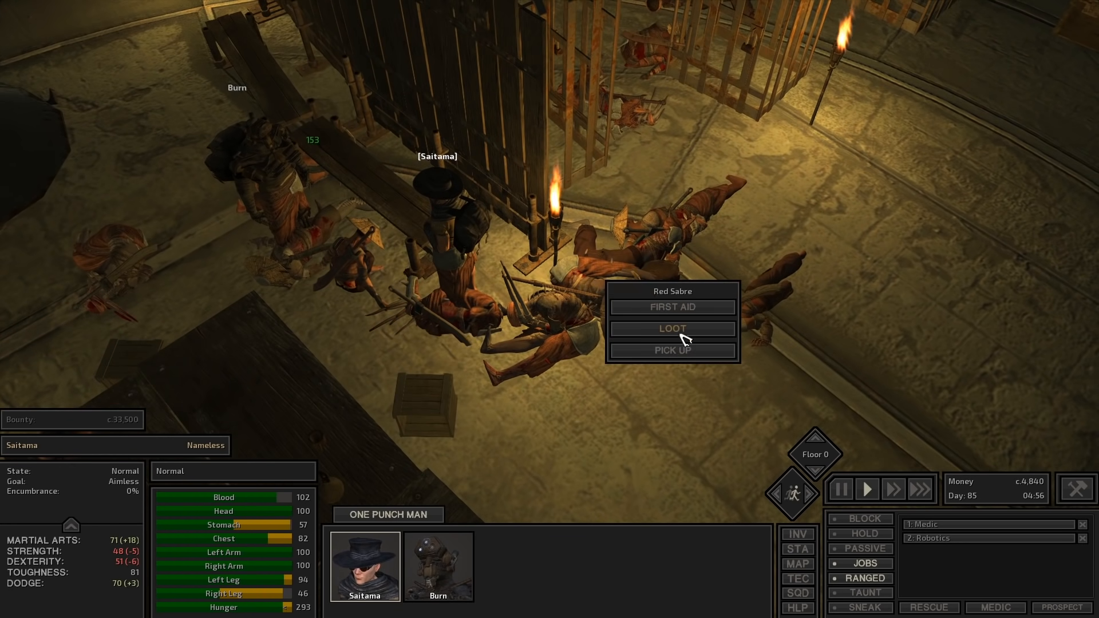
{"action": "left_click", "coordinate": [670, 329]}
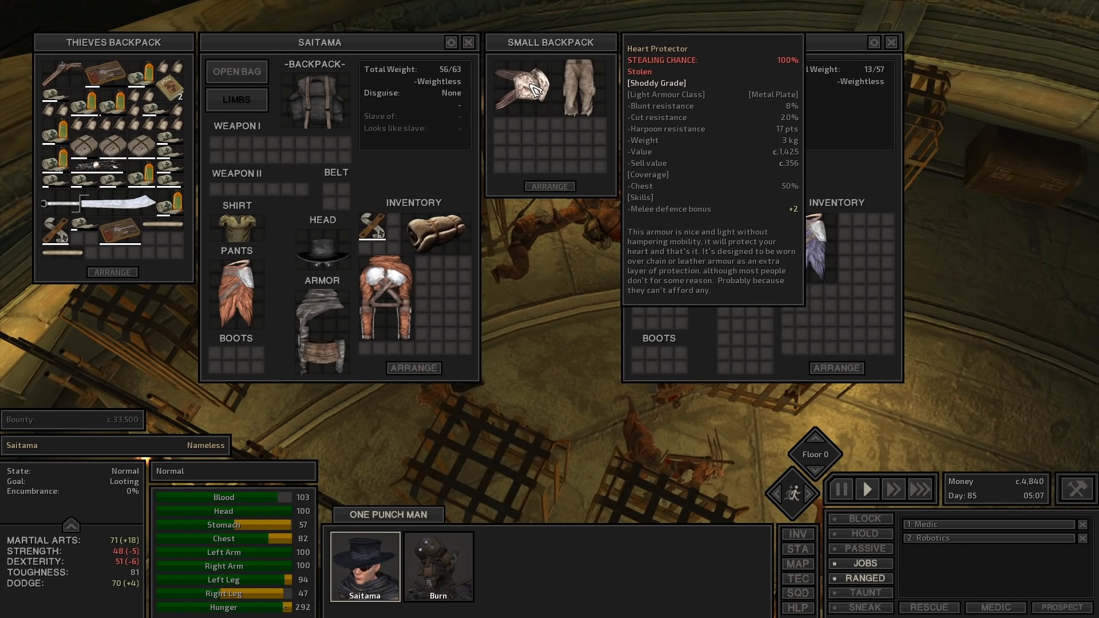
{"action": "mouse_move", "coordinate": [659, 88]}
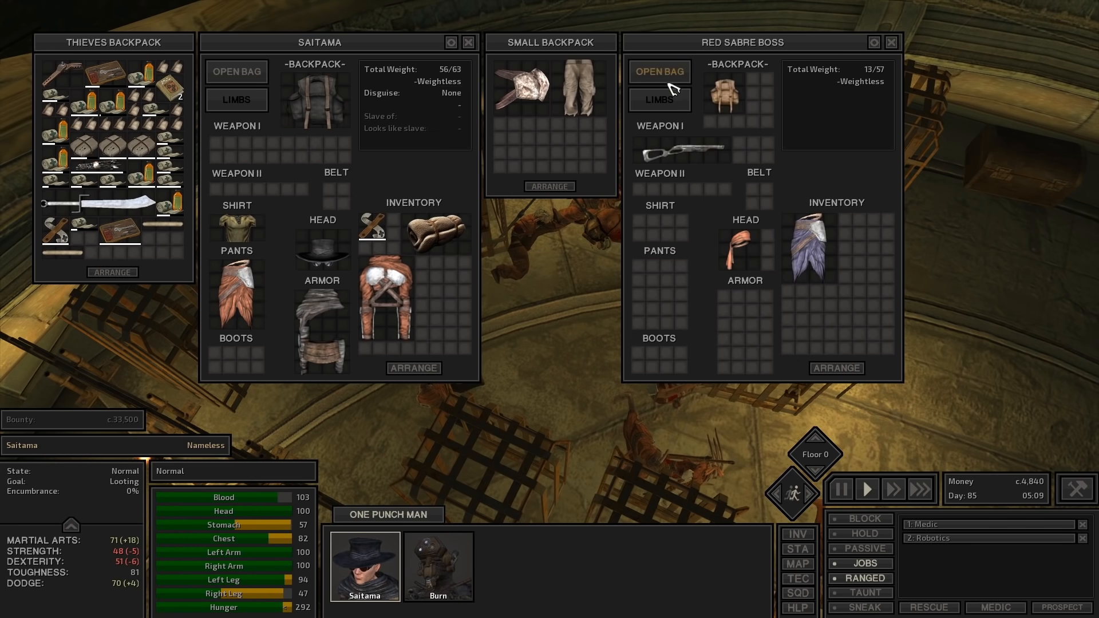
{"action": "mouse_move", "coordinate": [872, 63]}
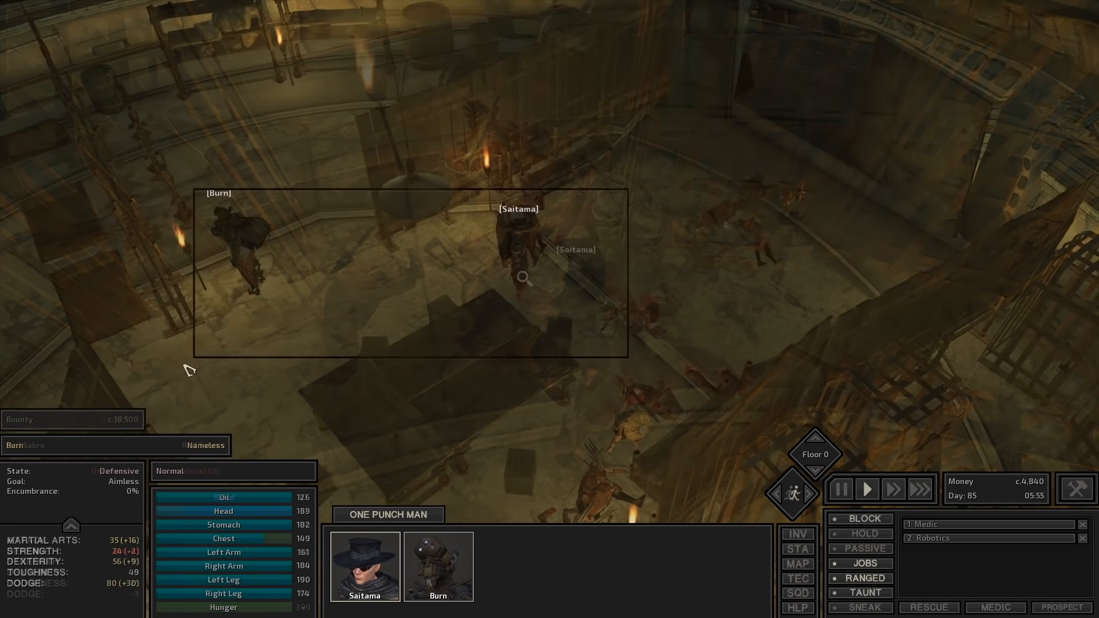
Send the squad to a northern map destination past Swamp Village until a Dust Boss stops them
{"action": "left_click", "coordinate": [797, 563]}
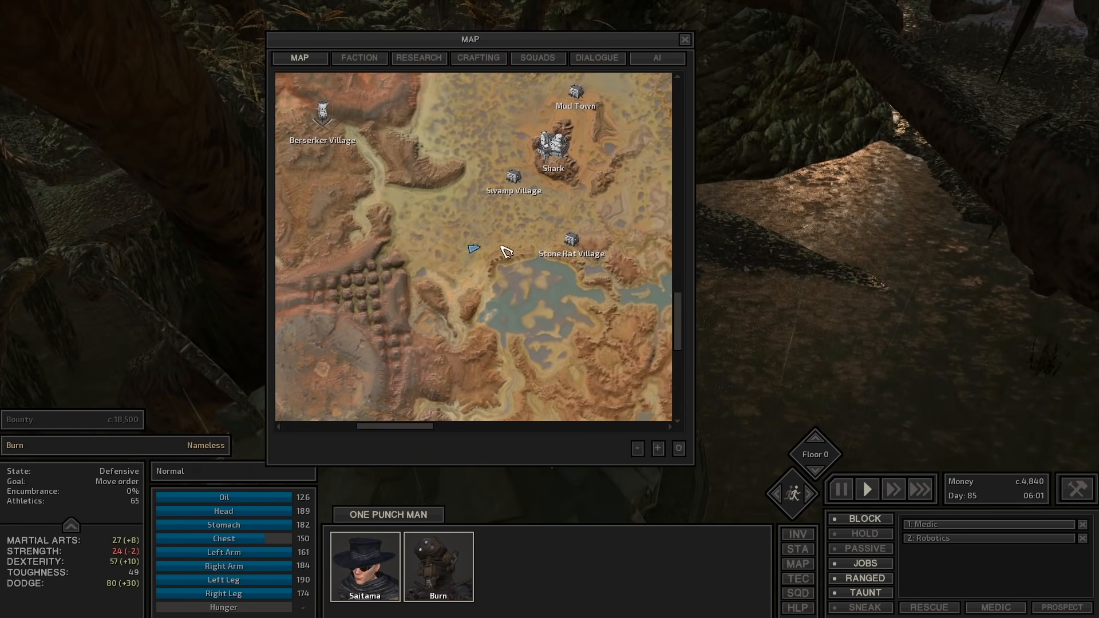
{"action": "left_click_drag", "start_coordinate": [505, 252], "coordinate": [548, 367]}
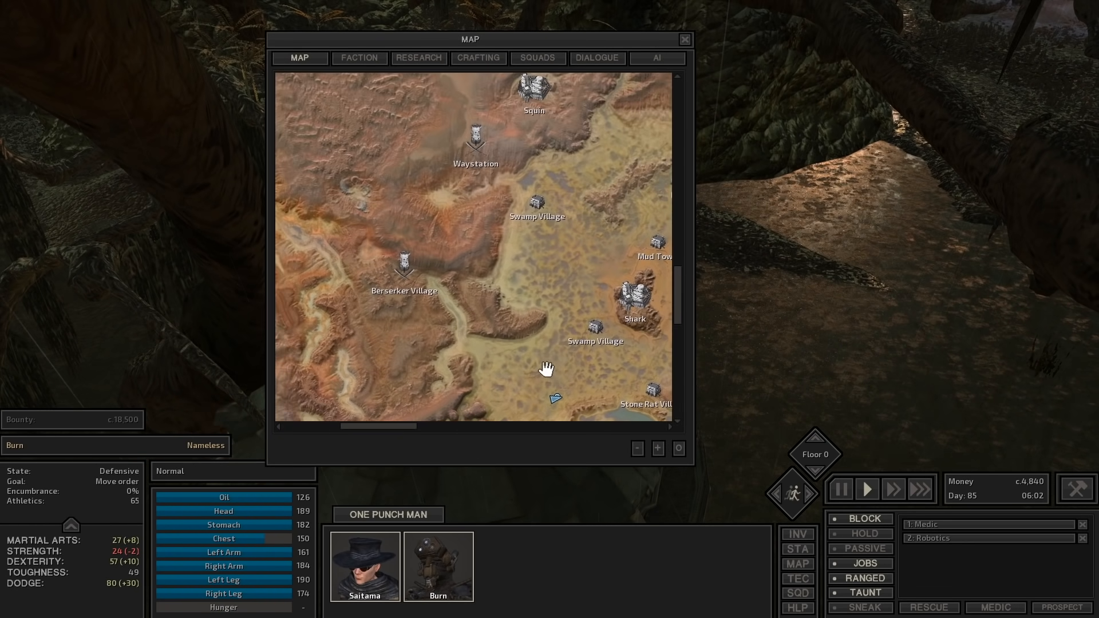
{"action": "left_click", "coordinate": [684, 39]}
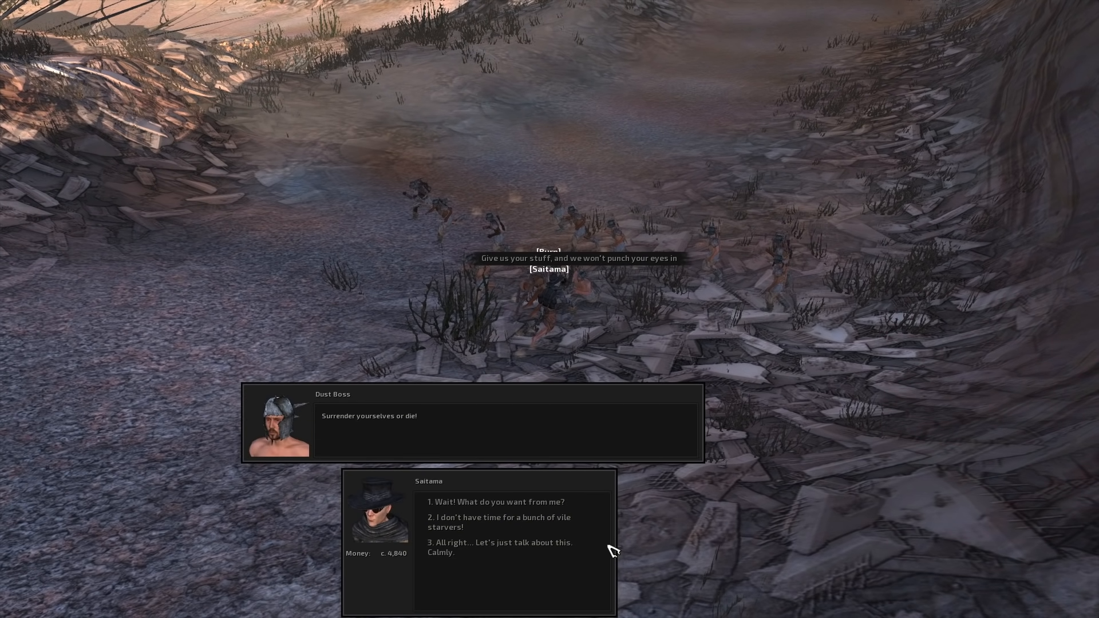
Answer the Dust Boss's holdup by asking what the bandits want
{"action": "left_click", "coordinate": [500, 544]}
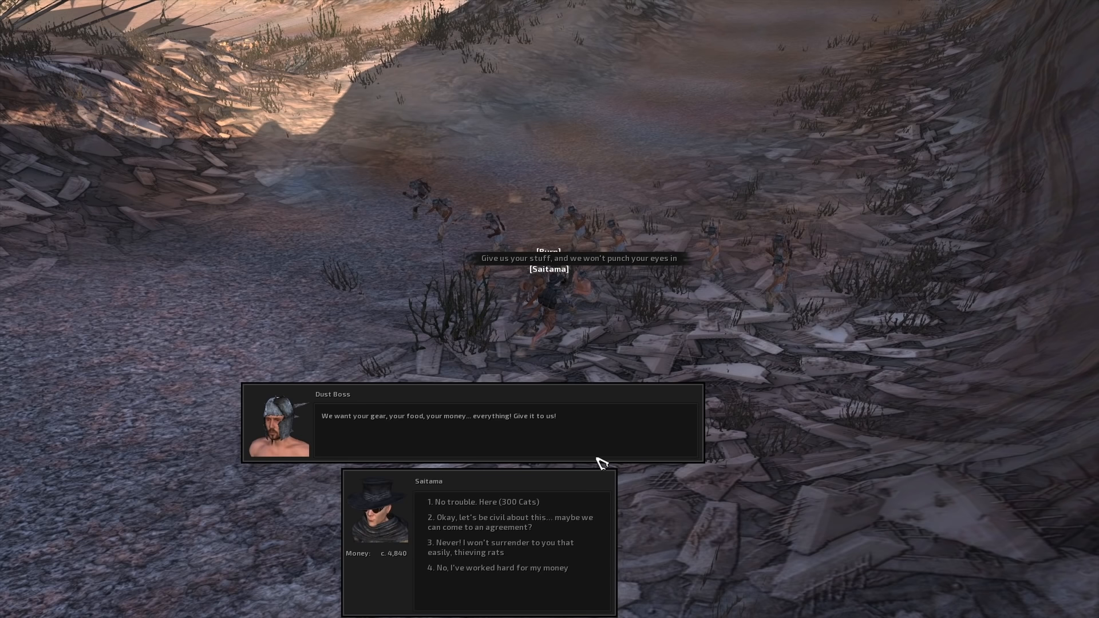
{"action": "mouse_move", "coordinate": [633, 561]}
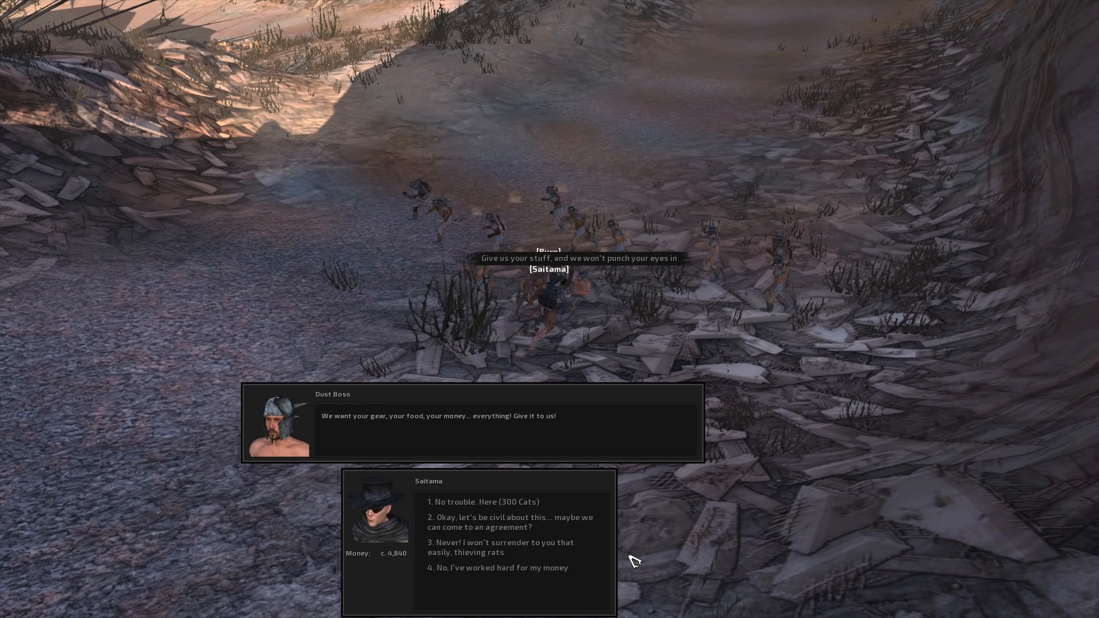
{"action": "mouse_move", "coordinate": [623, 567]}
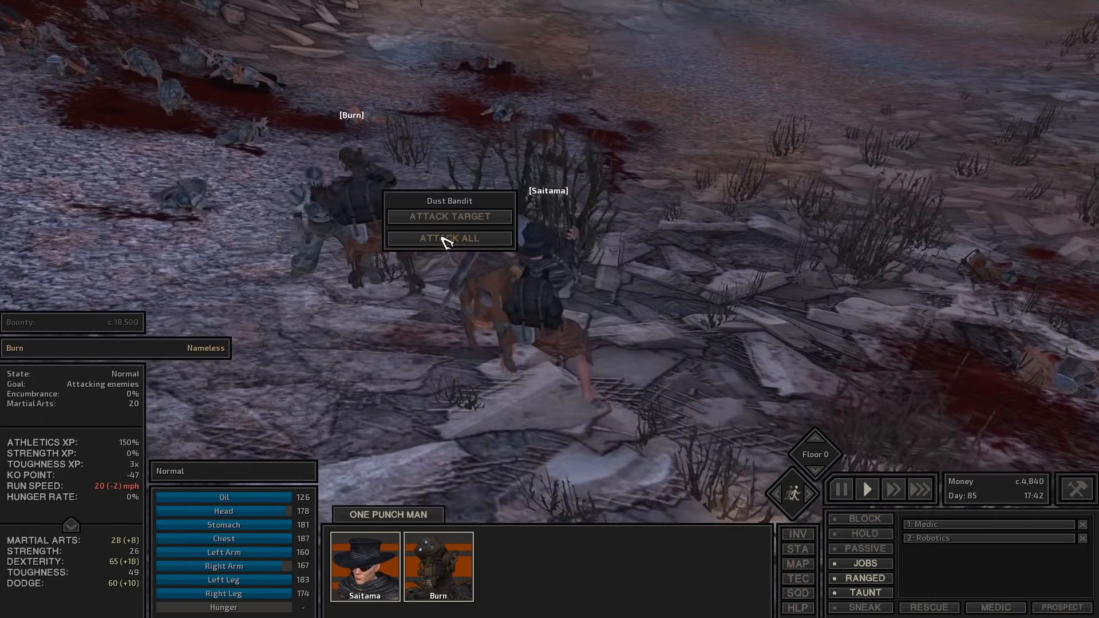
Attack all the Dust Bandits, then take the basic first aid kit from a fallen Red Sabre
{"action": "left_click", "coordinate": [449, 238]}
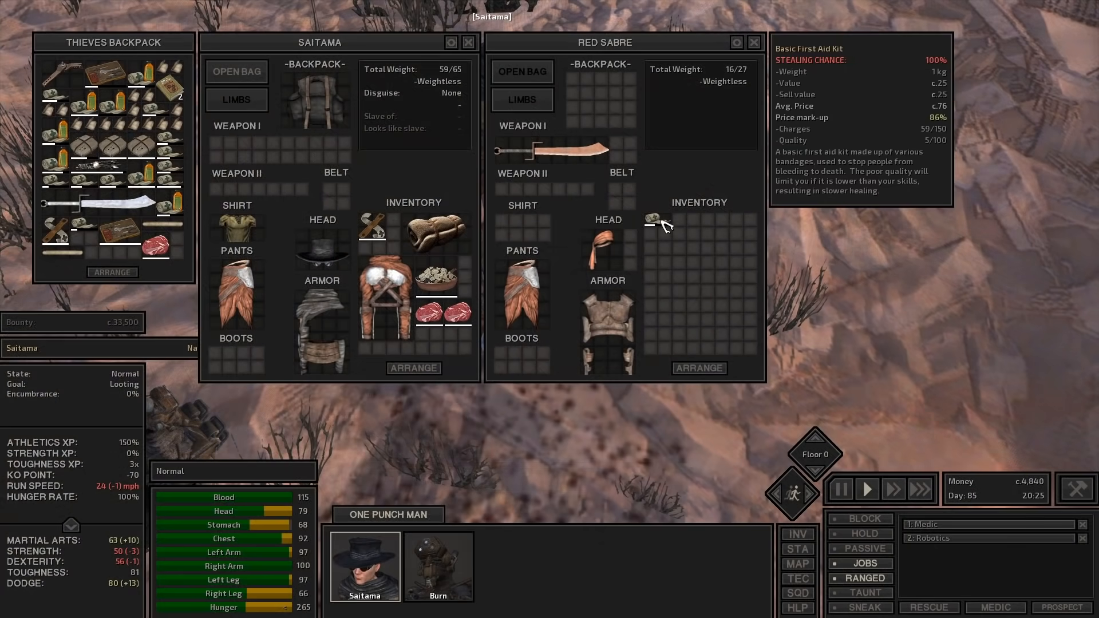
{"action": "left_click", "coordinate": [754, 43]}
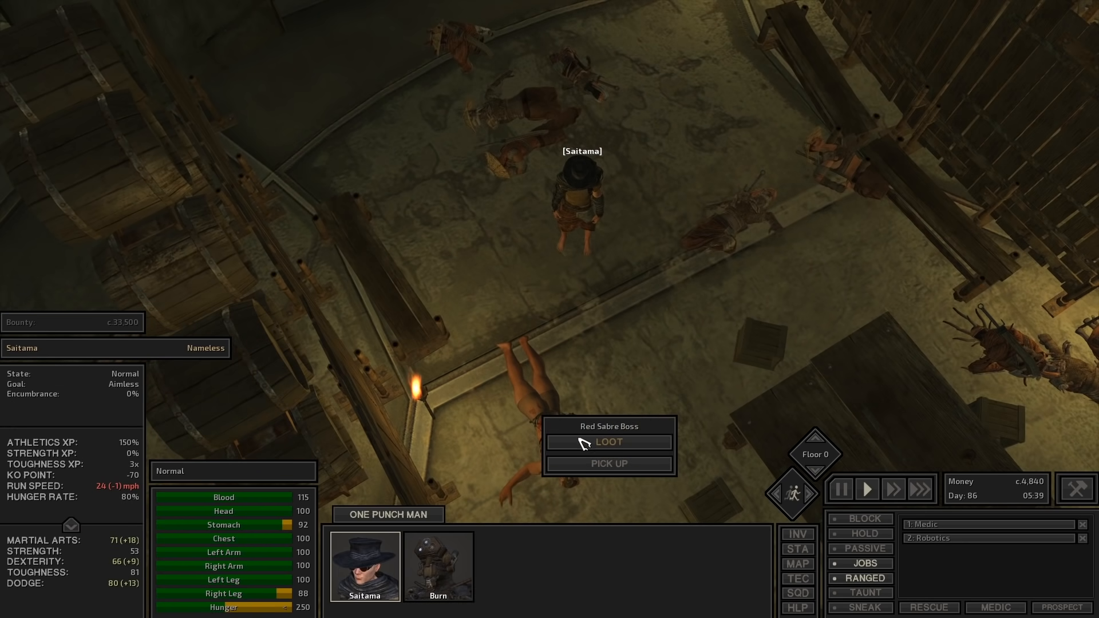
Carry the Red Sabre Boss's body to Squin and hand it over for bounty, reaching 14,840 Cats
{"action": "left_click", "coordinate": [797, 563]}
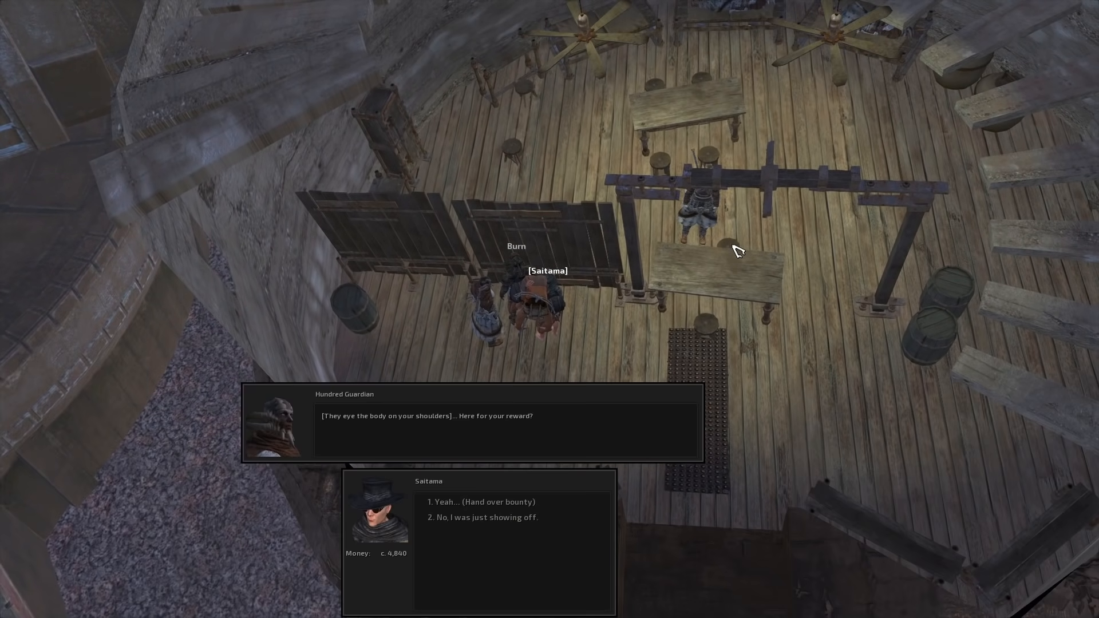
{"action": "left_click", "coordinate": [479, 501]}
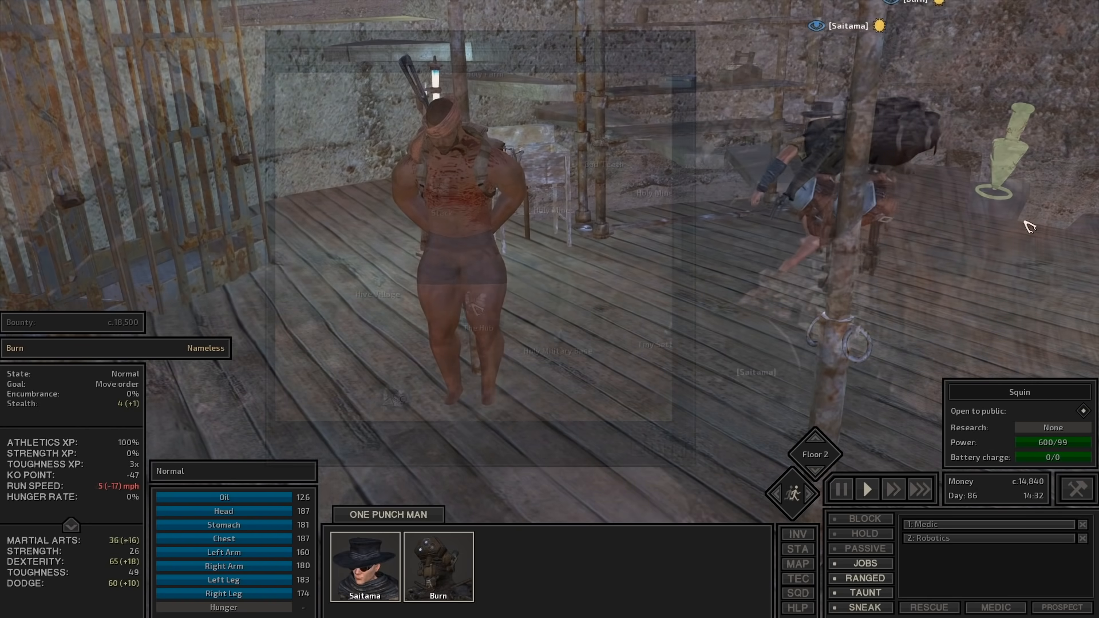
Bring up the character editor for the skeleton Burn with body sliders showing
{"action": "left_click", "coordinate": [796, 563]}
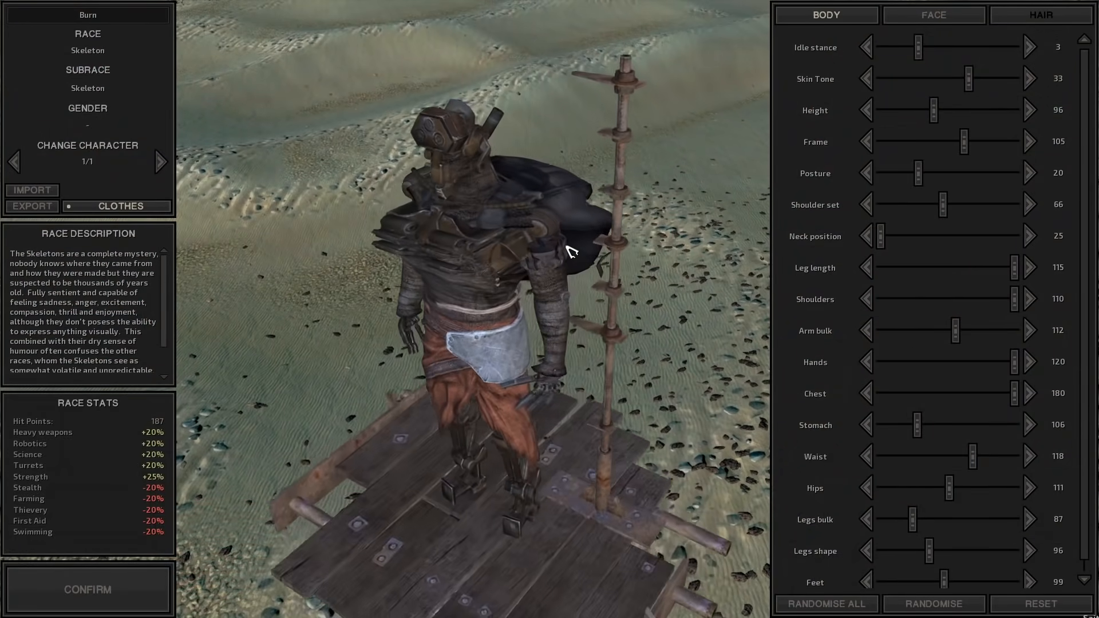
Slim Burn's chest to 103, rename him Genos and confirm, returning to The Hub
{"action": "left_click_drag", "start_coordinate": [1010, 393], "coordinate": [928, 393]}
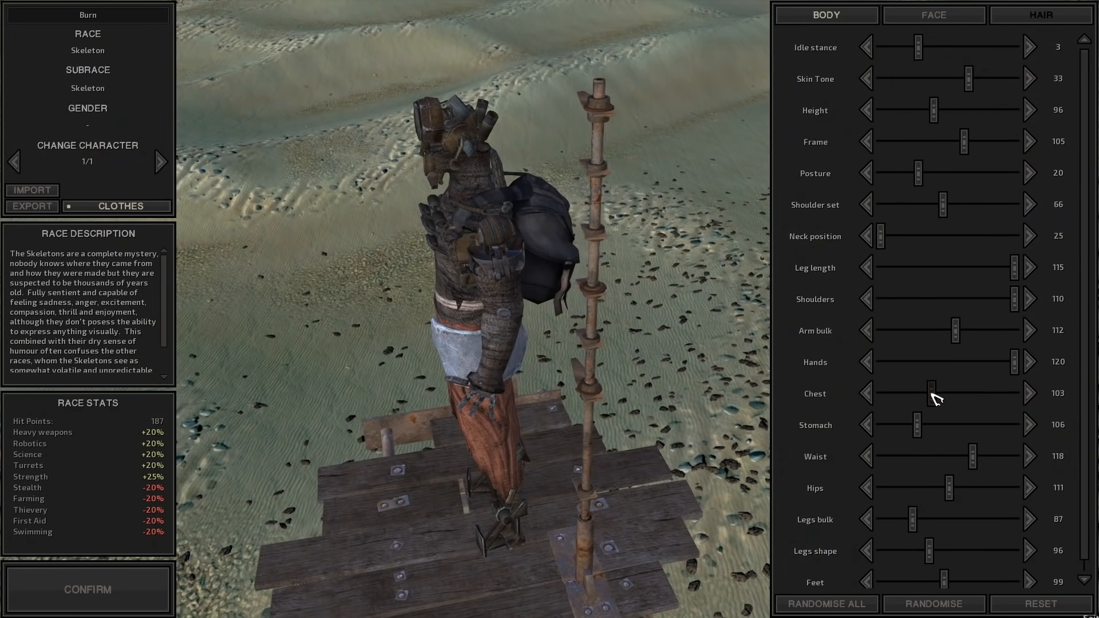
{"action": "left_click", "coordinate": [933, 14]}
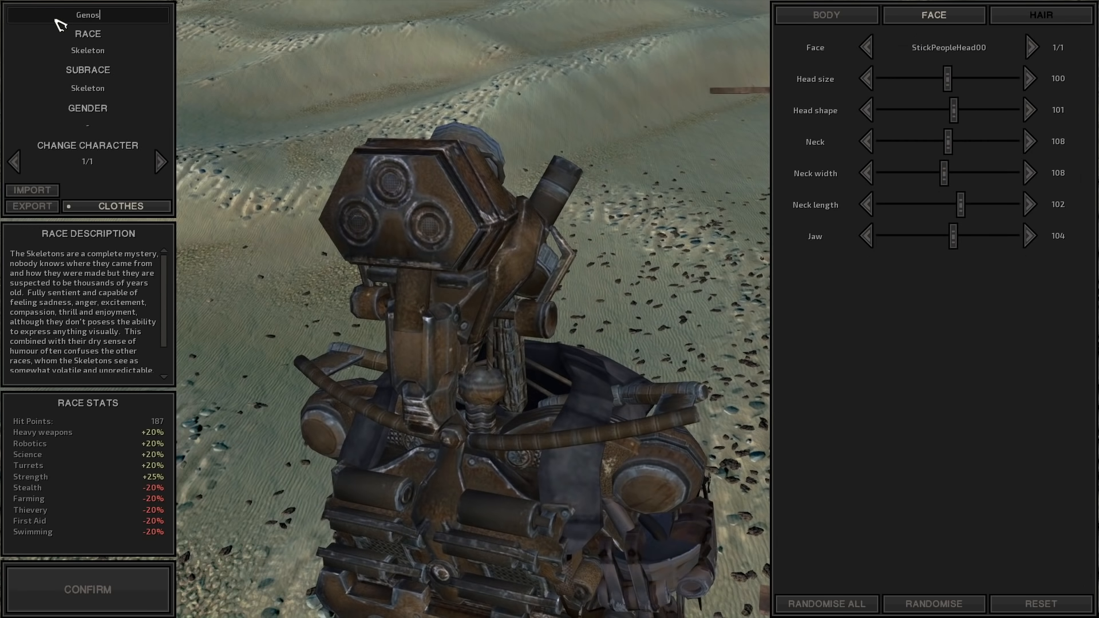
{"action": "left_click", "coordinate": [88, 589]}
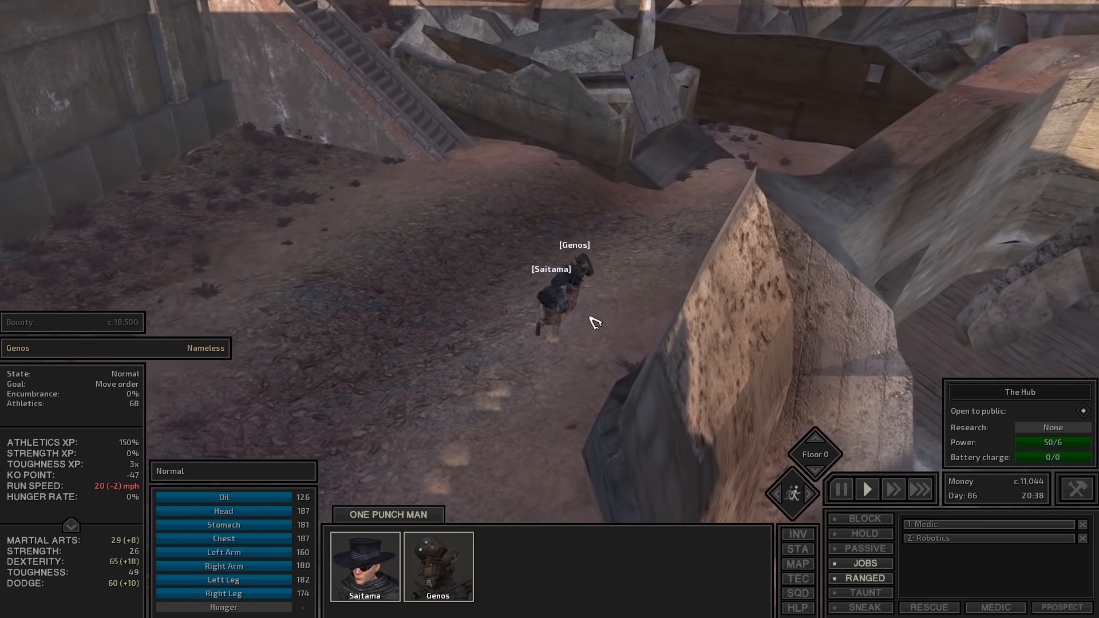
Check the world map around The Hub, then walk the squad to the Holy Nation gate
{"action": "left_click", "coordinate": [797, 563]}
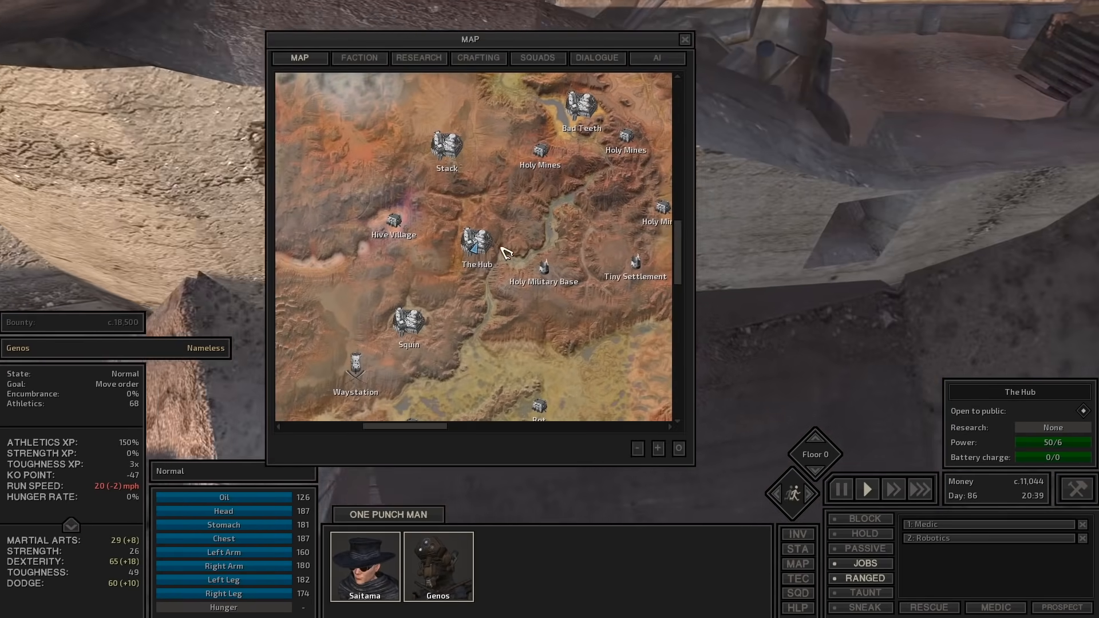
{"action": "left_click_drag", "start_coordinate": [505, 252], "coordinate": [539, 148]}
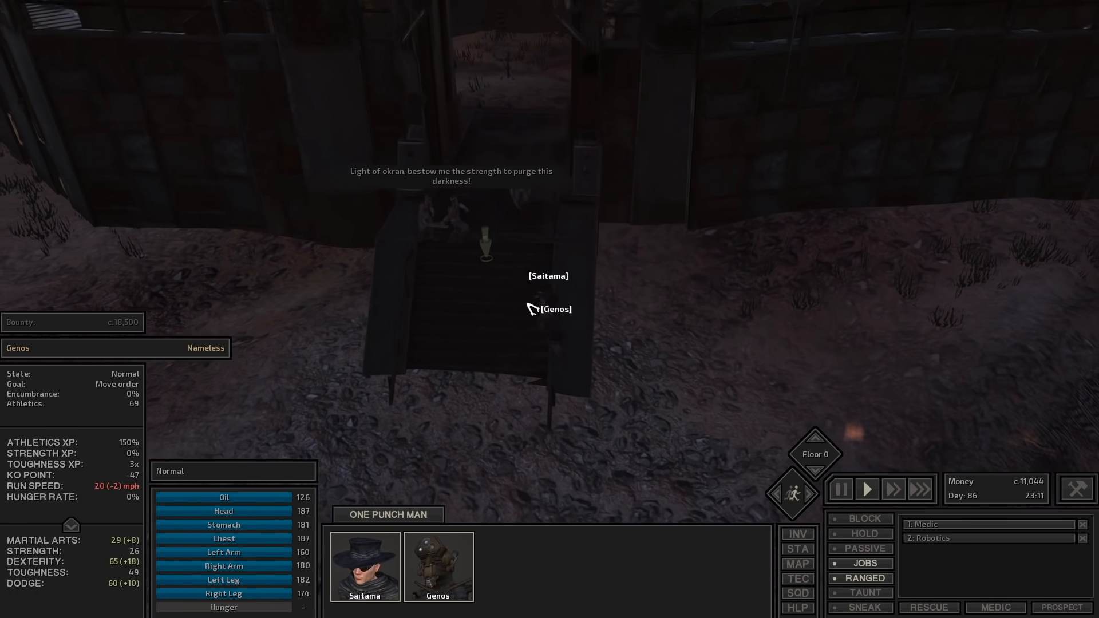
{"action": "left_click", "coordinate": [867, 489]}
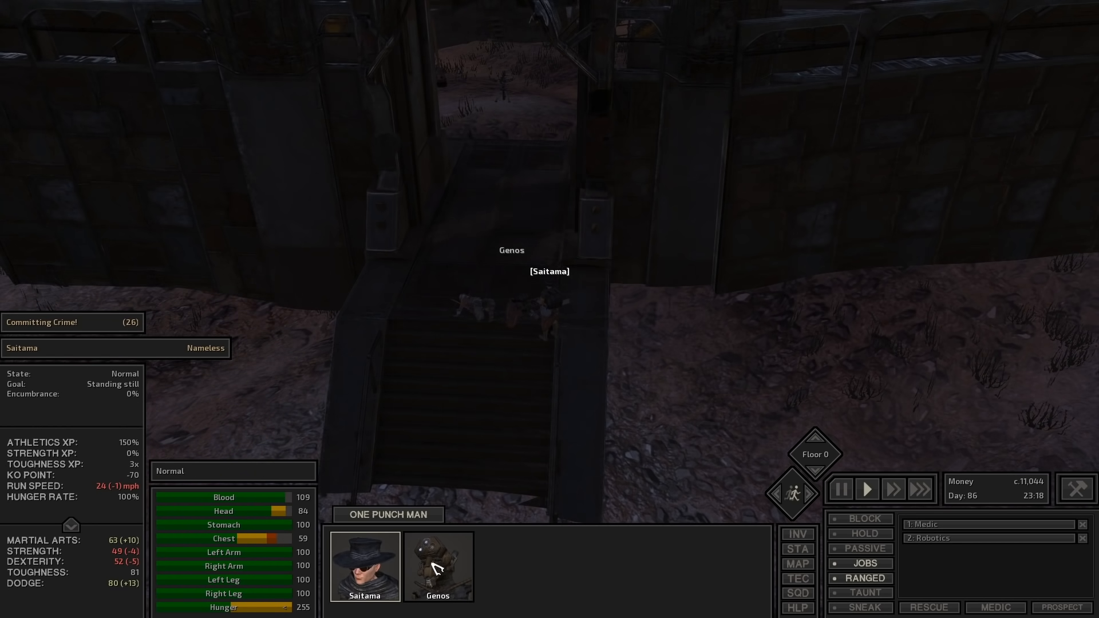
Have Genos attack the Holy Sentinel and send Saitama to the Lower Servant's cage
{"action": "left_click", "coordinate": [436, 567]}
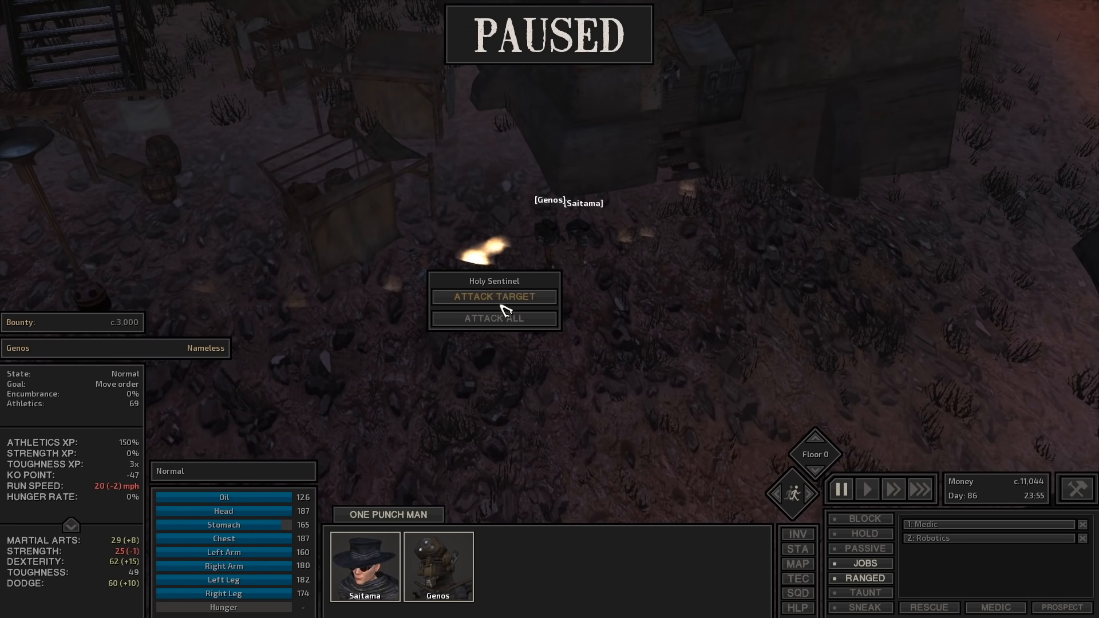
{"action": "left_click", "coordinate": [493, 297]}
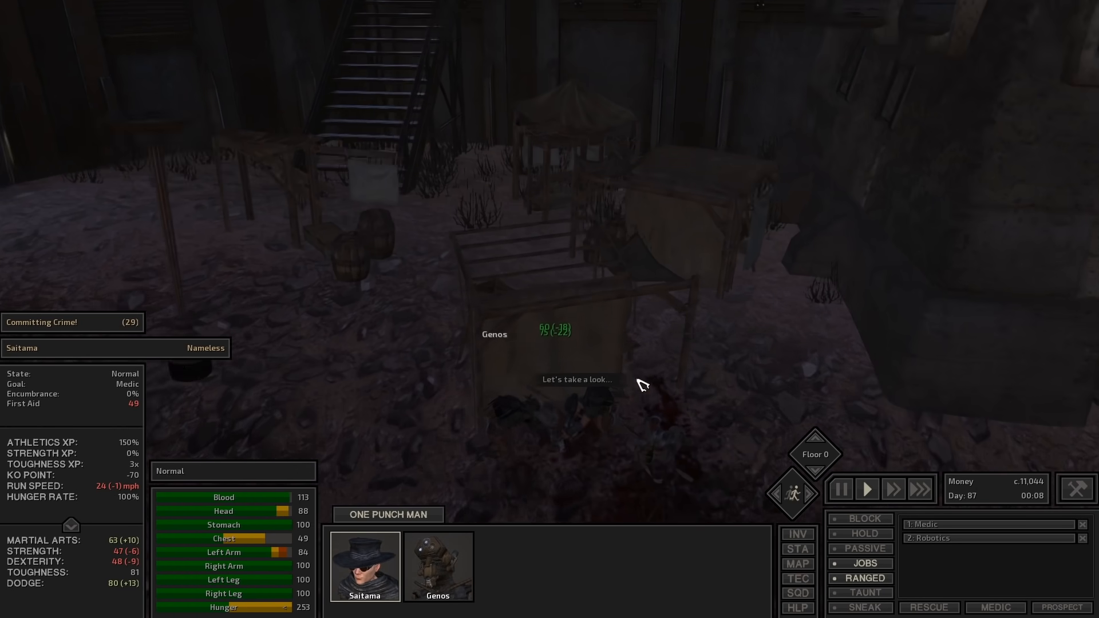
{"action": "left_click", "coordinate": [437, 566]}
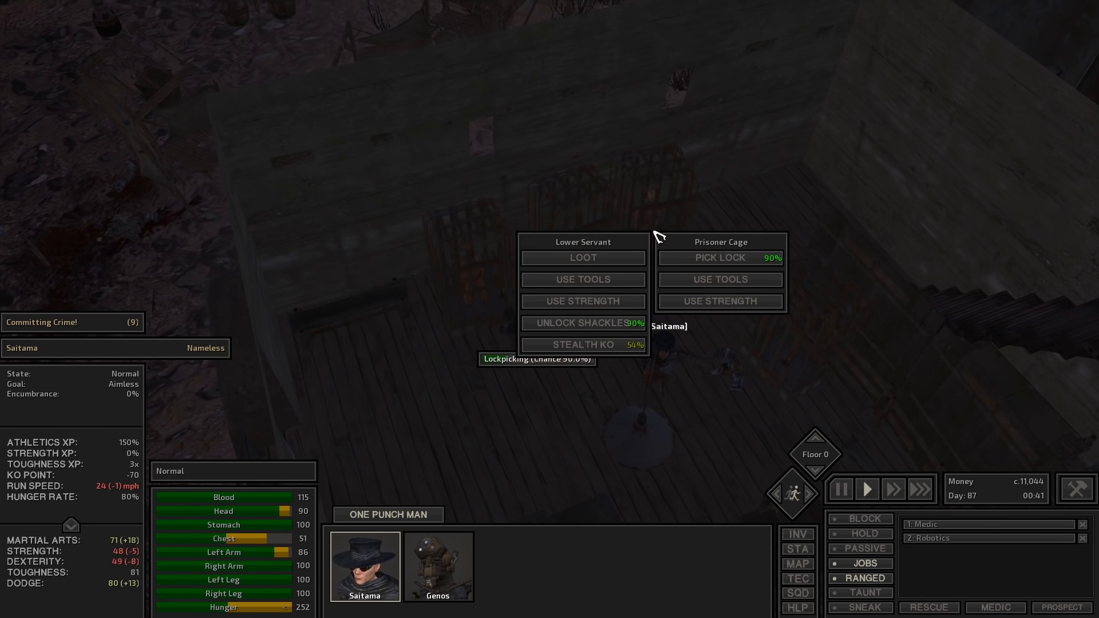
Pick the lock on the Lower Servant's prisoner cage to free him
{"action": "left_click", "coordinate": [718, 258]}
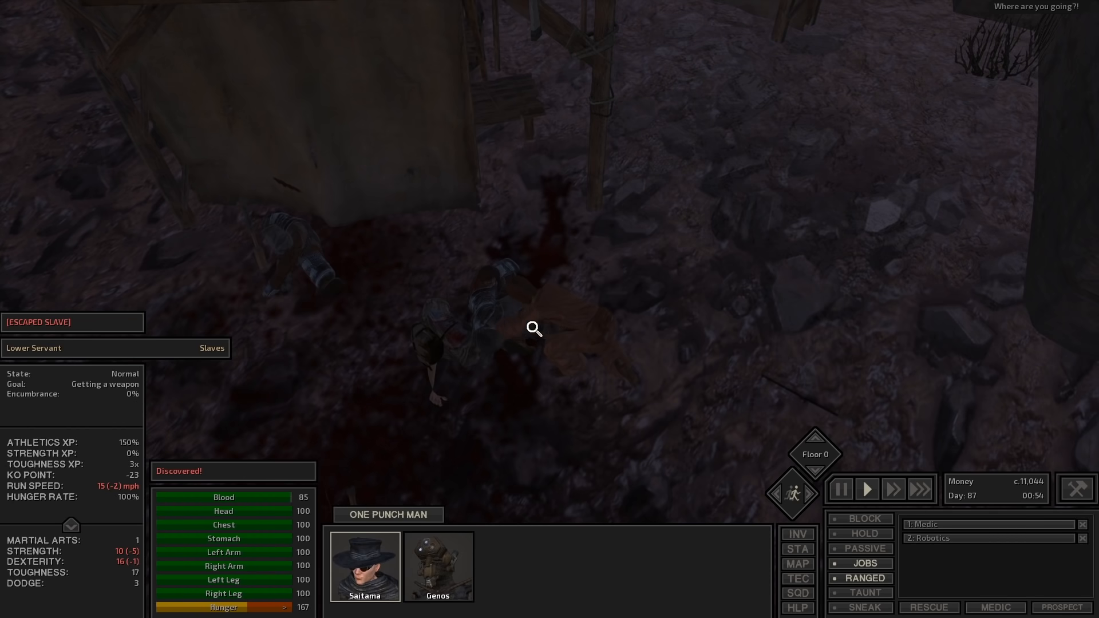
{"action": "mouse_move", "coordinate": [555, 342]}
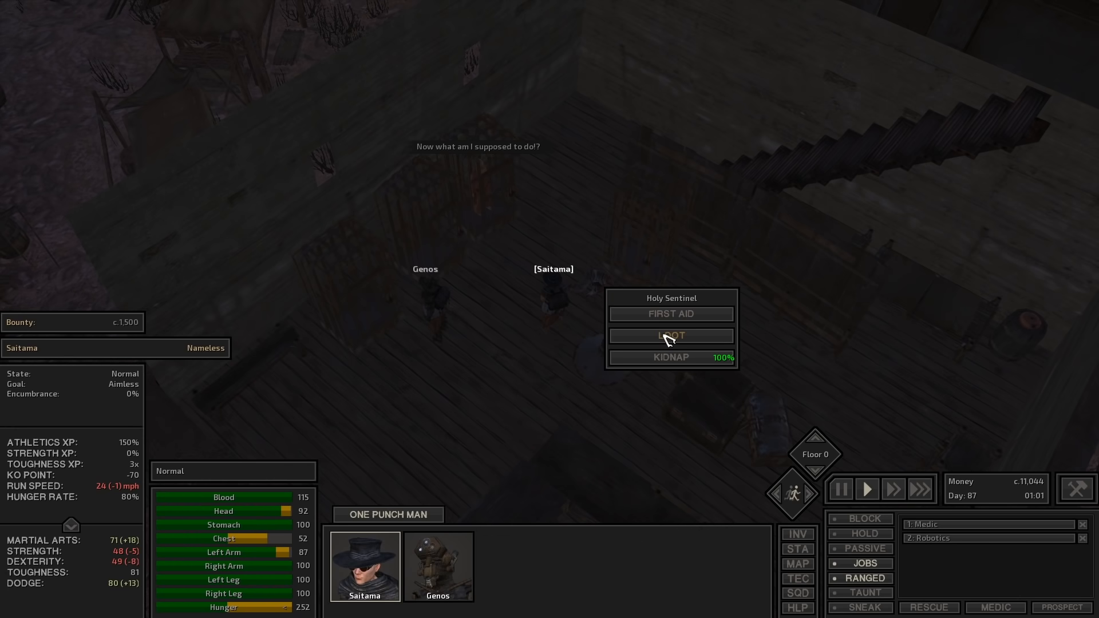
{"action": "mouse_move", "coordinate": [666, 344]}
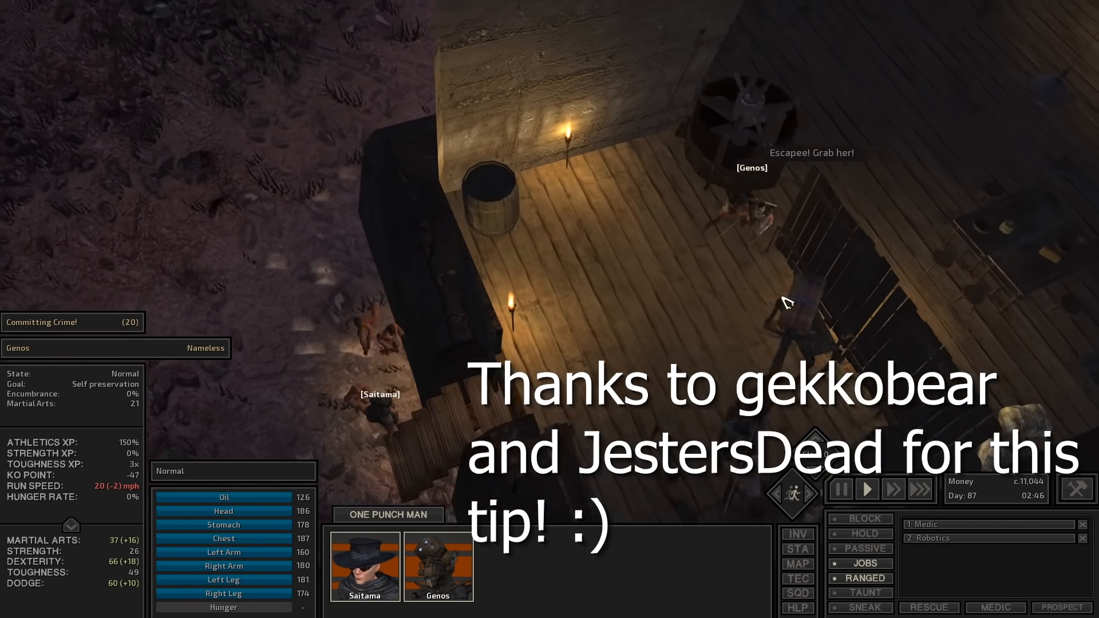
Pause, attack the Holy Sentinel by the crossbow turret and kidnap him once downed
{"action": "left_click", "coordinate": [839, 489]}
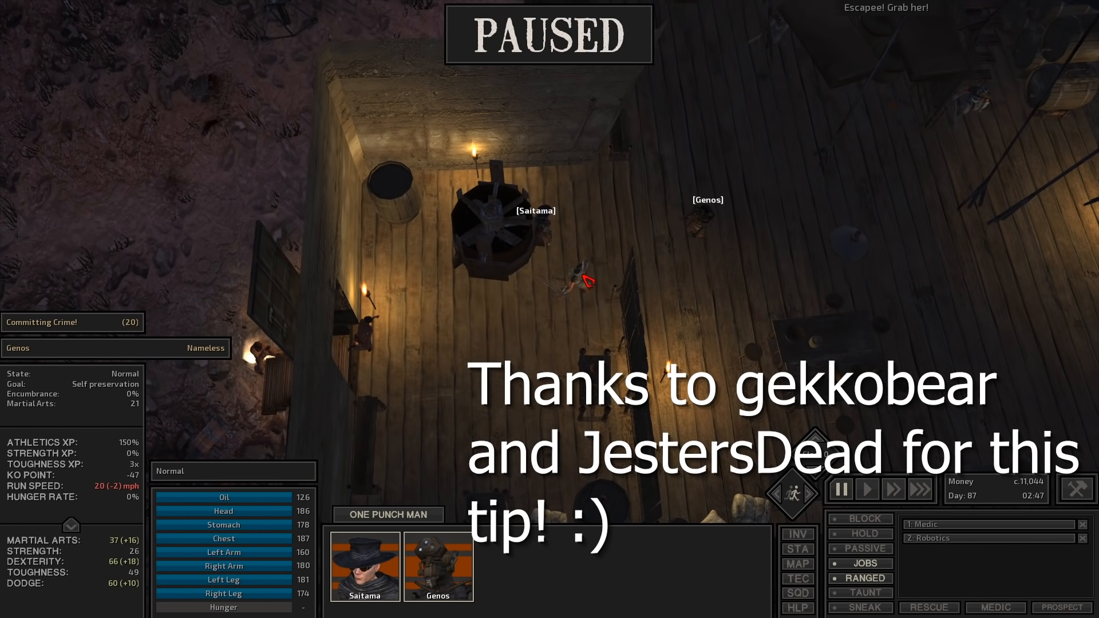
{"action": "left_click", "coordinate": [865, 489]}
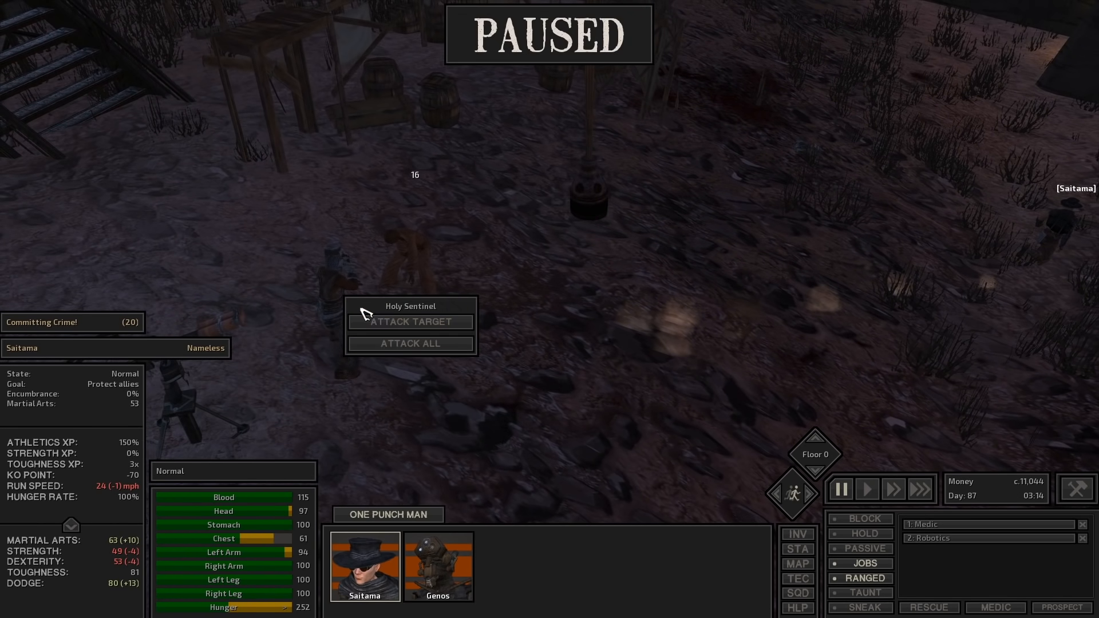
{"action": "left_click", "coordinate": [410, 322]}
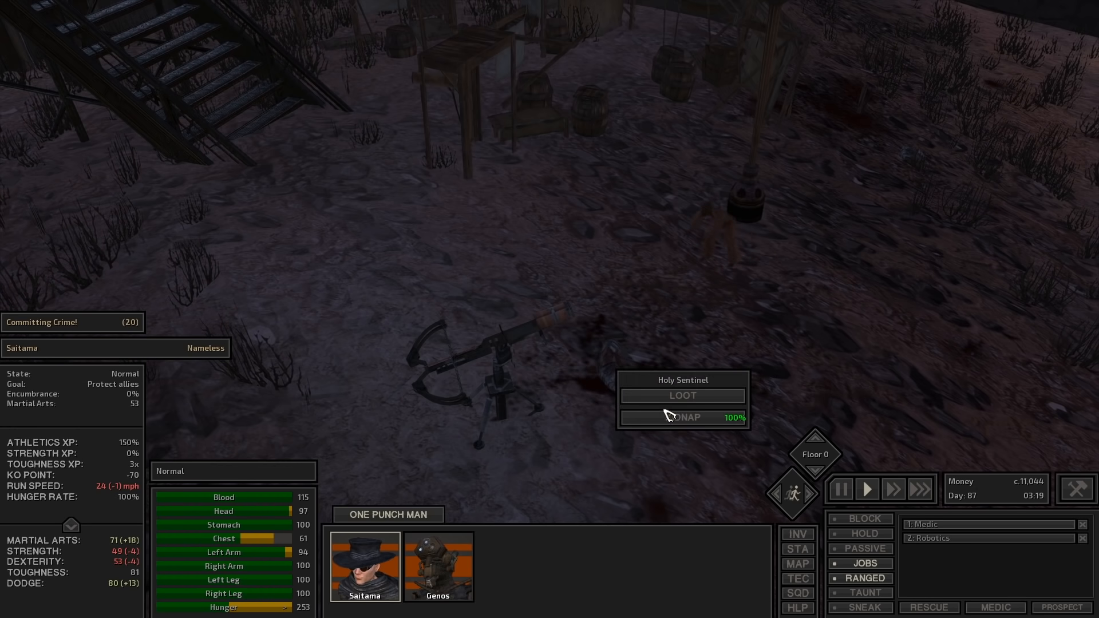
{"action": "left_click", "coordinate": [682, 417]}
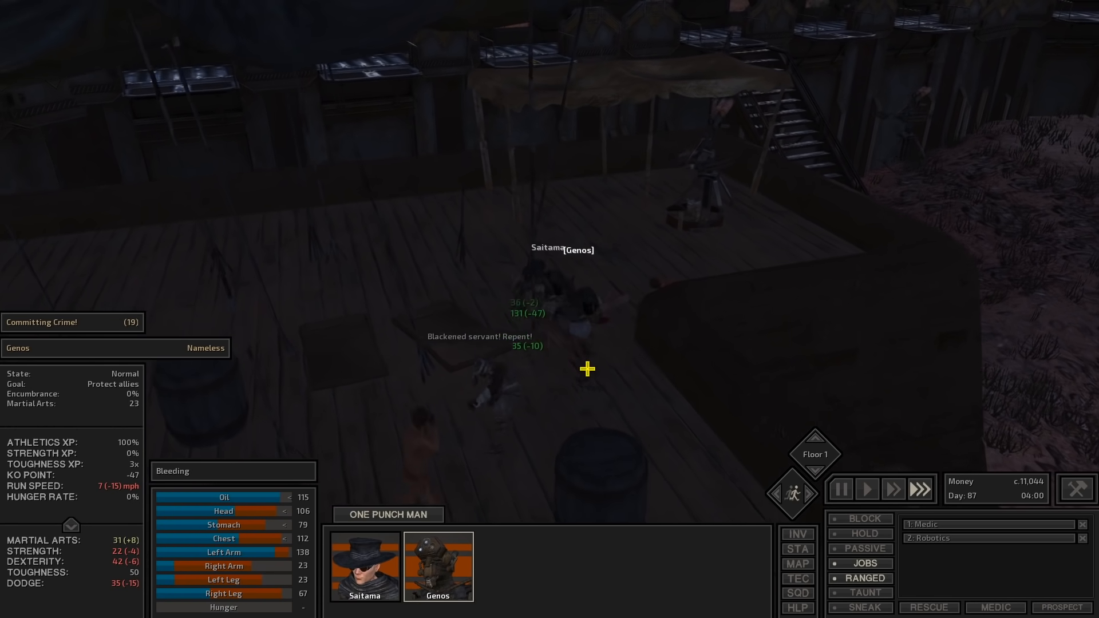
Loot the downed High Overseer into Genos's inventory and close the loot windows
{"action": "left_click", "coordinate": [866, 489]}
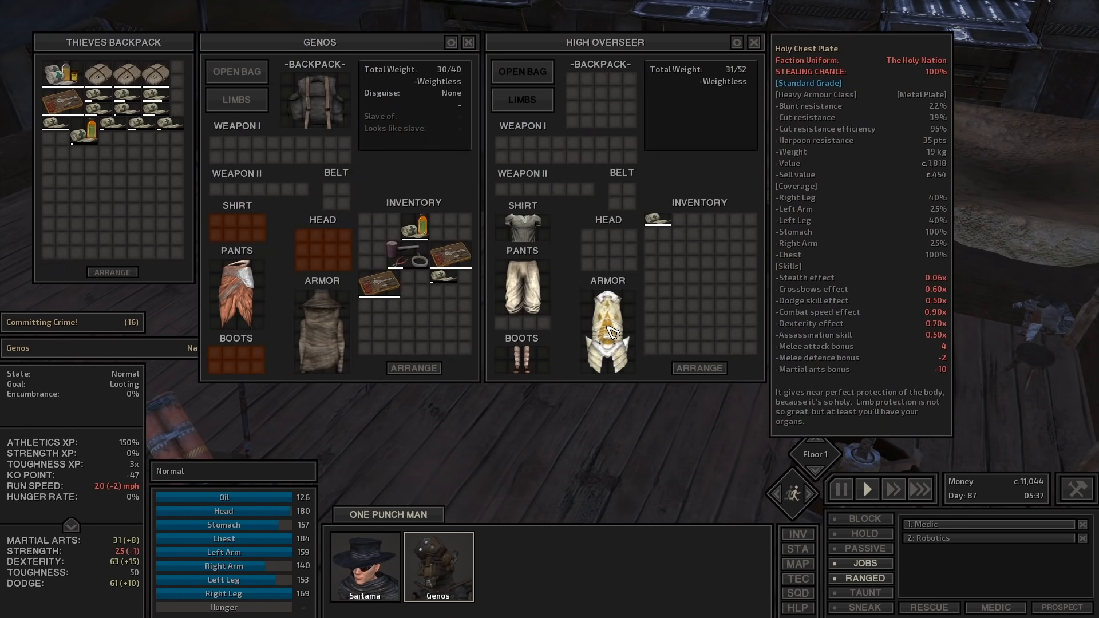
{"action": "mouse_move", "coordinate": [655, 221]}
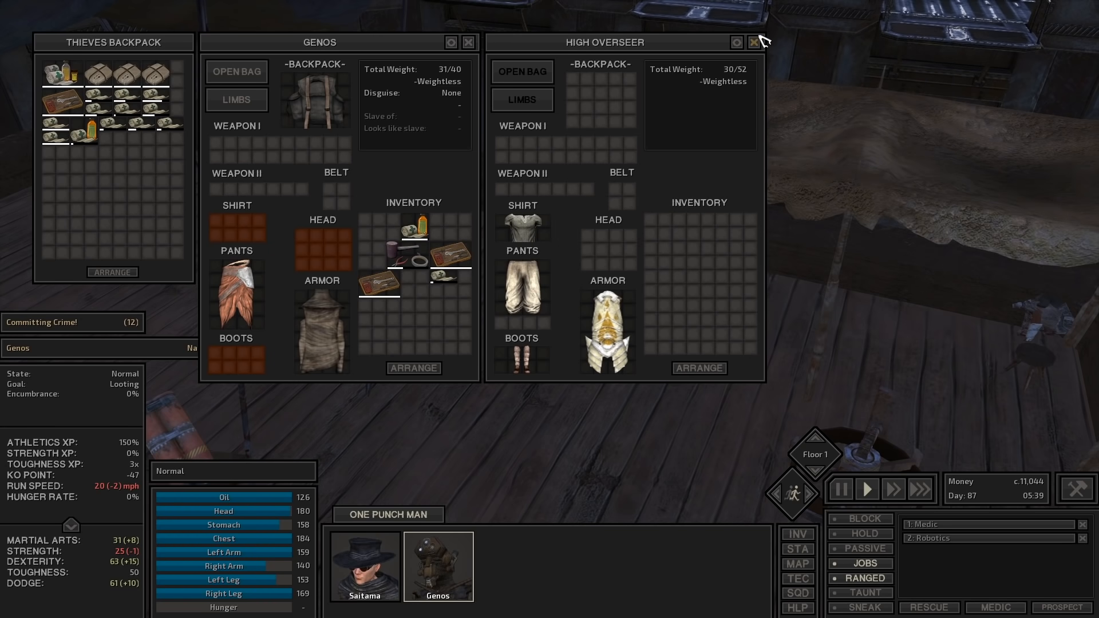
{"action": "left_click", "coordinate": [756, 43]}
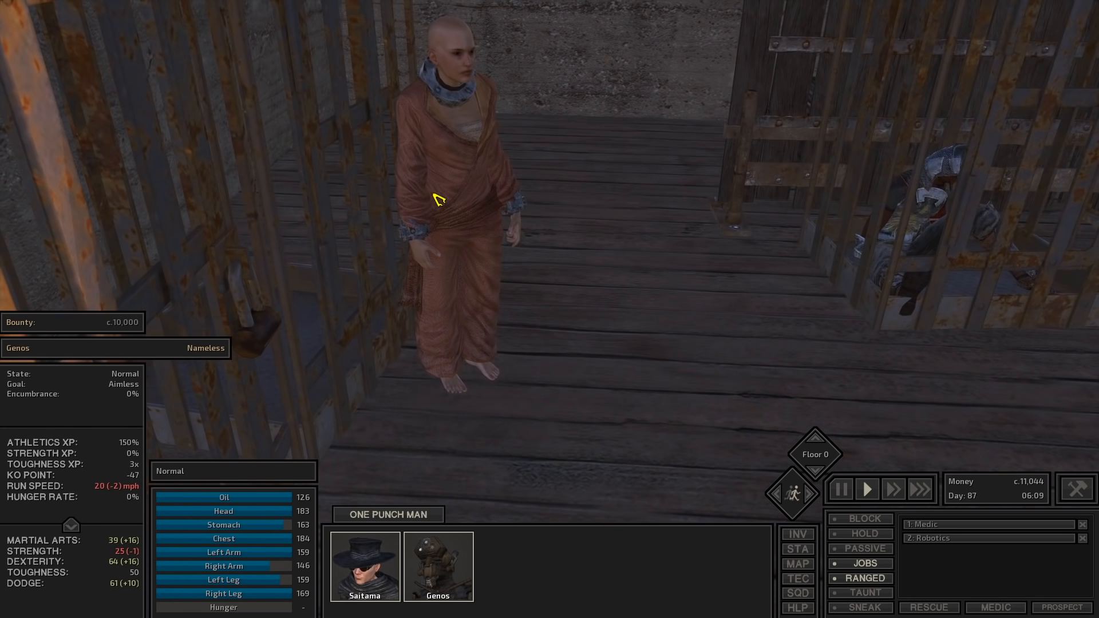
Have the servant follow the squad and lock the carried captive in a prisoner cage
{"action": "right_click", "coordinate": [437, 198]}
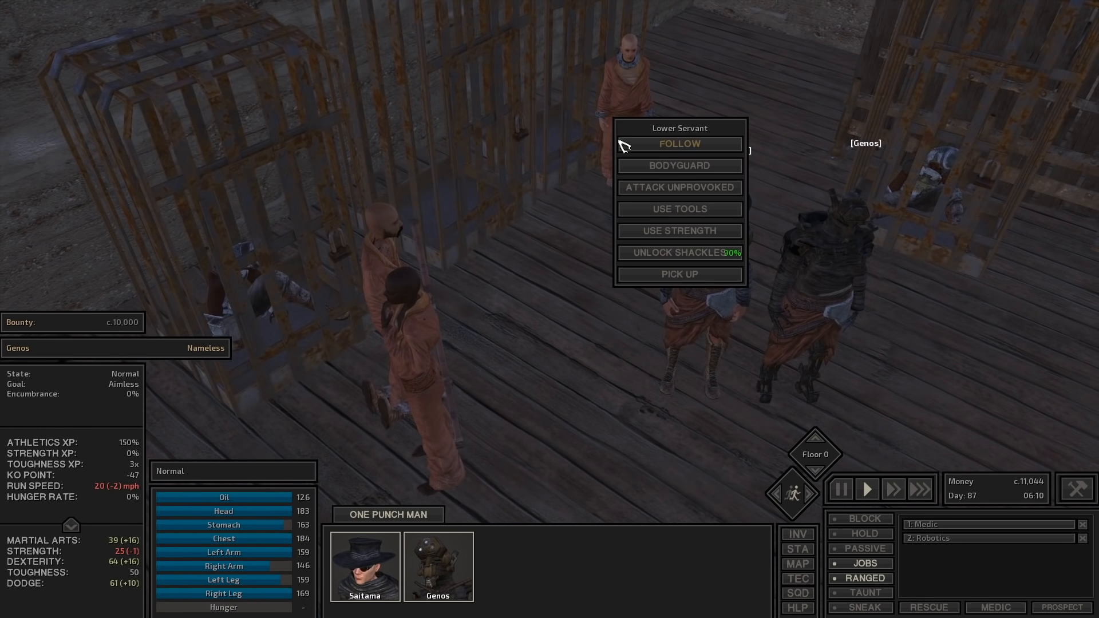
{"action": "left_click", "coordinate": [678, 273]}
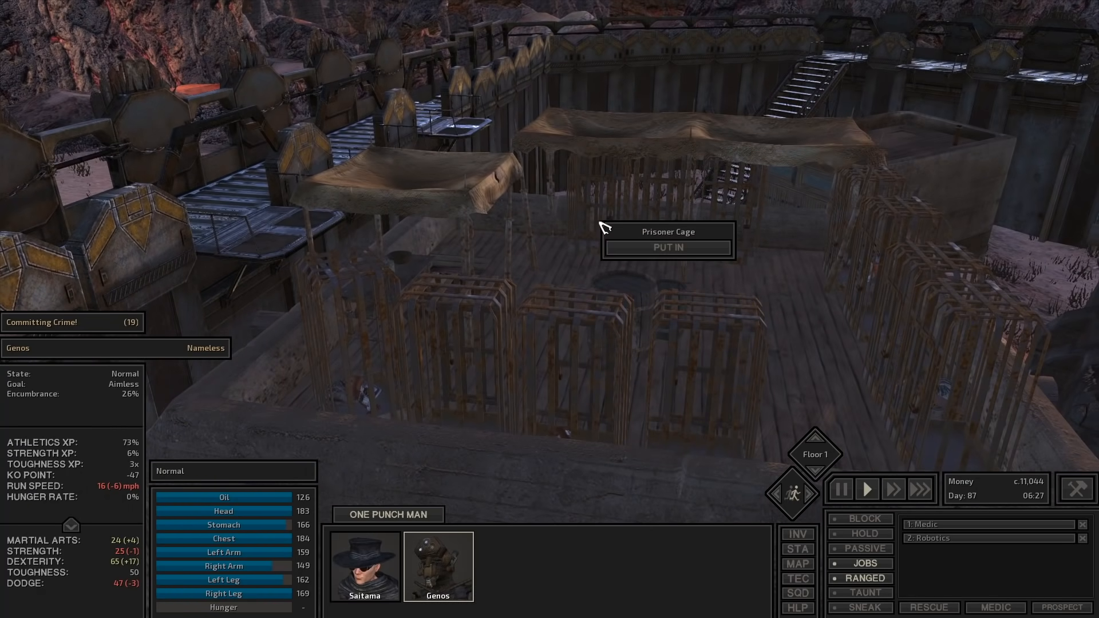
{"action": "left_click", "coordinate": [666, 248]}
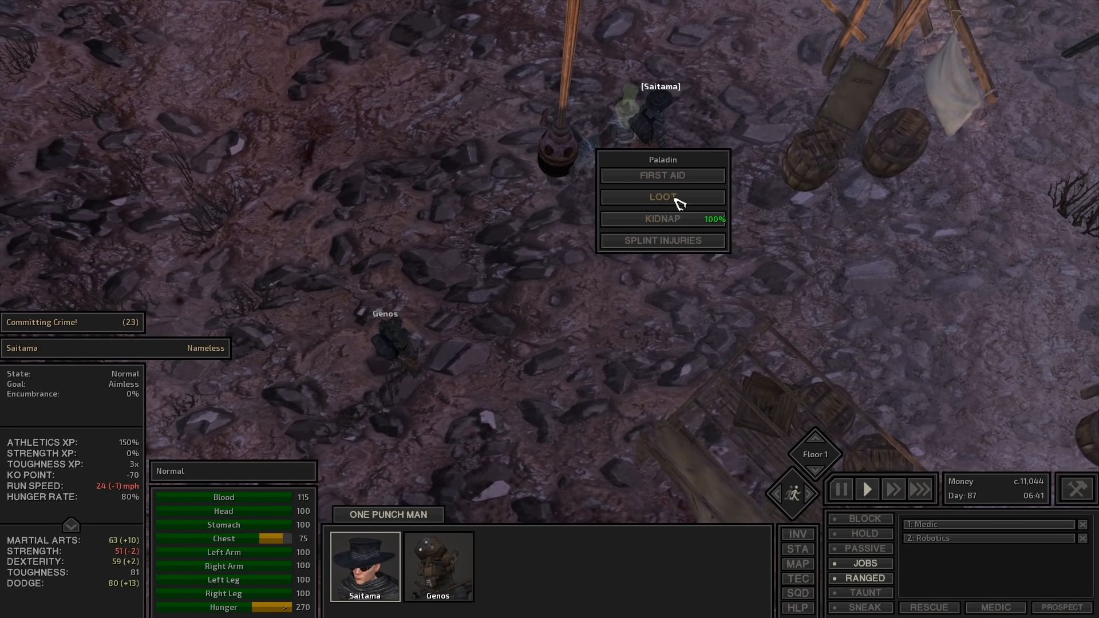
Loot the downed Paladin's gear and close his inventory
{"action": "left_click", "coordinate": [661, 197]}
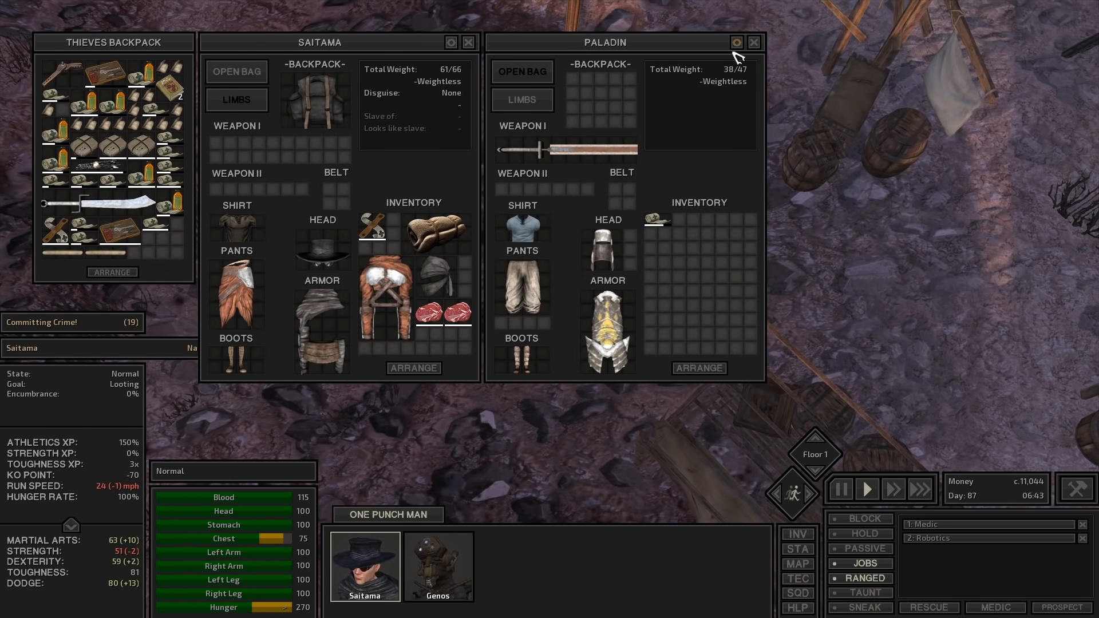
{"action": "left_click", "coordinate": [754, 43]}
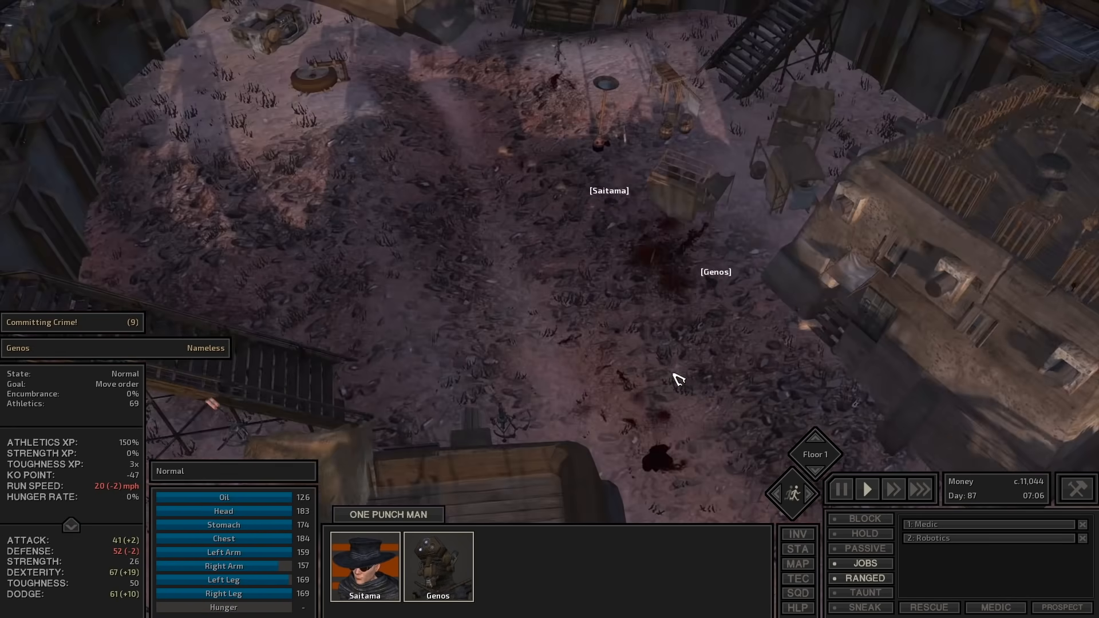
Pause the fight and loot the downed Slavemonger
{"action": "left_click", "coordinate": [839, 489]}
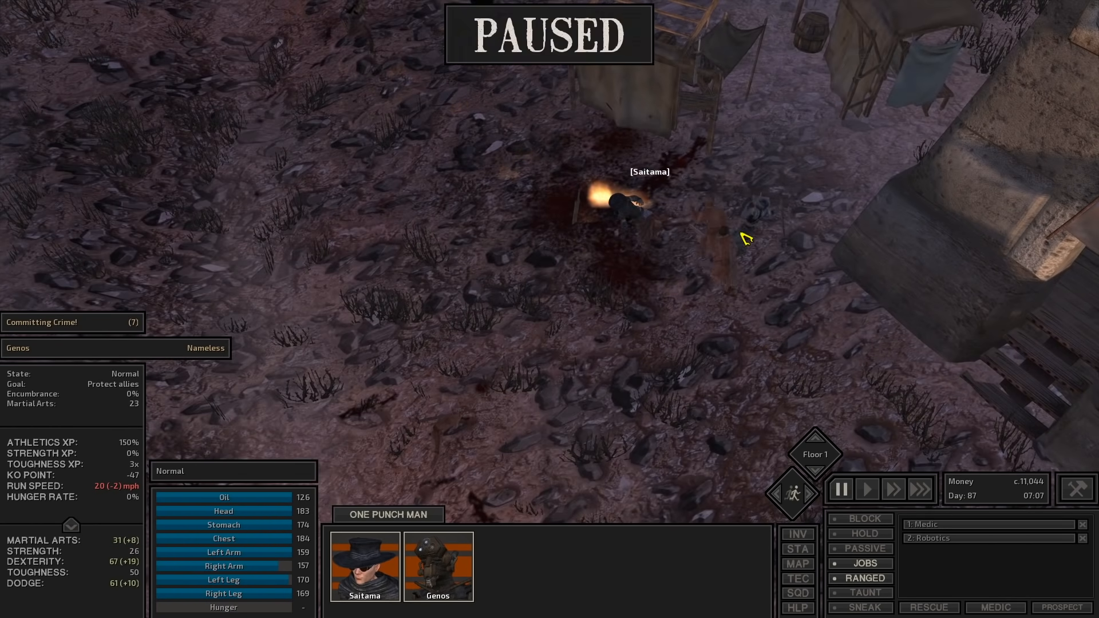
{"action": "left_click", "coordinate": [866, 489]}
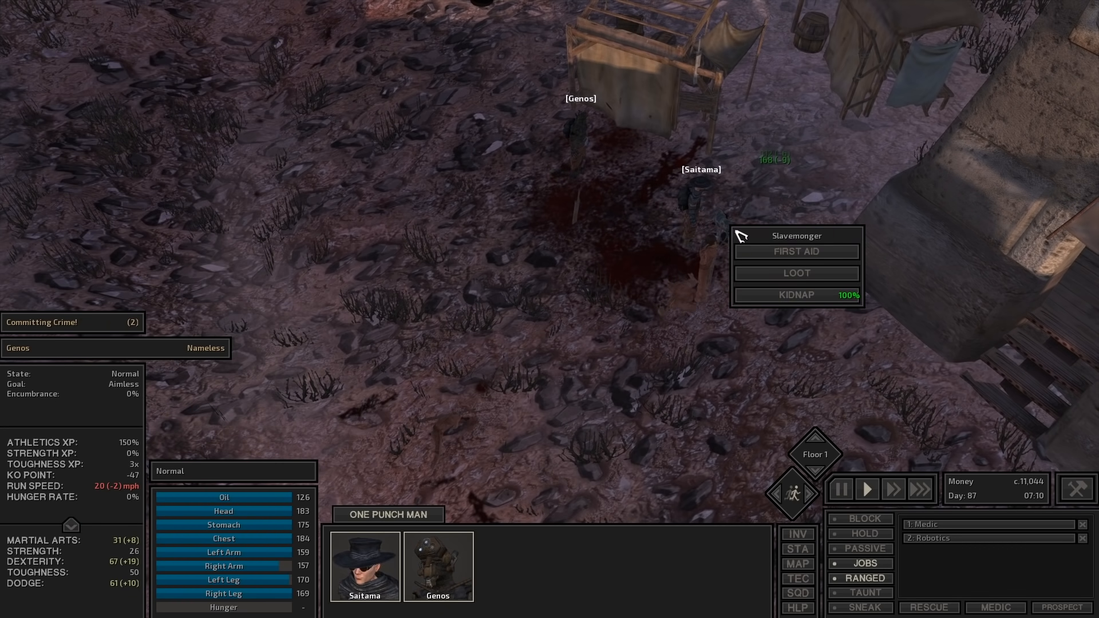
{"action": "left_click", "coordinate": [795, 272]}
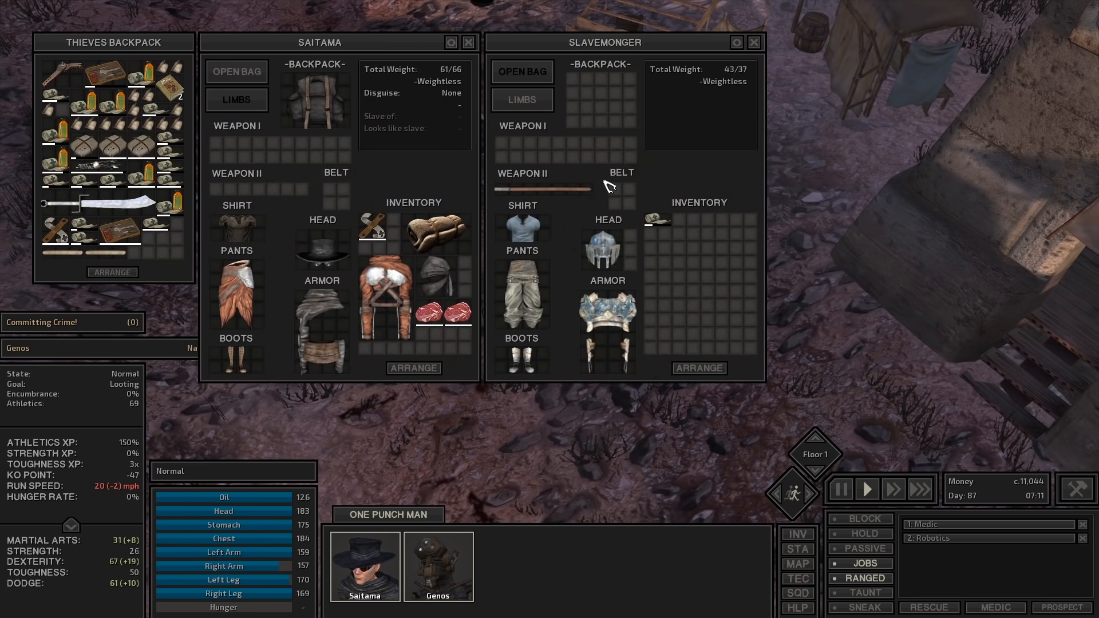
{"action": "left_click", "coordinate": [754, 42]}
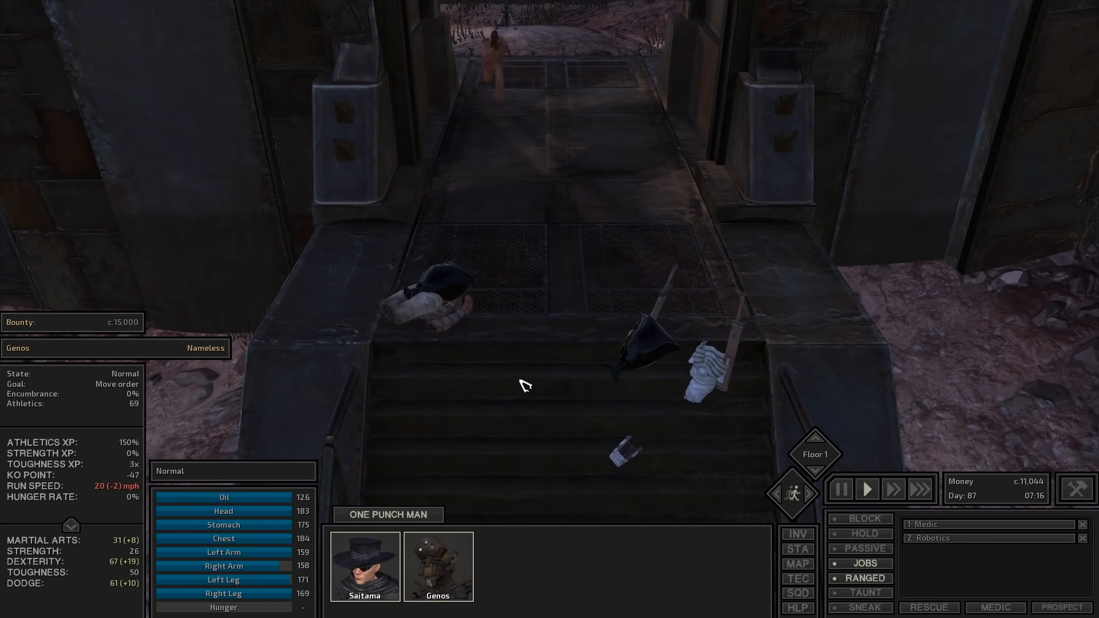
Send Genos up the stone steps and attack the remaining slavemongers one after another
{"action": "left_click", "coordinate": [840, 488]}
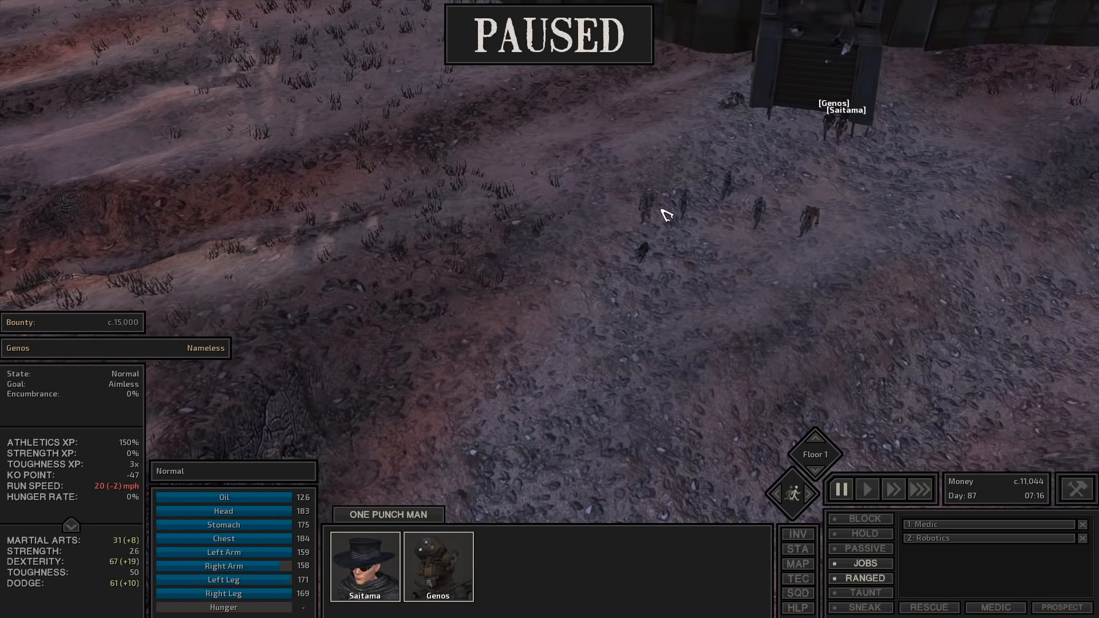
{"action": "left_click", "coordinate": [866, 489]}
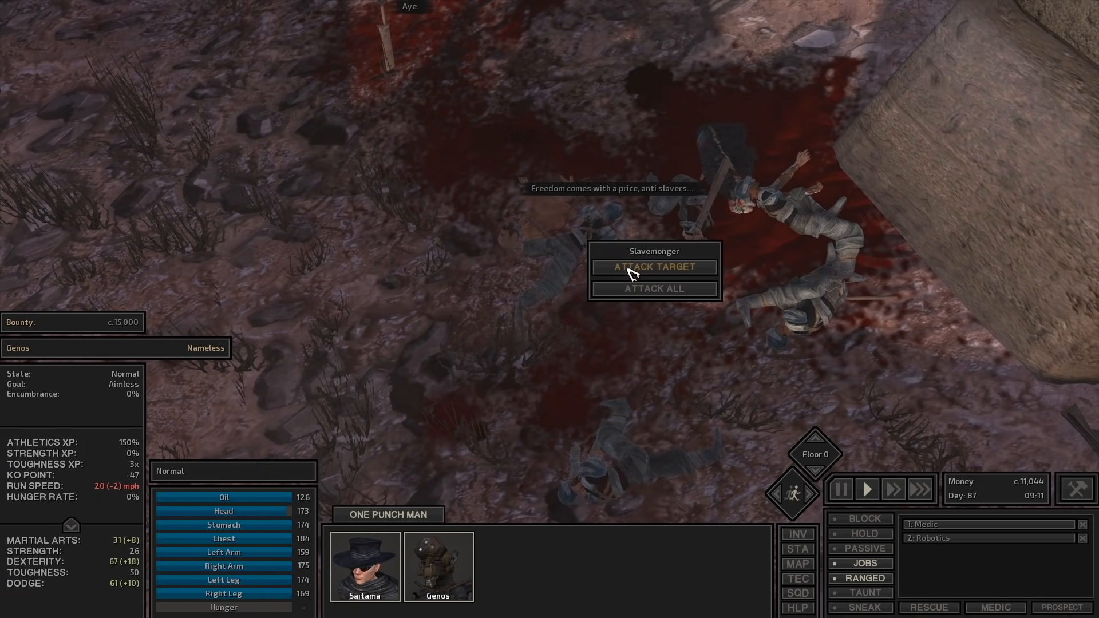
{"action": "left_click", "coordinate": [652, 267]}
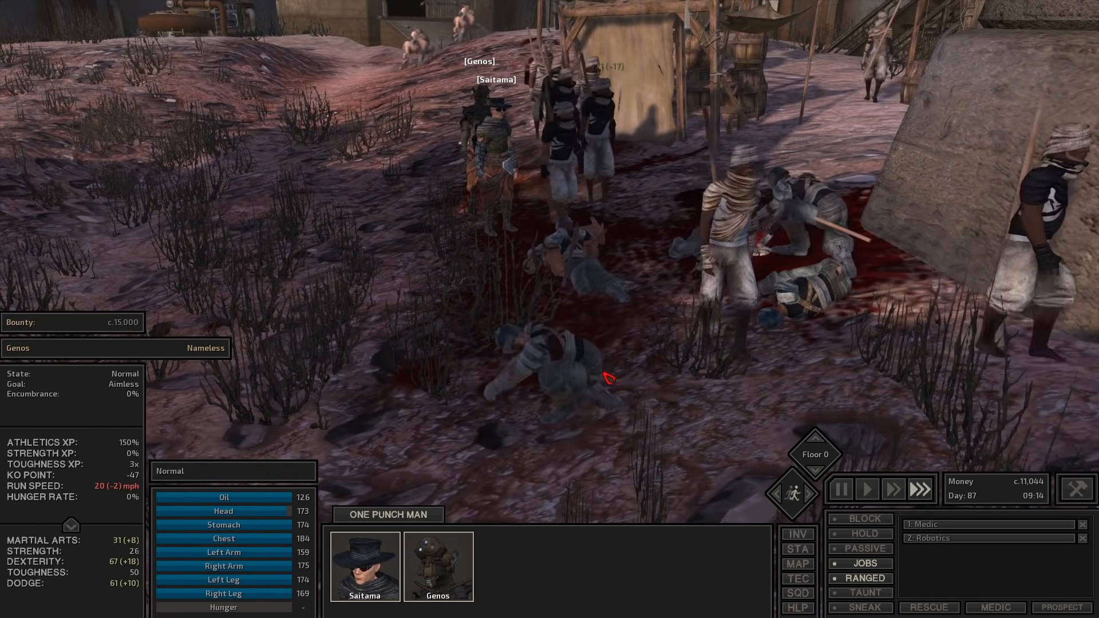
{"action": "left_click", "coordinate": [866, 489]}
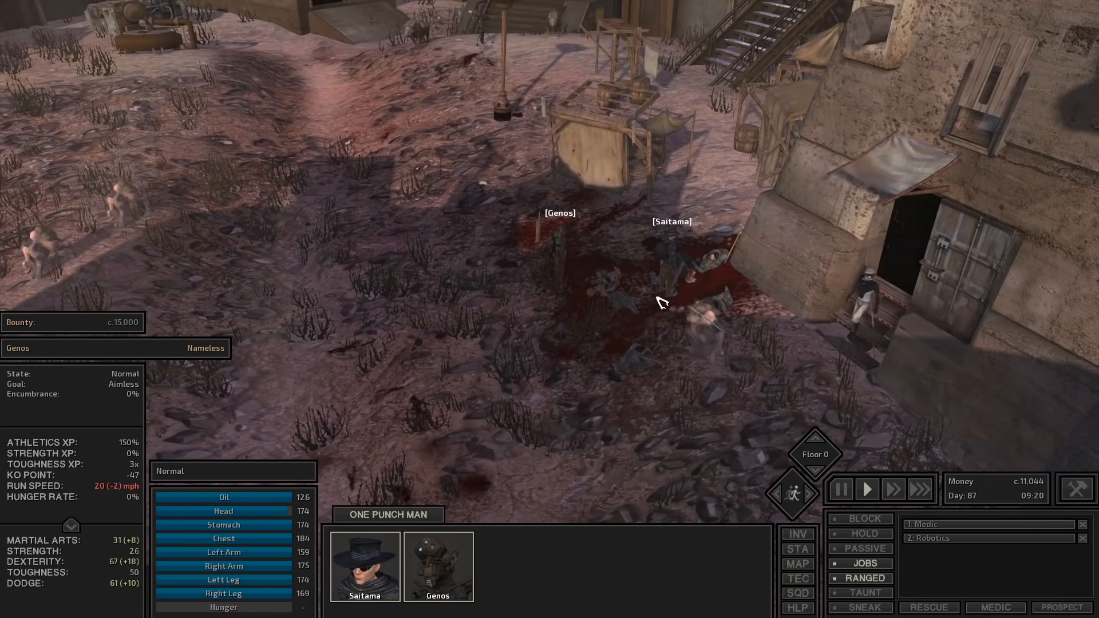
Move the pair from the bodies, switch fighters and send Genos at the cliffside attackers
{"action": "left_click", "coordinate": [797, 563]}
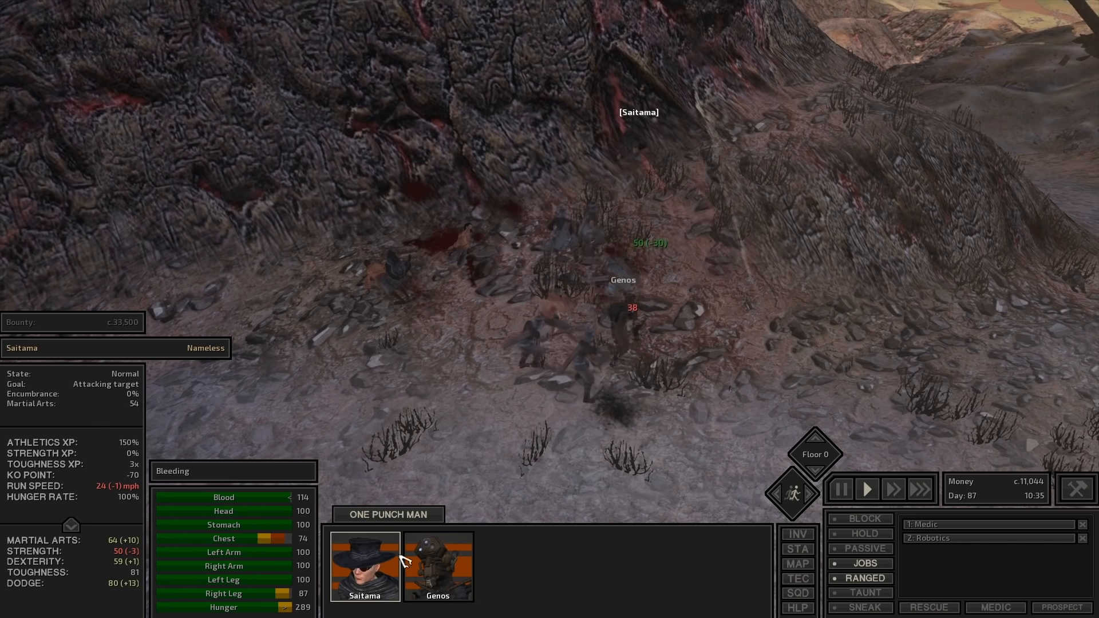
{"action": "left_click", "coordinate": [437, 565]}
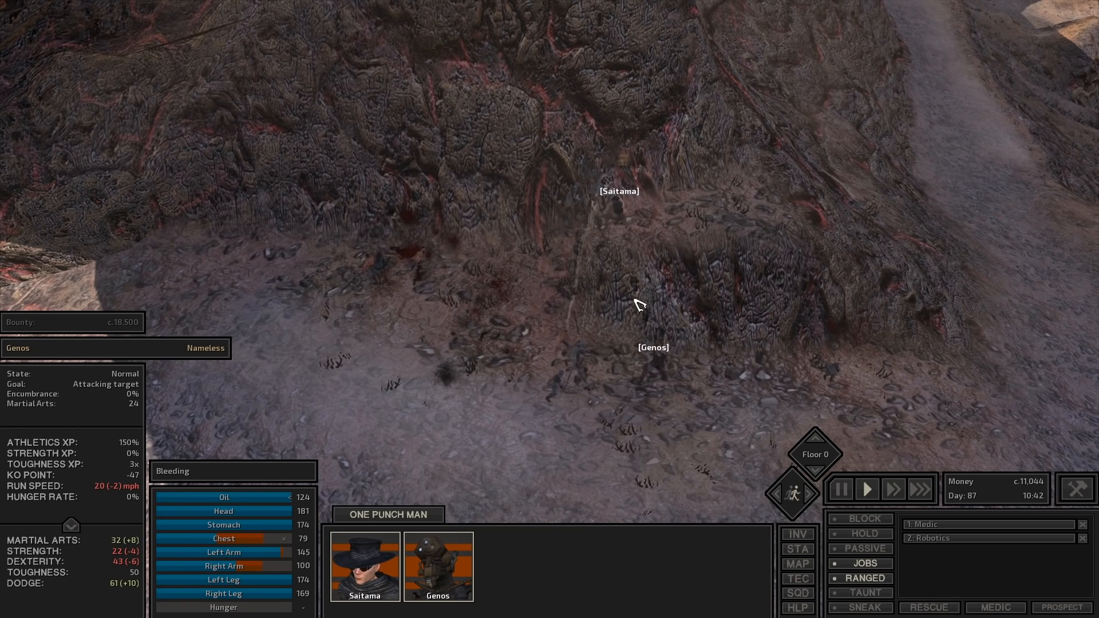
{"action": "left_click", "coordinate": [796, 563]}
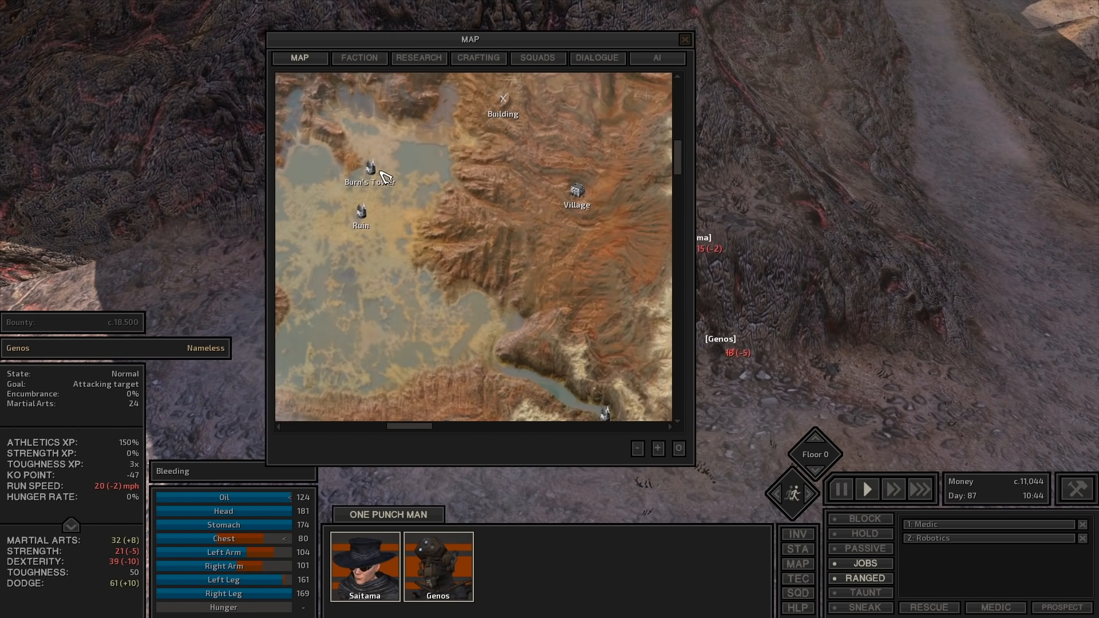
Set a travel destination, then knock down the Holy Farmer and loot his body
{"action": "left_click", "coordinate": [684, 39]}
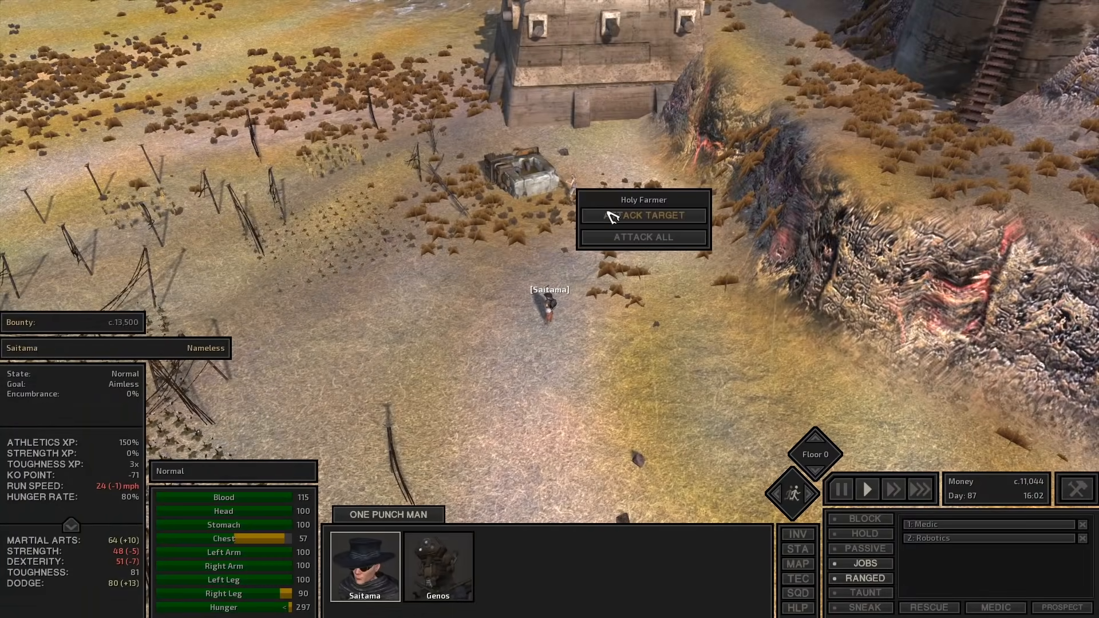
{"action": "left_click", "coordinate": [643, 216]}
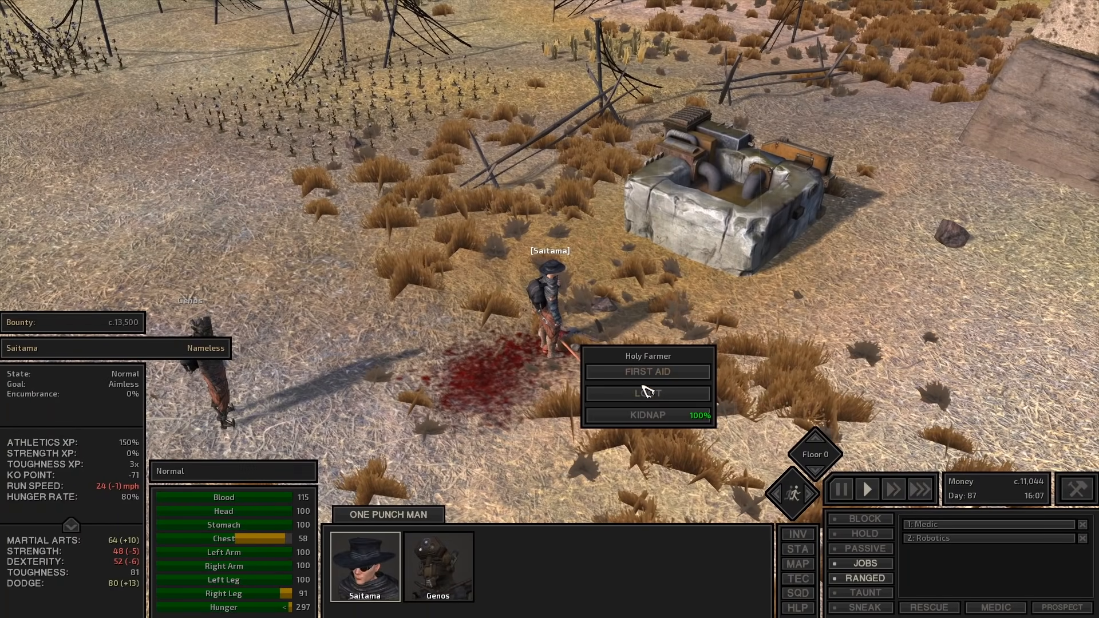
{"action": "left_click", "coordinate": [647, 392]}
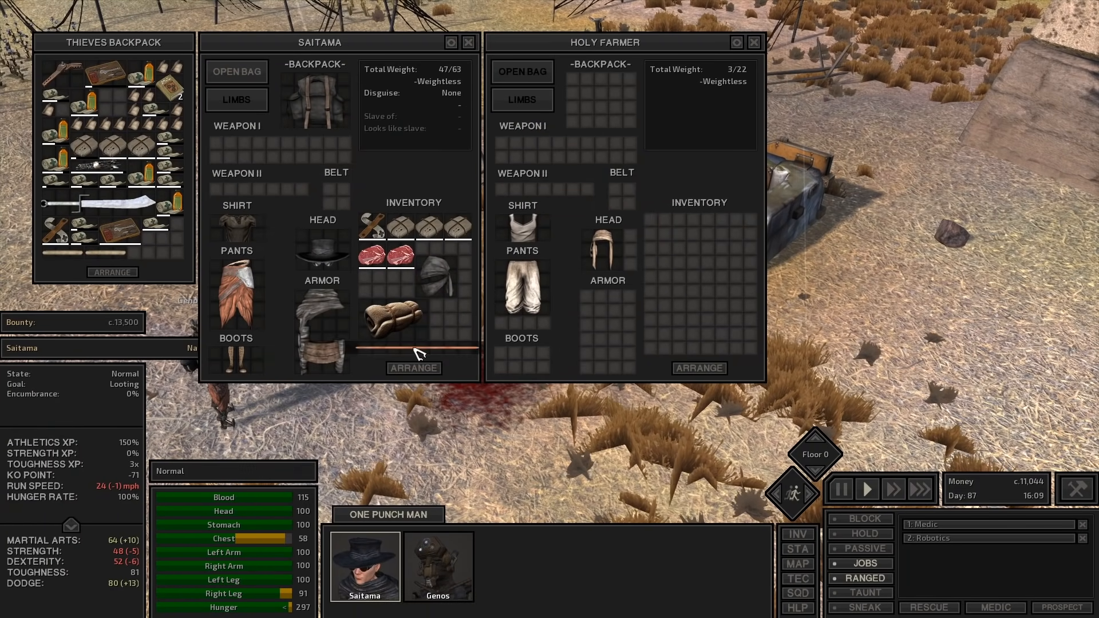
{"action": "left_click", "coordinate": [755, 43]}
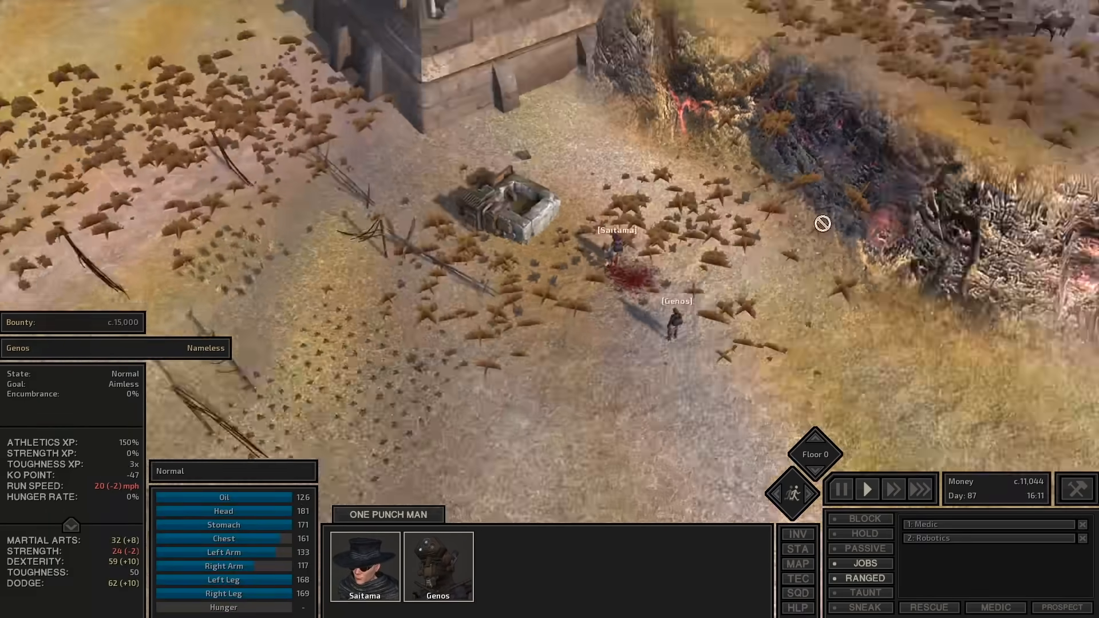
Move into the farm building and set Saitama attacking the Holy Farmer inside
{"action": "scroll", "scroll_direction": "down", "scroll_amount": 3}
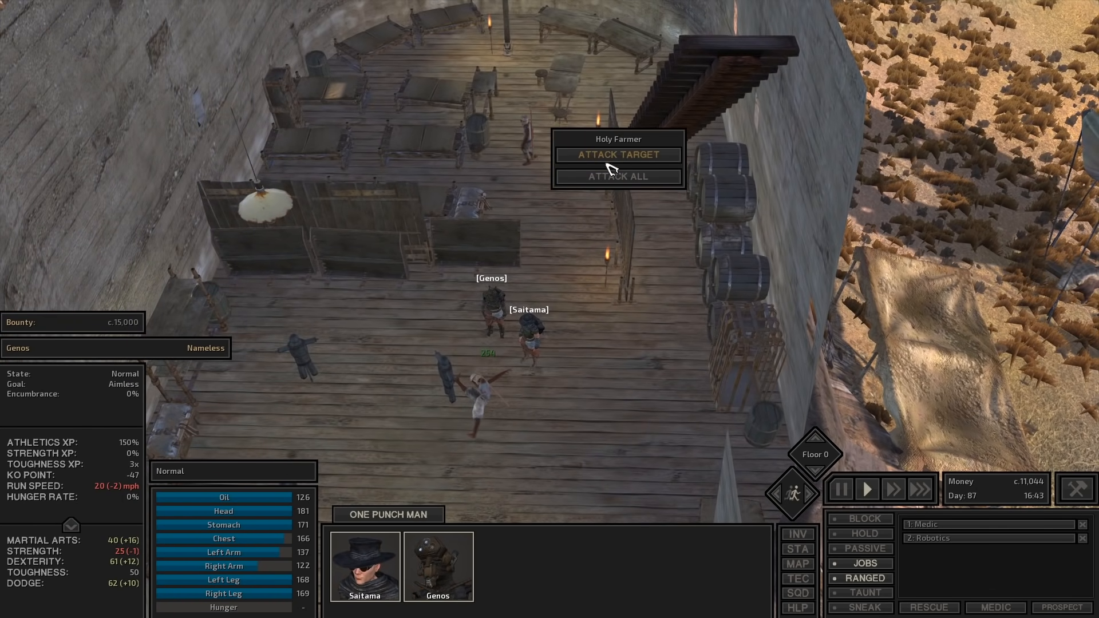
{"action": "left_click", "coordinate": [617, 154]}
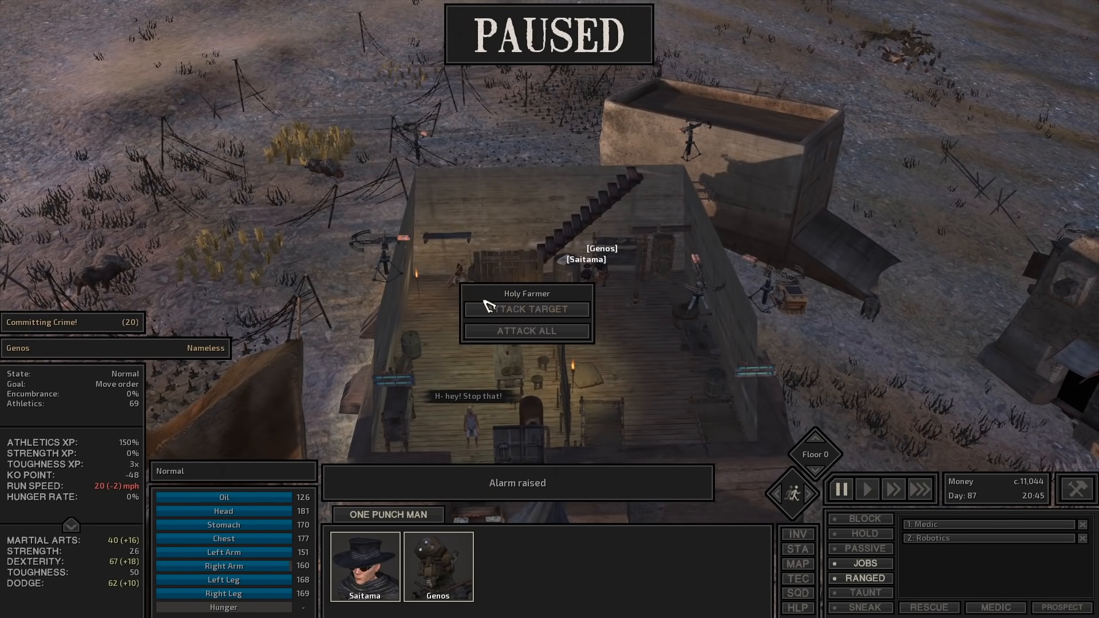
Attack the Holy Farmer who raised the alarm, drawing in the responding Paladin
{"action": "left_click", "coordinate": [527, 309]}
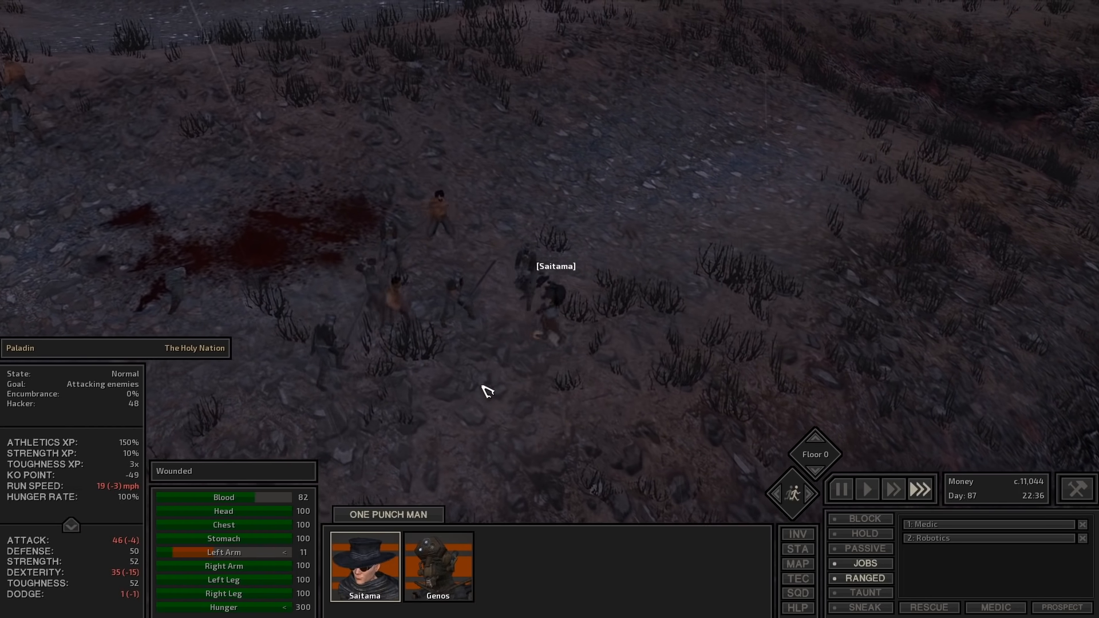
Send Genos and then Saitama against the attackers by the fire to finish the night brawl
{"action": "left_click", "coordinate": [436, 566]}
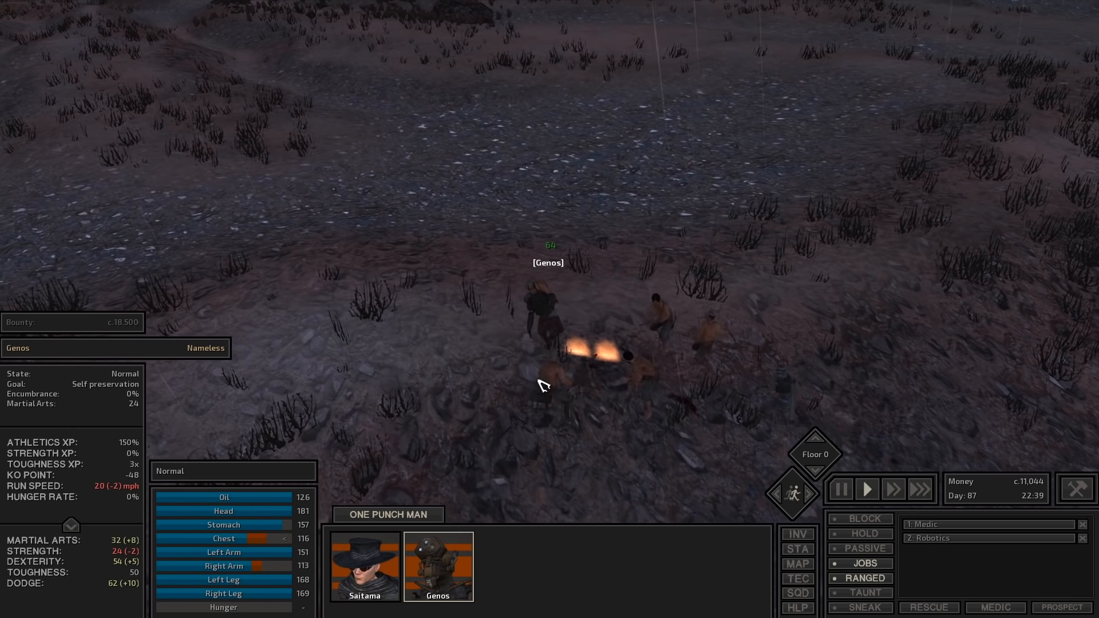
{"action": "left_click", "coordinate": [364, 566]}
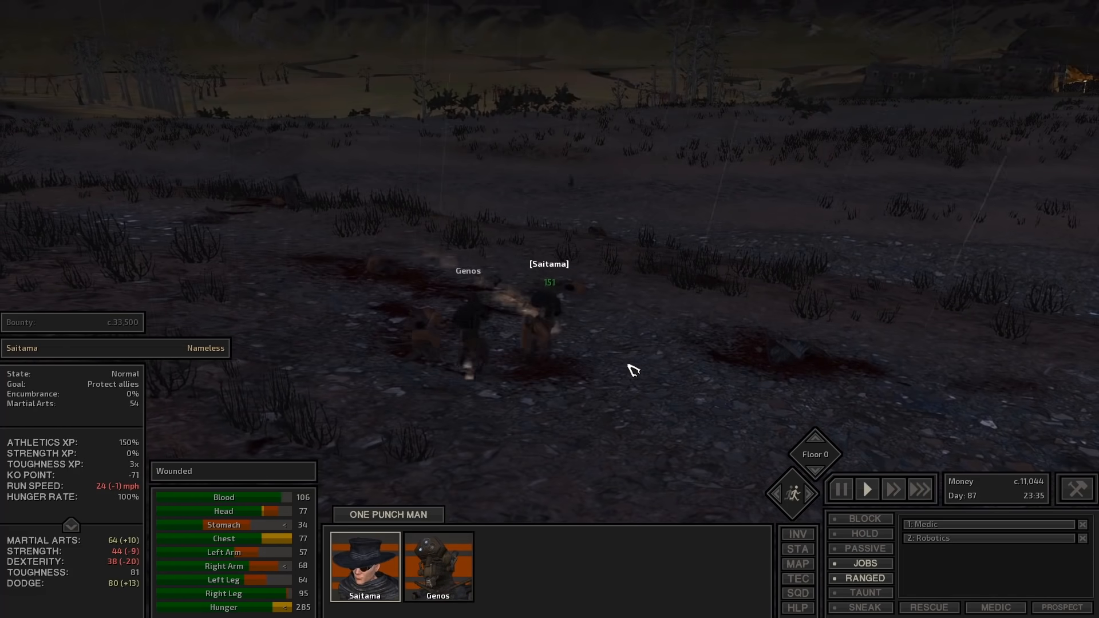
{"action": "left_click", "coordinate": [437, 567]}
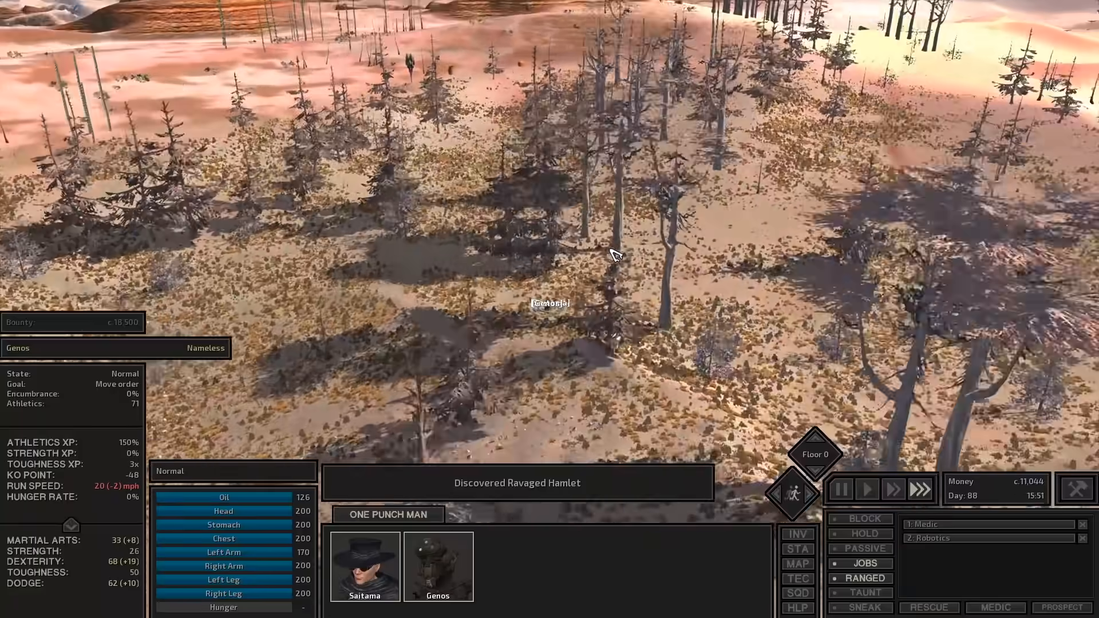
Walk on through the forest, attack the raiders surrounding Saitama, and regroup beside Genos
{"action": "left_click", "coordinate": [797, 563]}
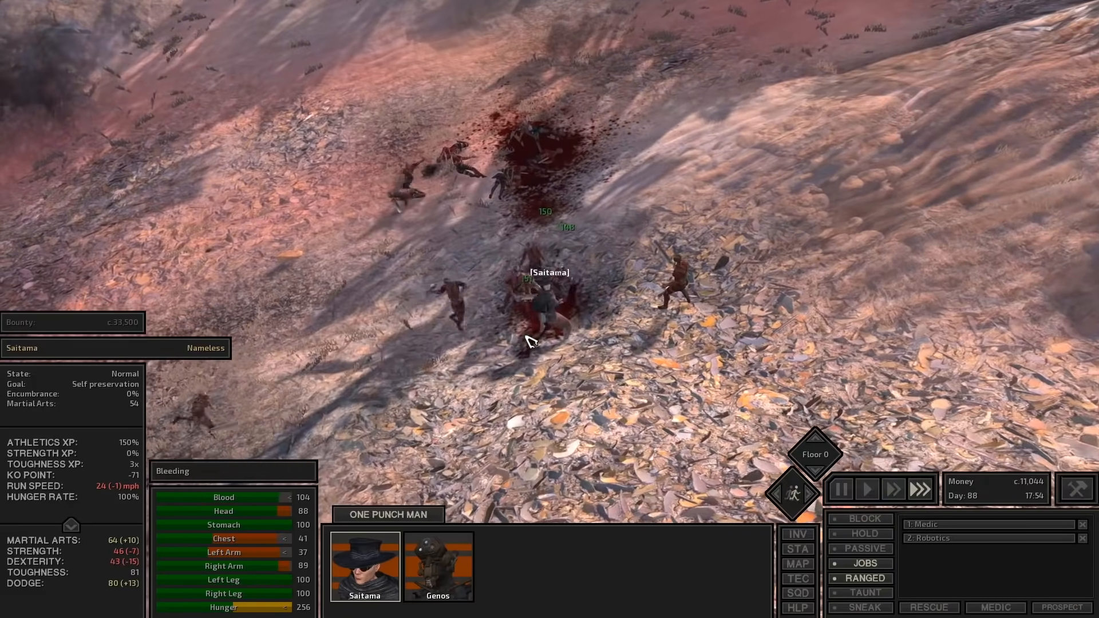
{"action": "left_click", "coordinate": [865, 489]}
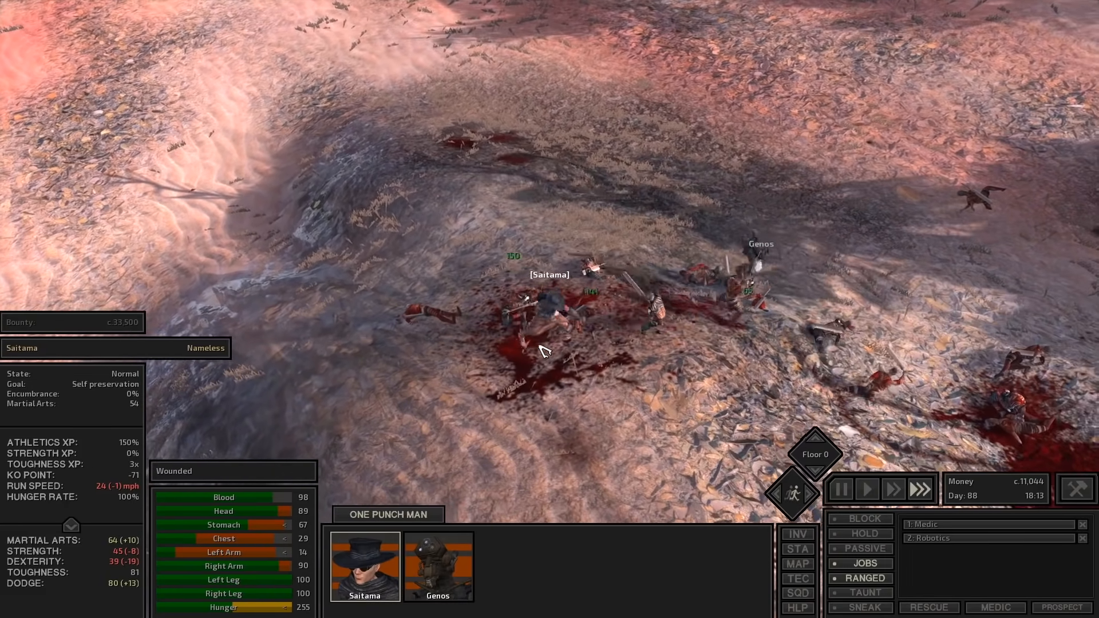
{"action": "left_click", "coordinate": [867, 489]}
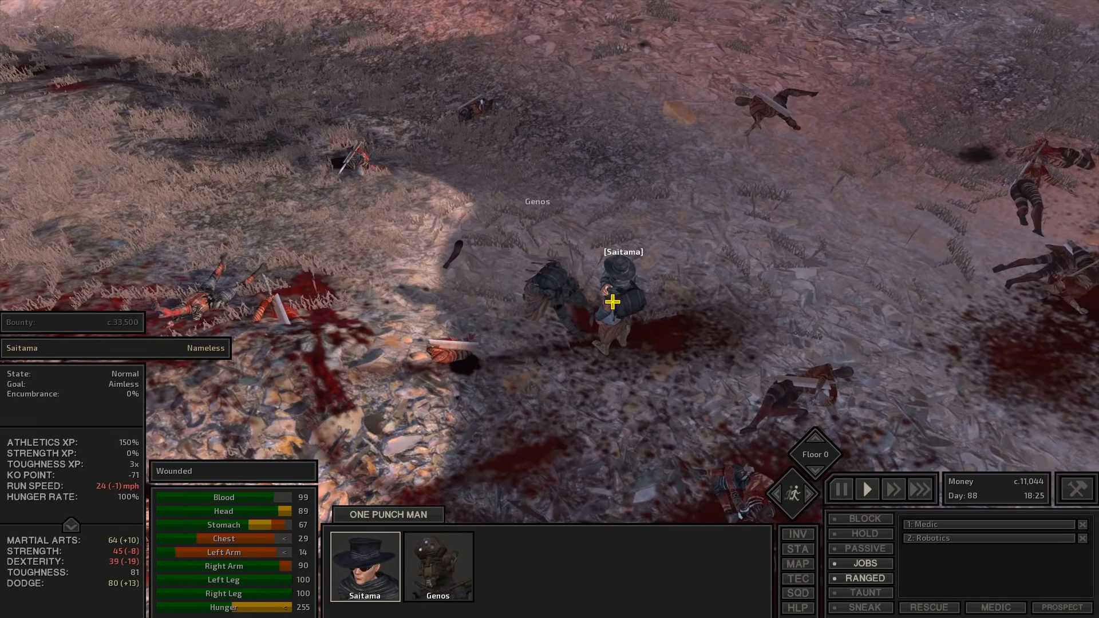
{"action": "left_click", "coordinate": [437, 566]}
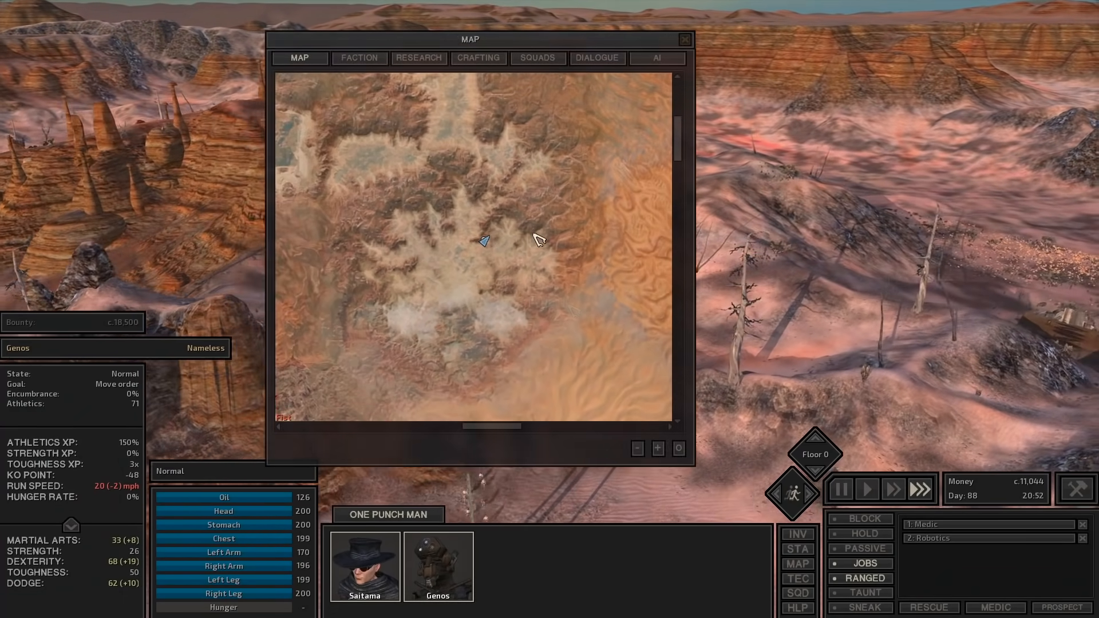
Bring up the world map to order travel toward a destination across the desert
{"action": "left_click", "coordinate": [683, 39]}
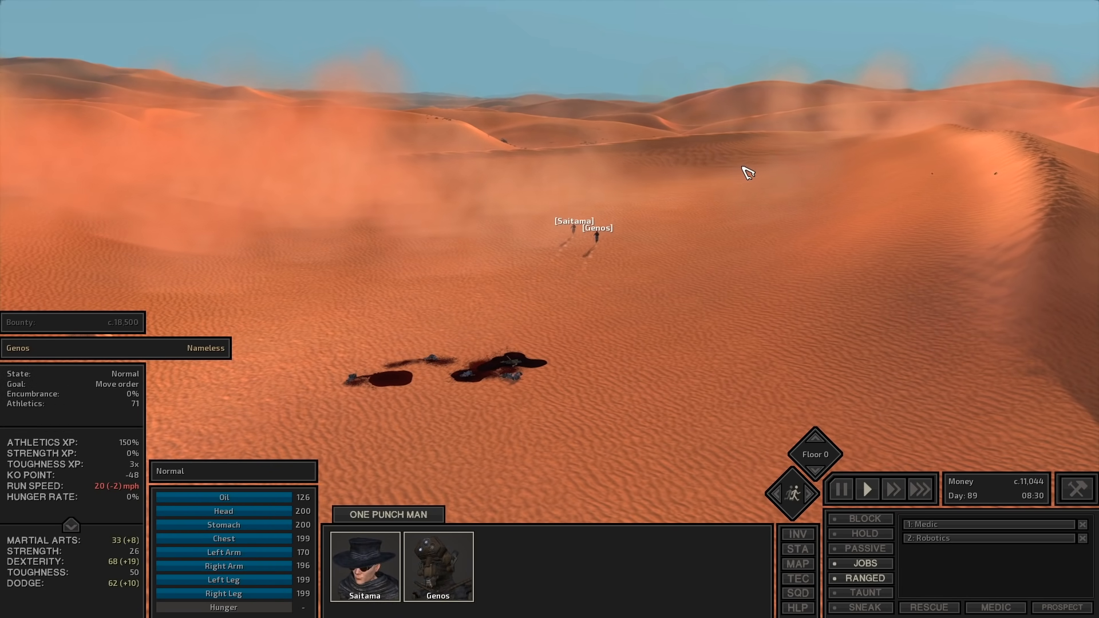
Move the squad into the slaver prison's cage compound where Genos loots a downed guard
{"action": "left_click", "coordinate": [796, 563]}
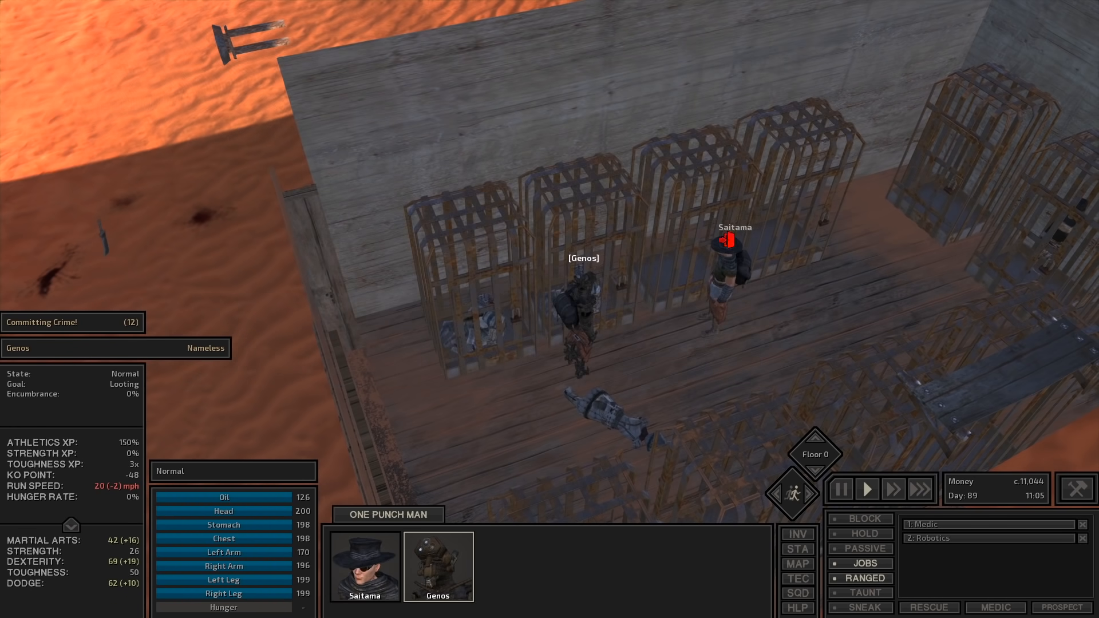
Loot the unconscious Samurai Heavy lying among the cages
{"action": "right_click", "coordinate": [624, 371]}
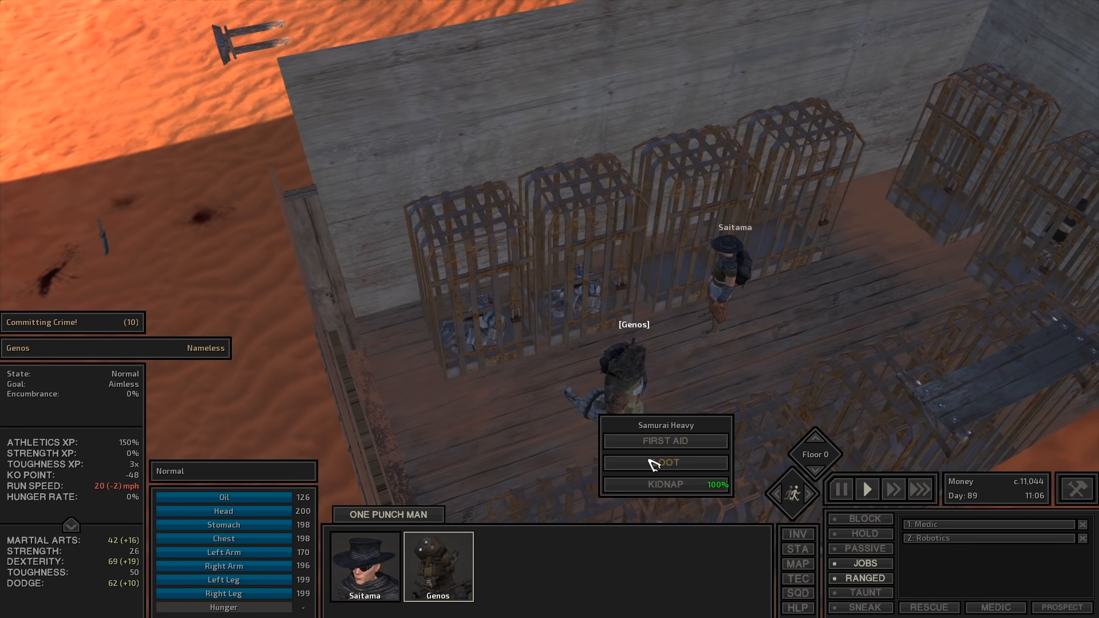
{"action": "left_click", "coordinate": [664, 484]}
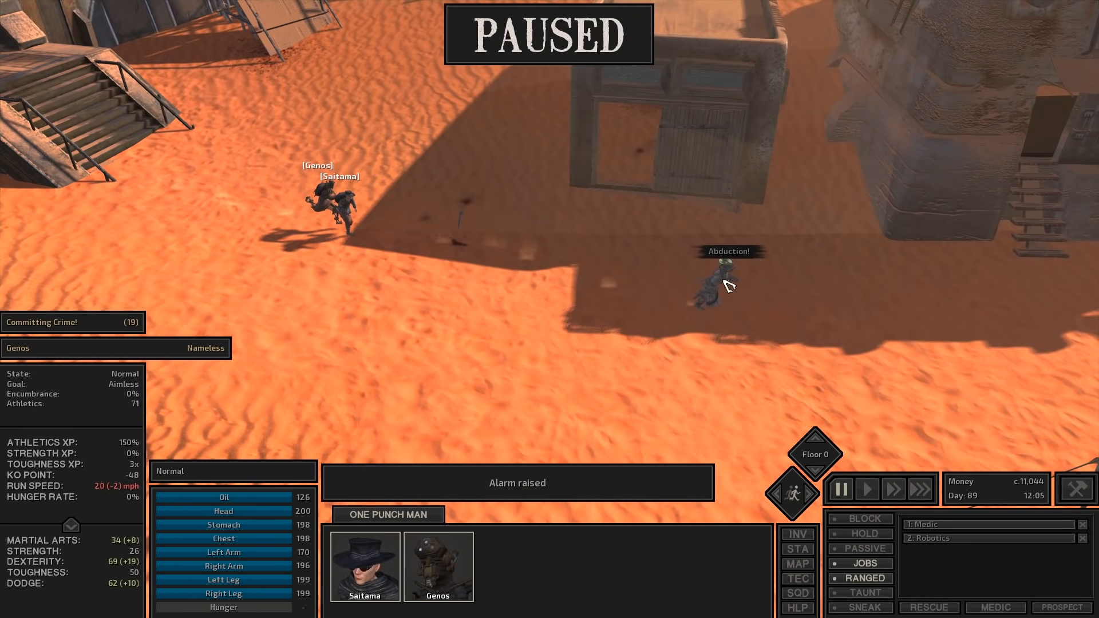
Bring up Saitama's actions for the caged Manhunter and the occupied prisoner cage
{"action": "left_click", "coordinate": [866, 489]}
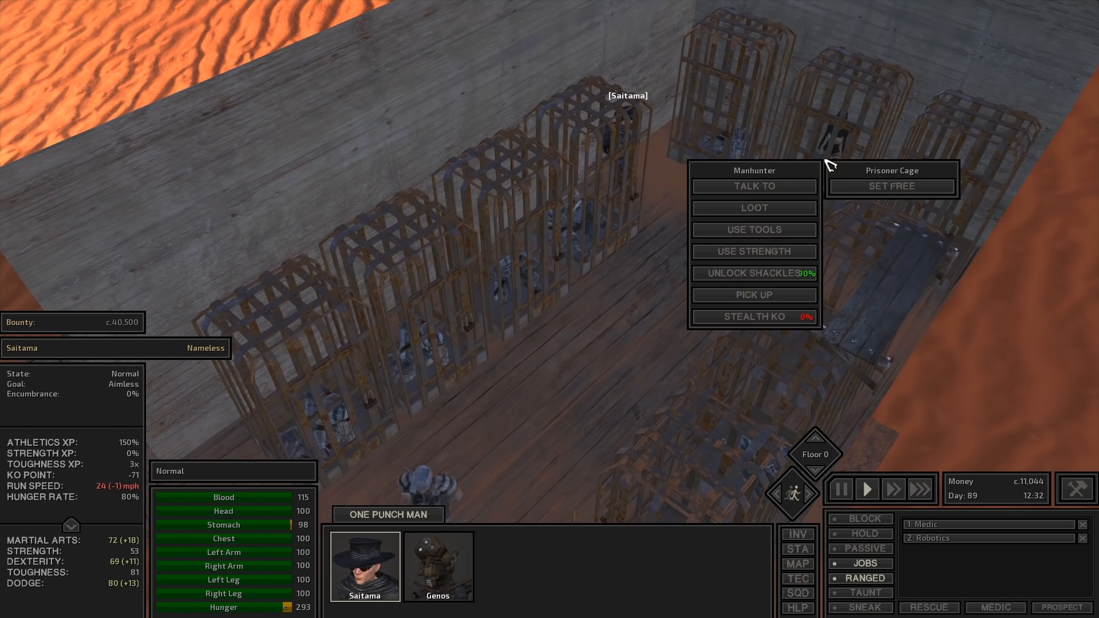
Ready an attack on the Bounty Hunter confronting Genos among the cages
{"action": "left_click", "coordinate": [745, 272]}
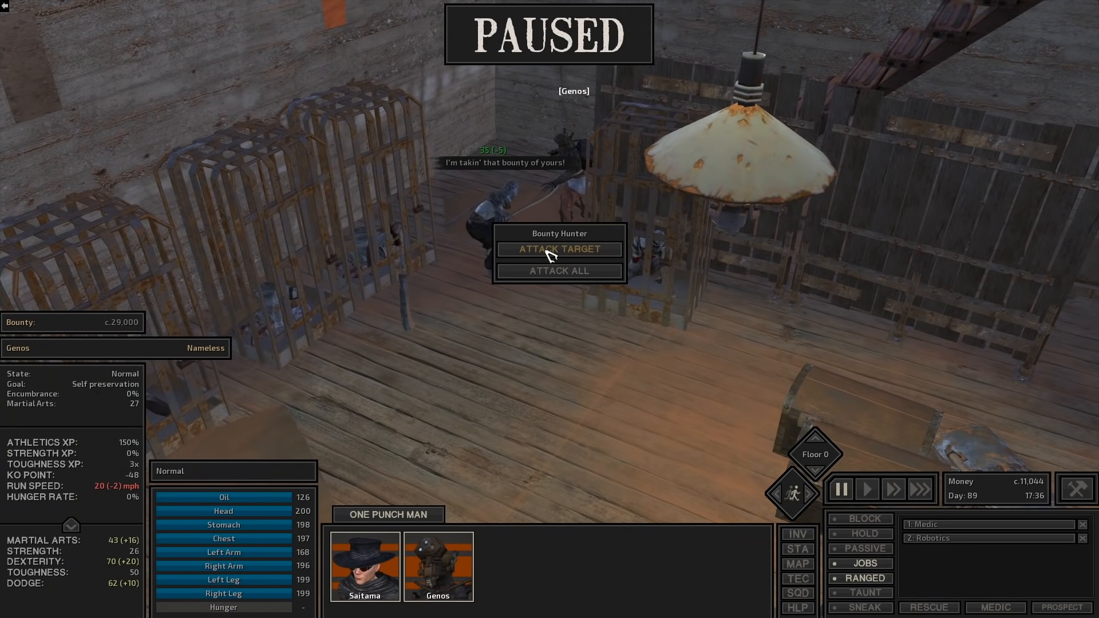
{"action": "left_click", "coordinate": [558, 249]}
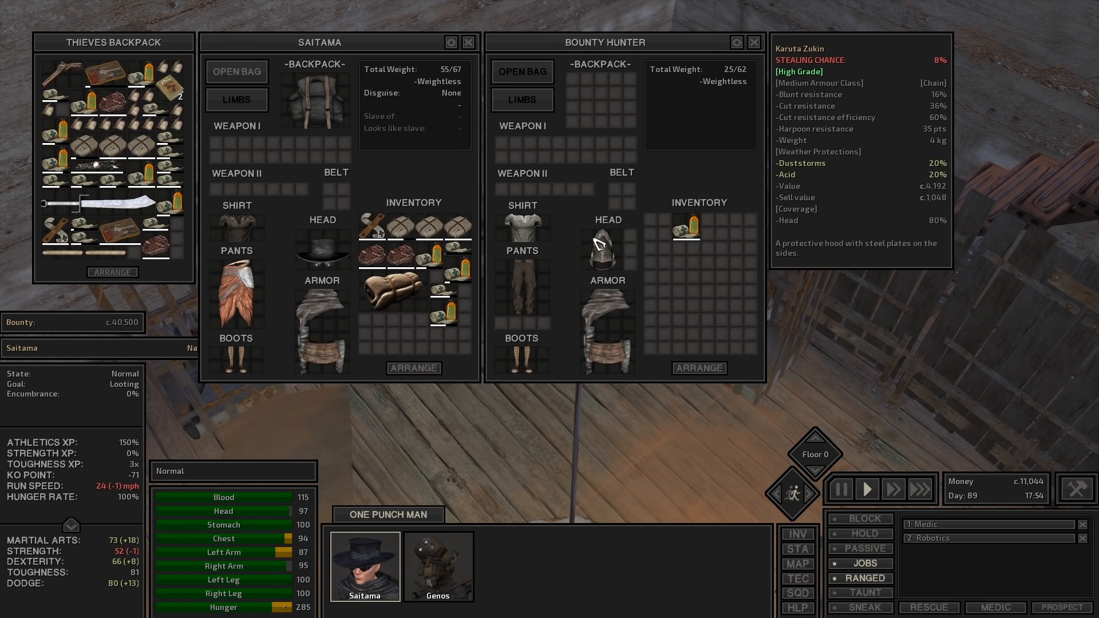
{"action": "mouse_move", "coordinate": [608, 251]}
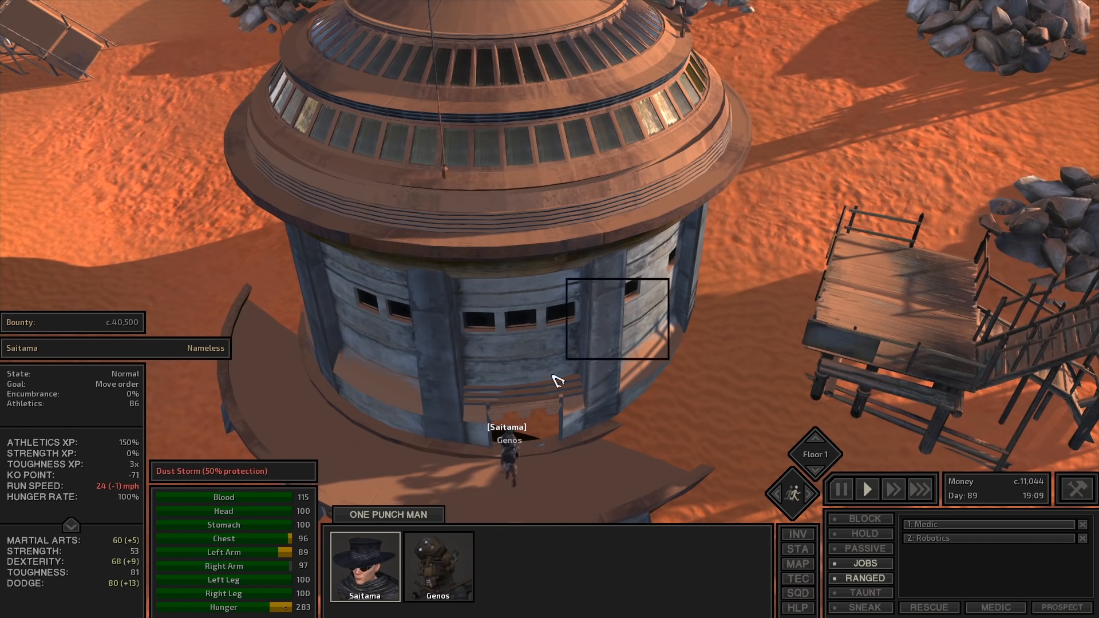
Enter the guarded tower and bring up Genos's skills sheet showing Athletics 72
{"action": "left_click", "coordinate": [840, 489]}
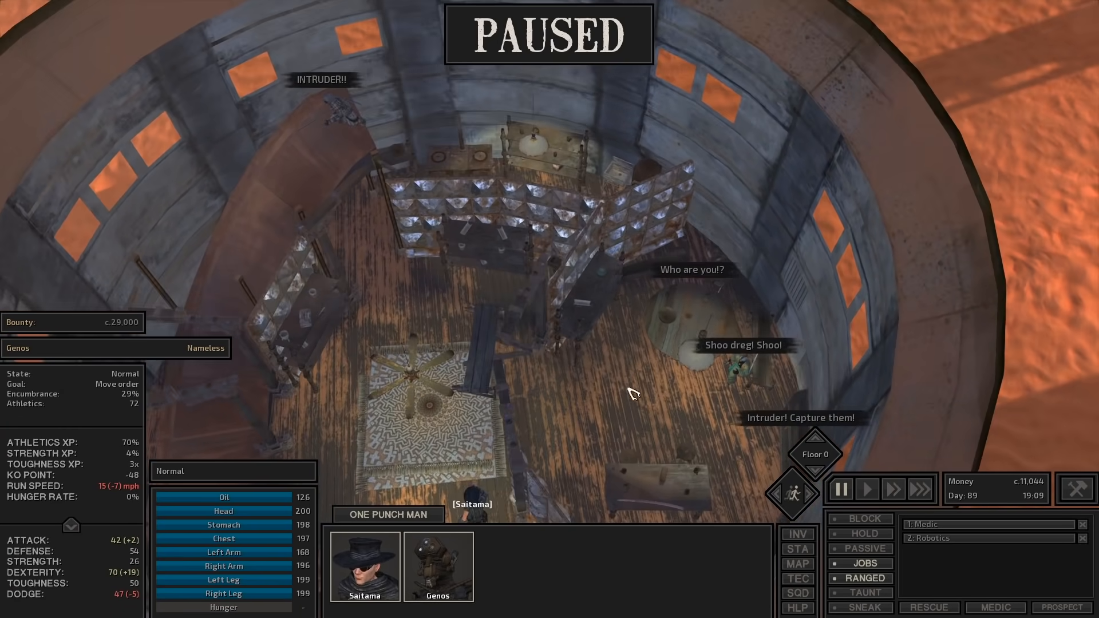
{"action": "left_click", "coordinate": [867, 489]}
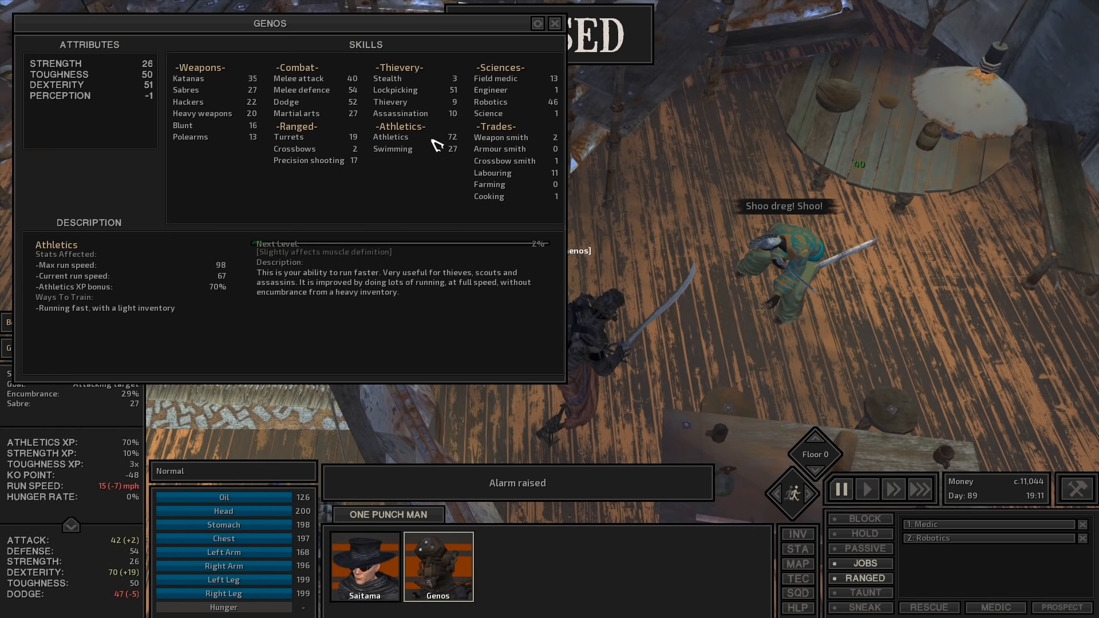
Review Genos's Melee attack and Stealth skills, then dismiss his skills overview
{"action": "left_click", "coordinate": [299, 78]}
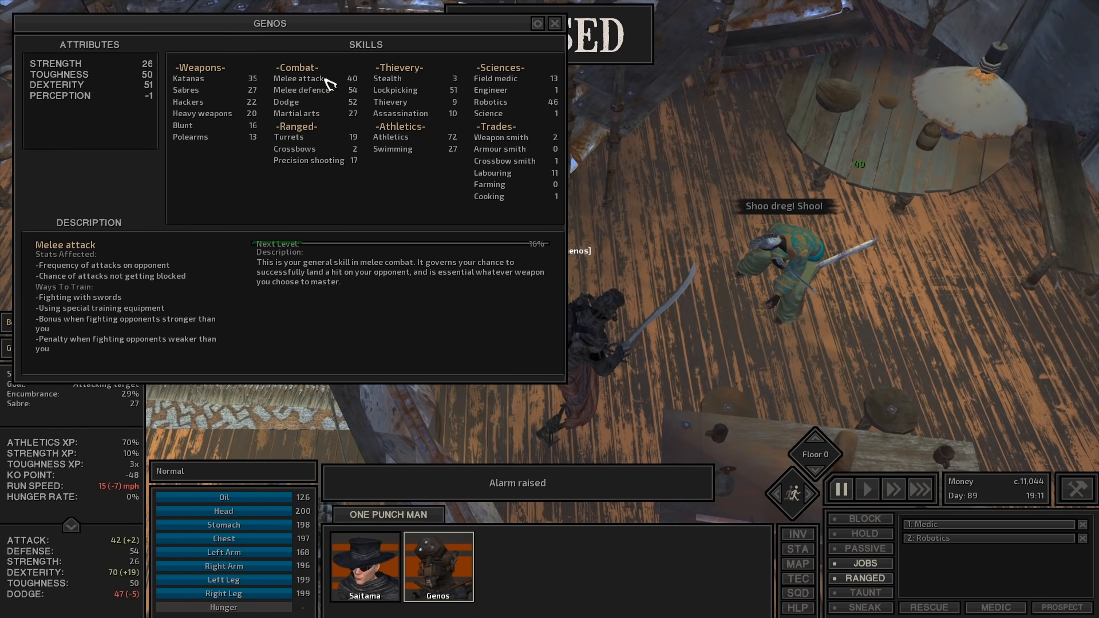
{"action": "left_click", "coordinate": [385, 78]}
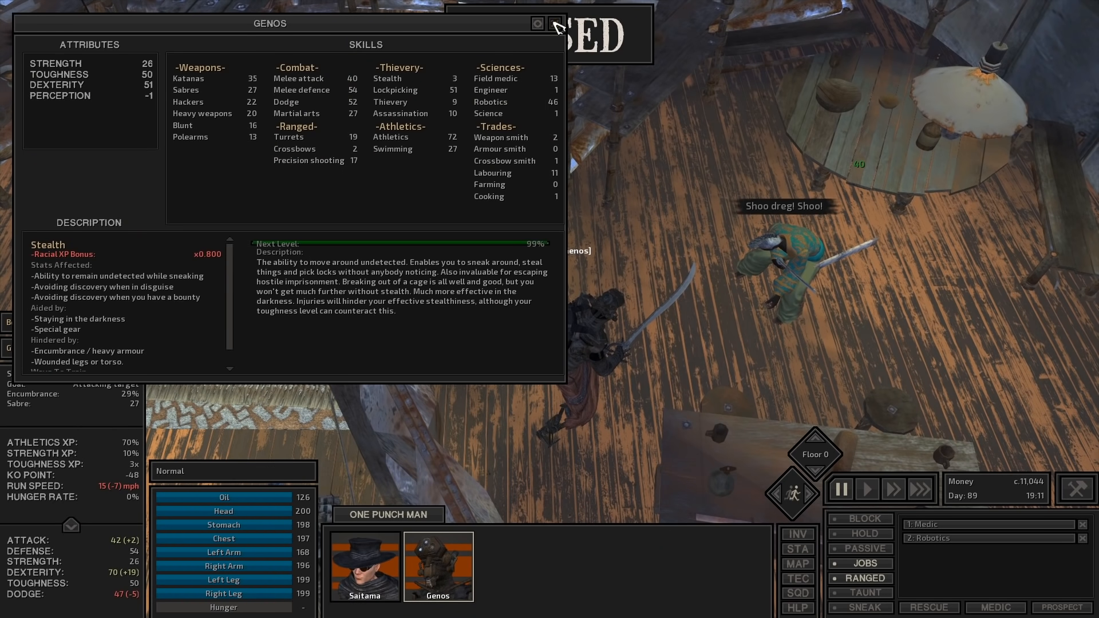
{"action": "left_click", "coordinate": [554, 23]}
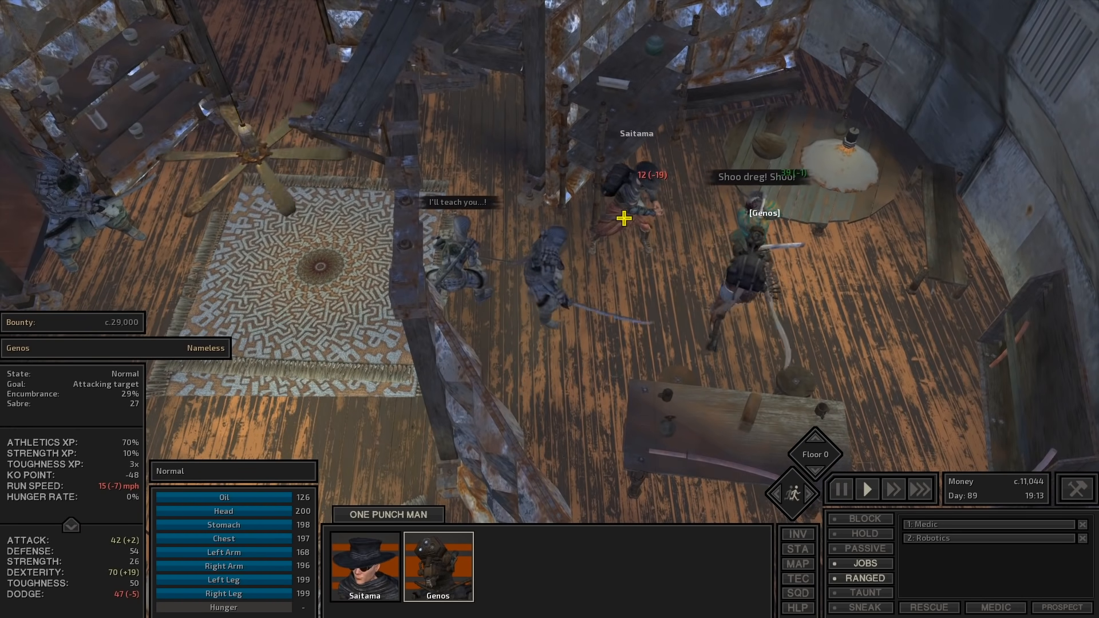
Attack the enemy fighting Genos and fast-forward until Slave Master Haga lies downed
{"action": "left_click", "coordinate": [840, 489]}
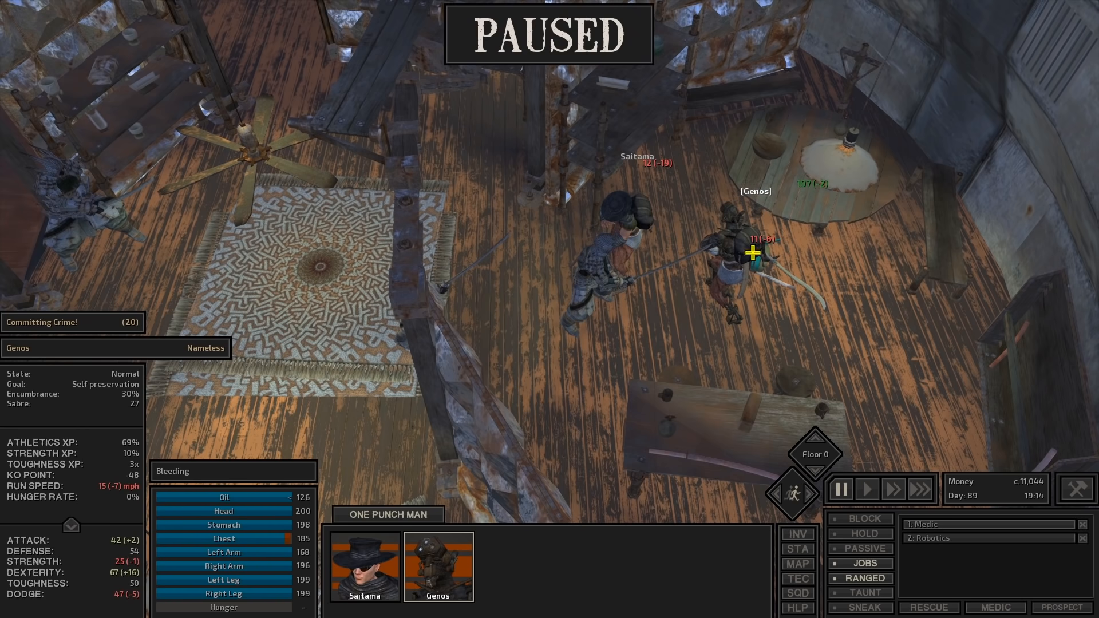
{"action": "left_click", "coordinate": [865, 489]}
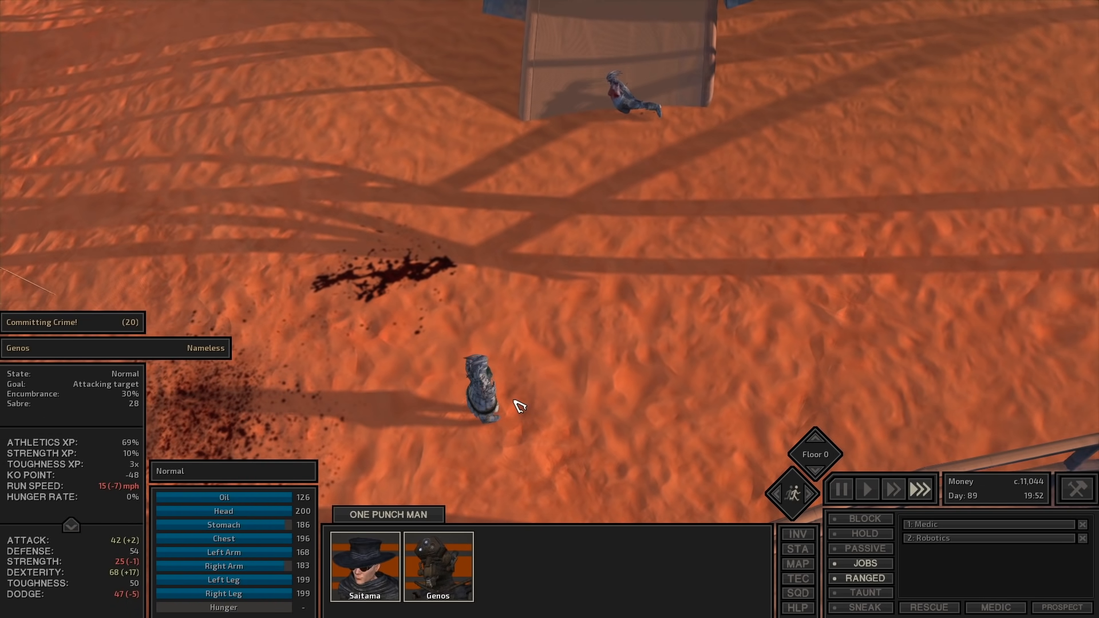
{"action": "left_click", "coordinate": [865, 489]}
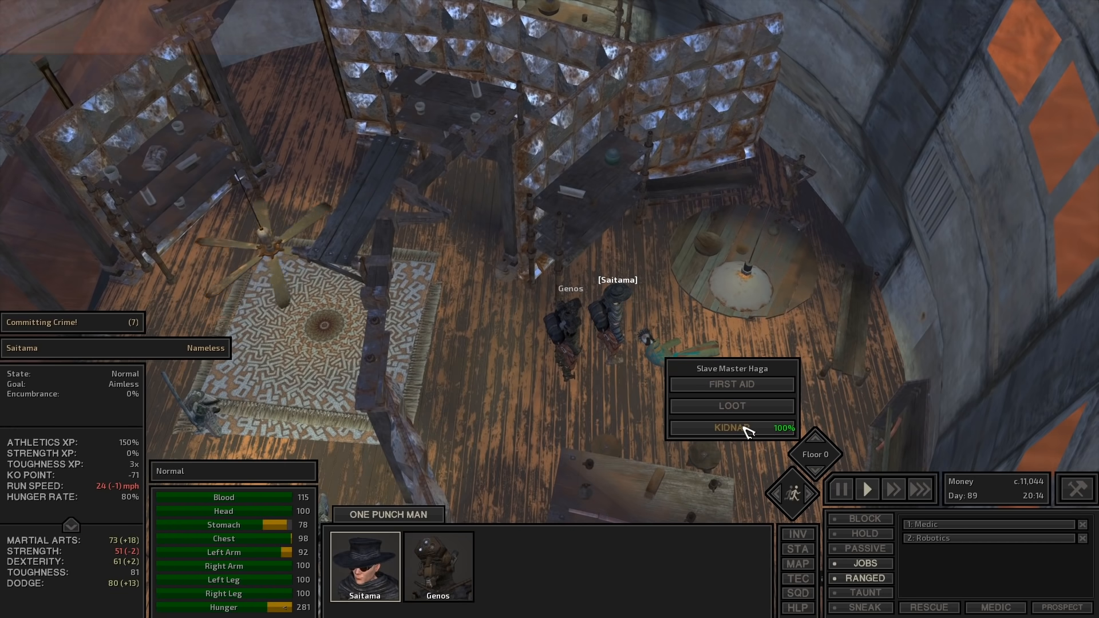
Kidnap the unconscious Slave Master Haga and carry him up to Floor 1
{"action": "left_click", "coordinate": [732, 427]}
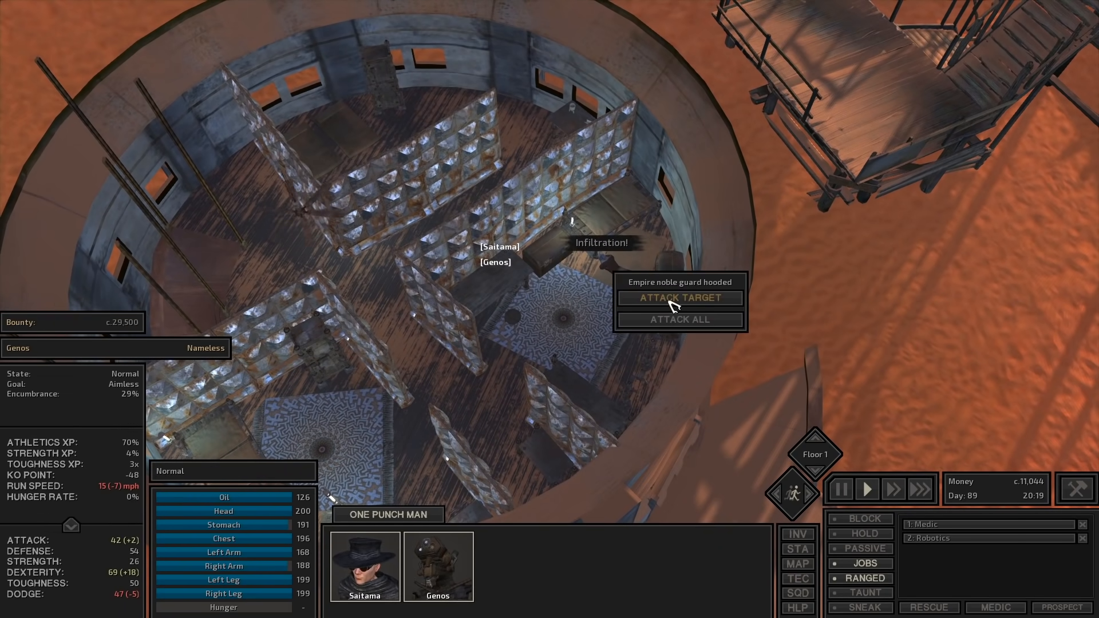
Attack the hooded Empire noble guard, then bring up loot options on Slave Master Haga
{"action": "left_click", "coordinate": [679, 297]}
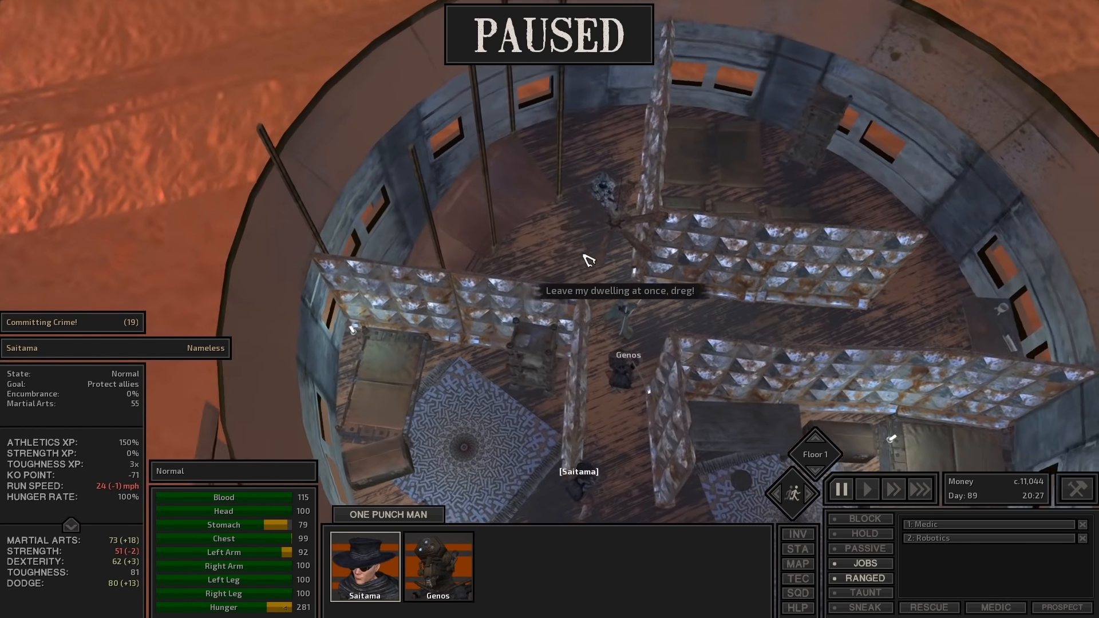
{"action": "left_click", "coordinate": [866, 489]}
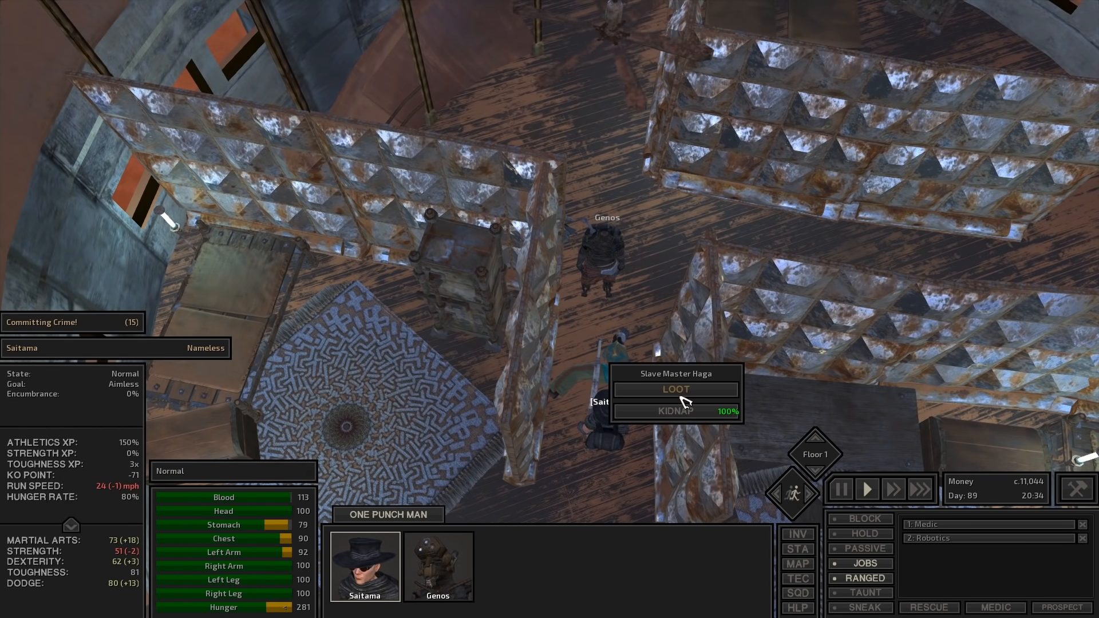
Loot Slave Master Haga's Cats and move his armour into Saitama's armour slot
{"action": "left_click", "coordinate": [675, 390]}
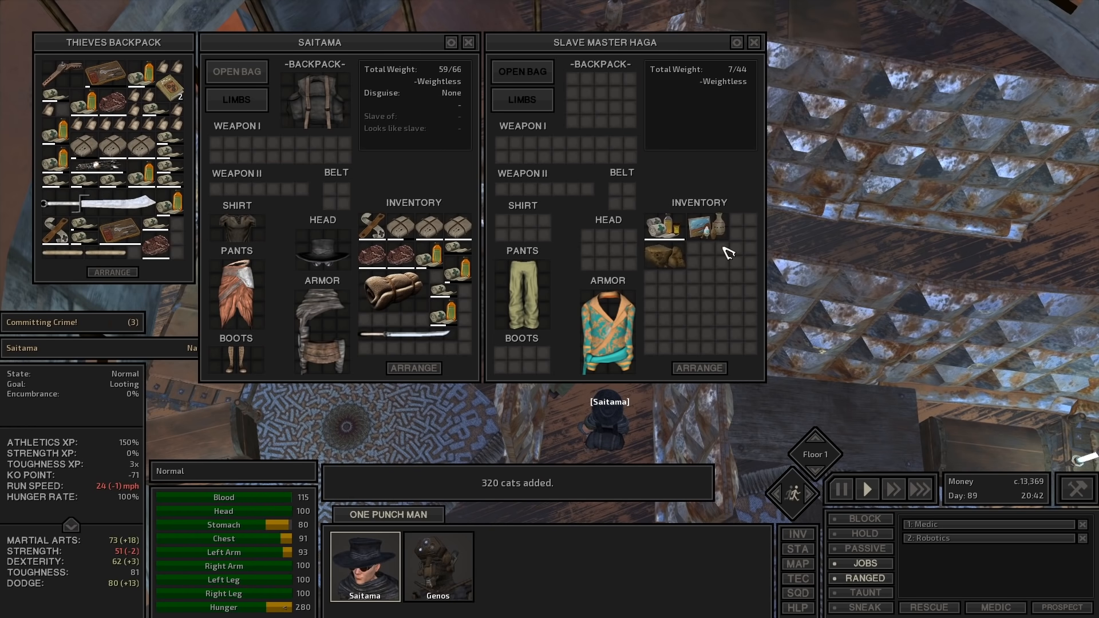
{"action": "mouse_move", "coordinate": [678, 231]}
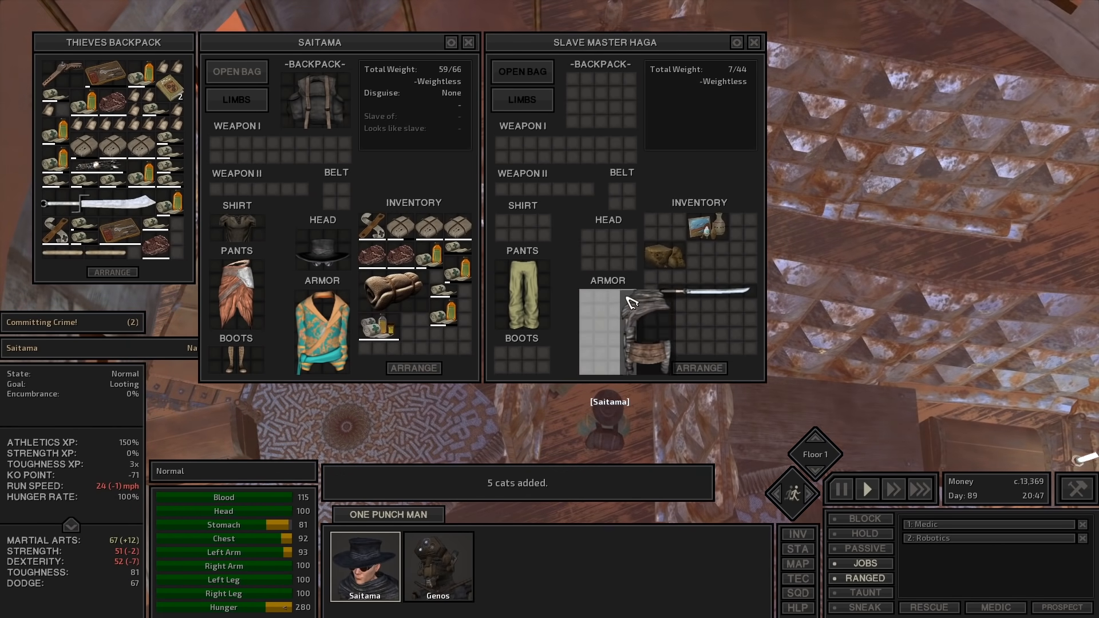
{"action": "left_click_drag", "start_coordinate": [641, 308], "coordinate": [354, 343]}
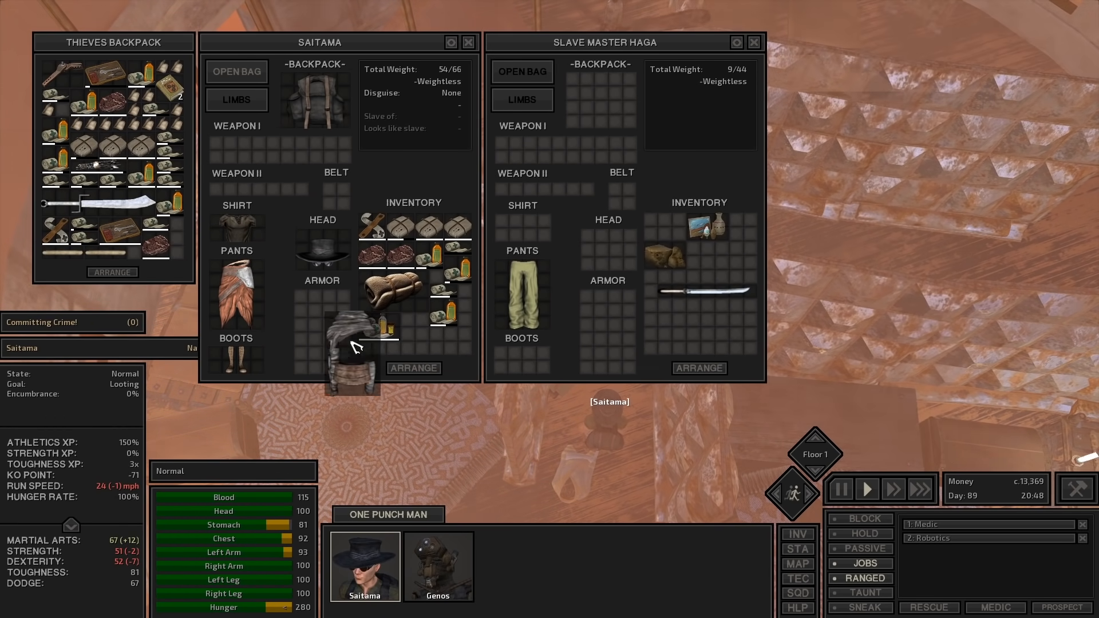
{"action": "left_click_drag", "start_coordinate": [529, 301], "coordinate": [393, 301]}
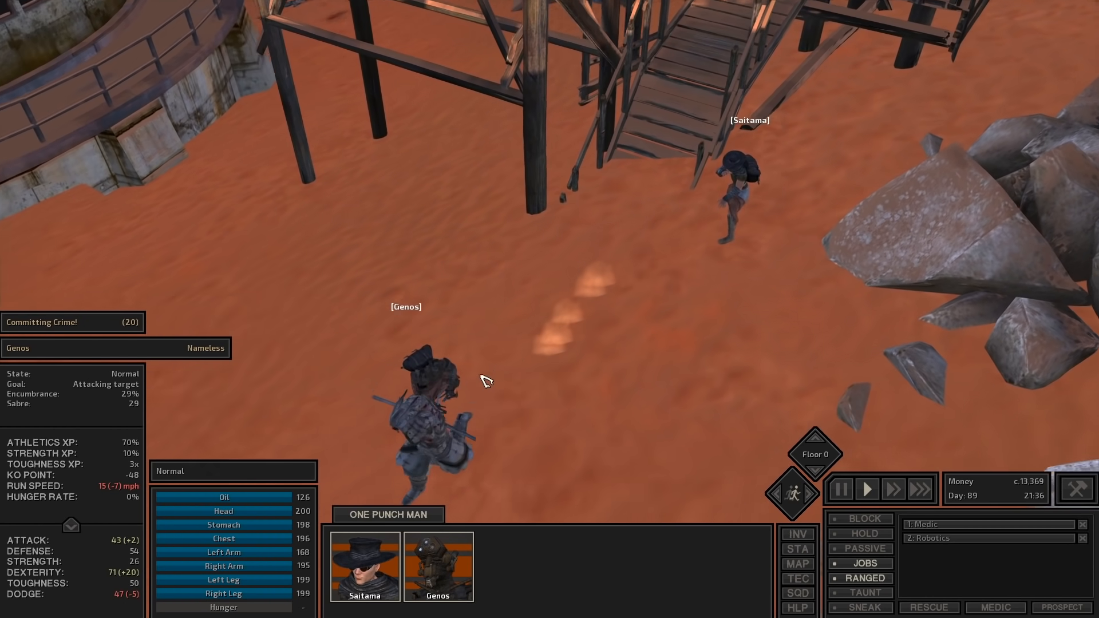
Send the squad after the enemy, then order Saitama to attack Soto
{"action": "right_click", "coordinate": [540, 252]}
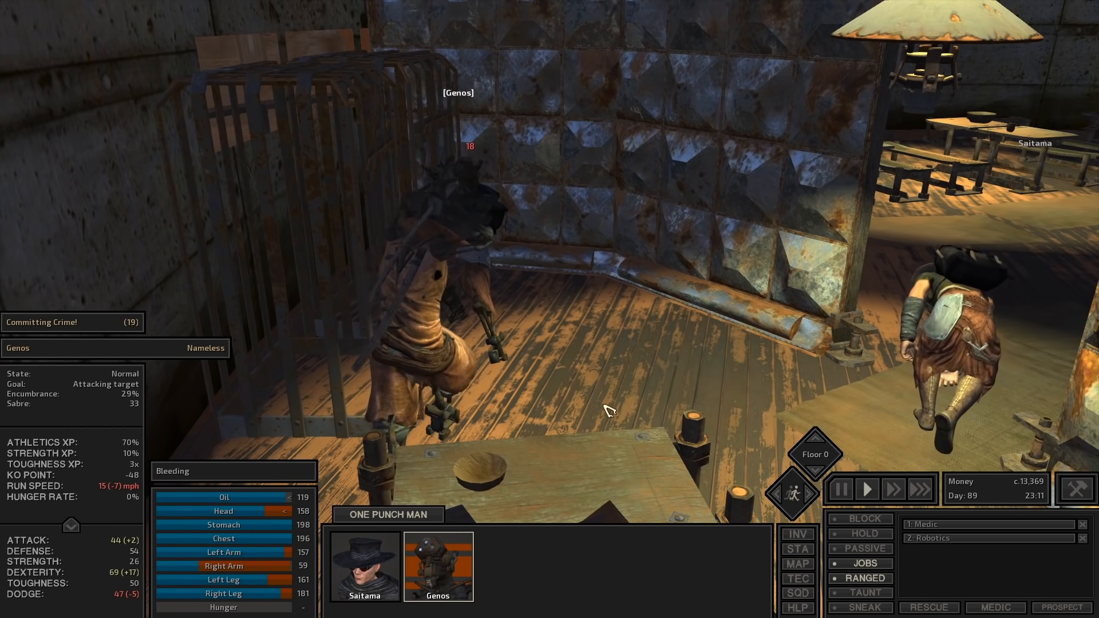
{"action": "right_click", "coordinate": [463, 210]}
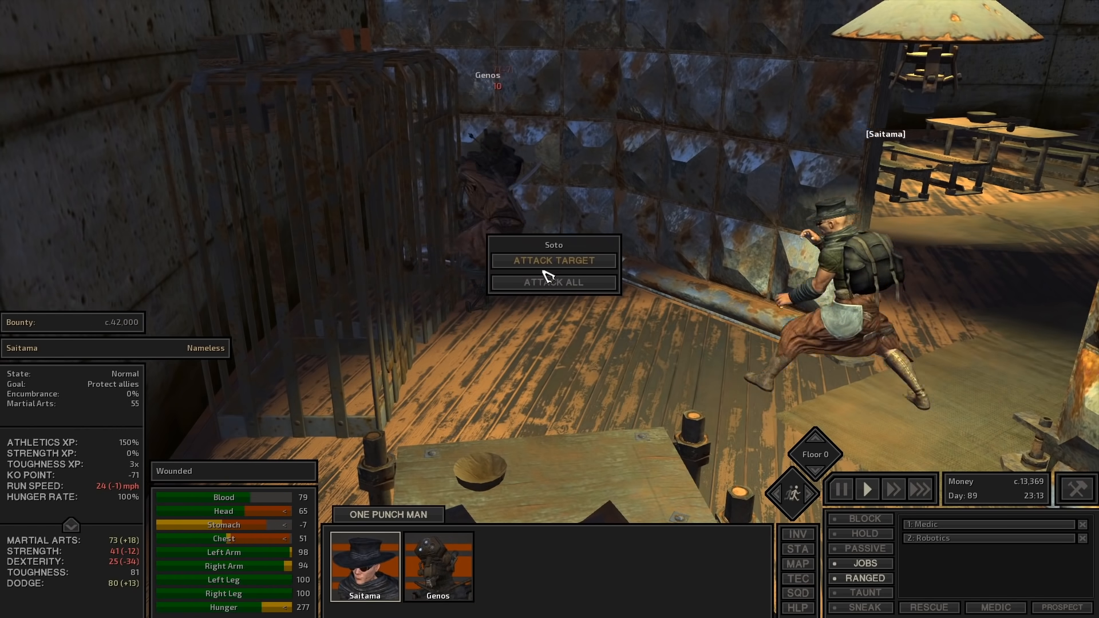
{"action": "left_click", "coordinate": [553, 259]}
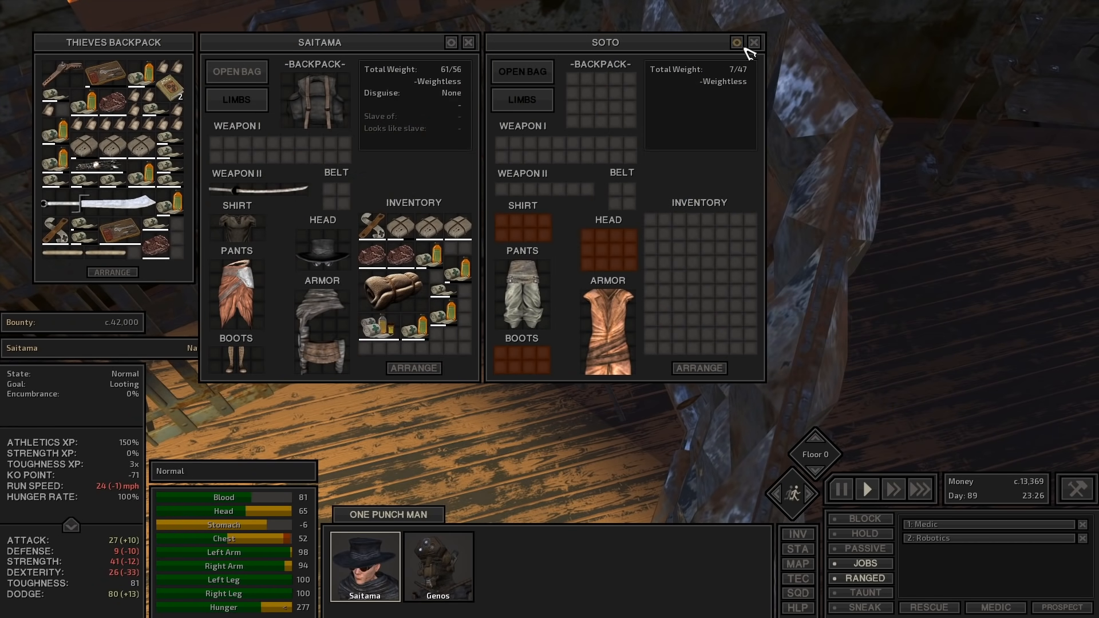
Close Soto's inventory and lead the squad out of town into the desert
{"action": "left_click", "coordinate": [755, 42]}
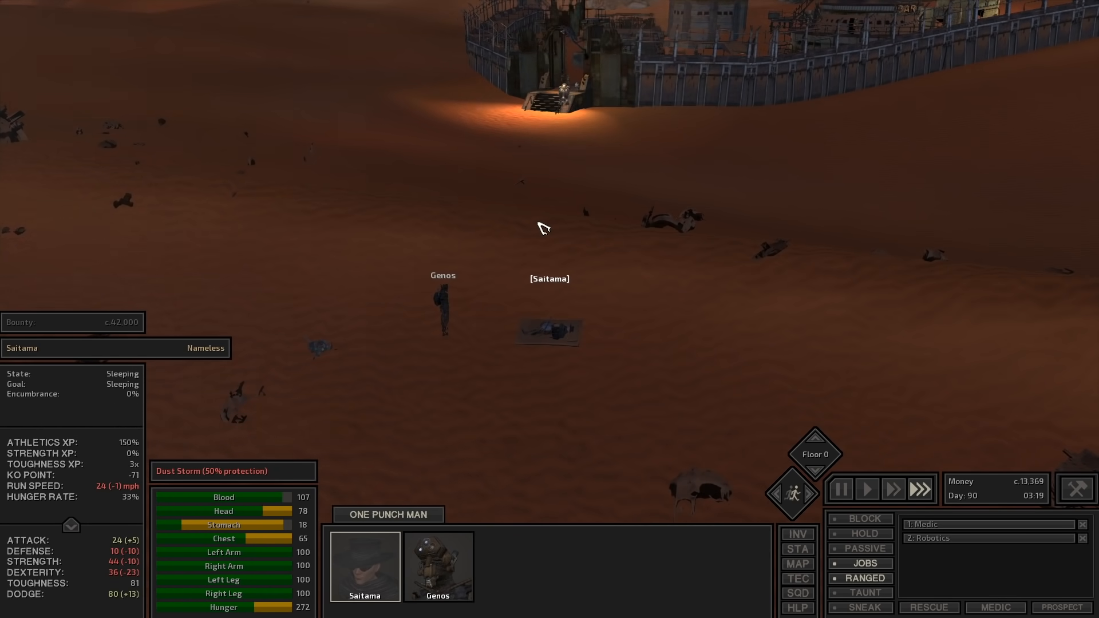
Set a desert travel destination on the world map, then adjust course toward the stronghold
{"action": "left_click", "coordinate": [797, 563]}
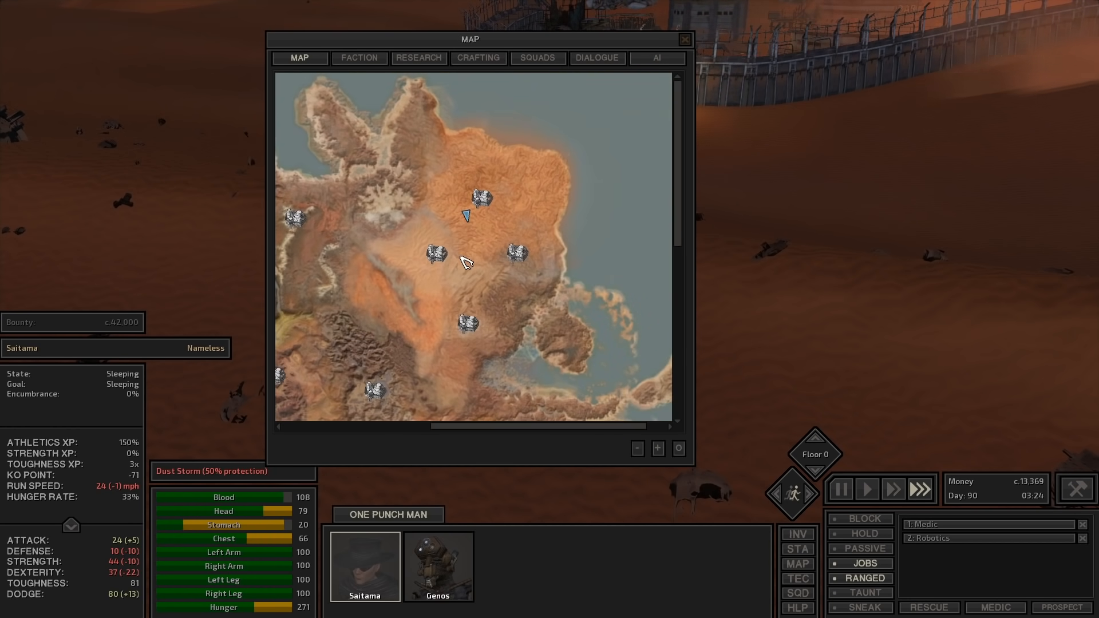
{"action": "left_click", "coordinate": [657, 449]}
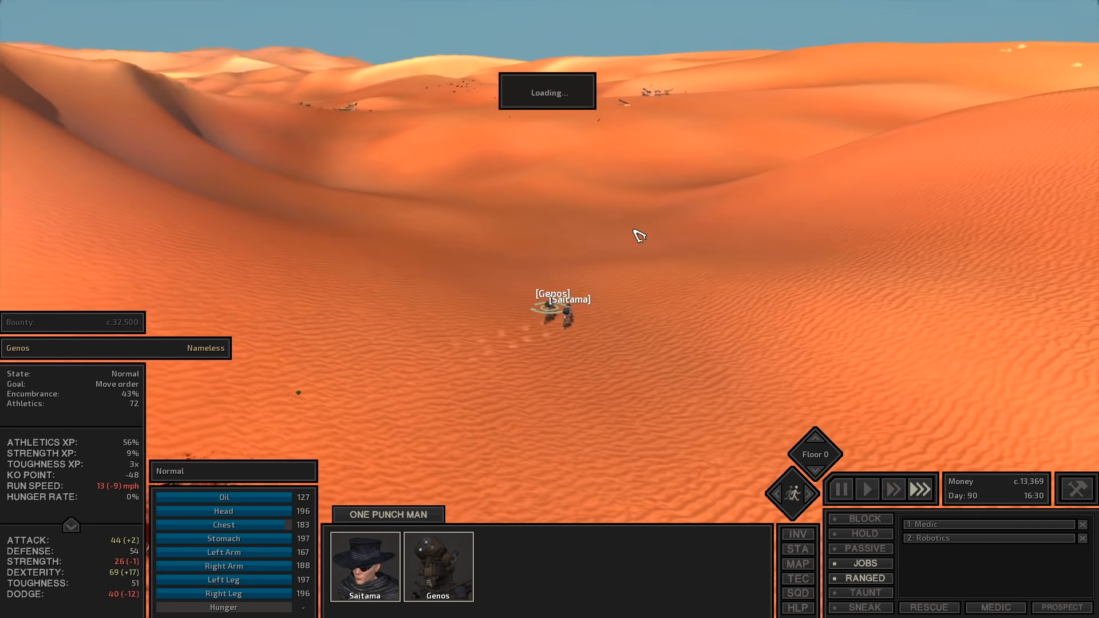
{"action": "left_click", "coordinate": [797, 563]}
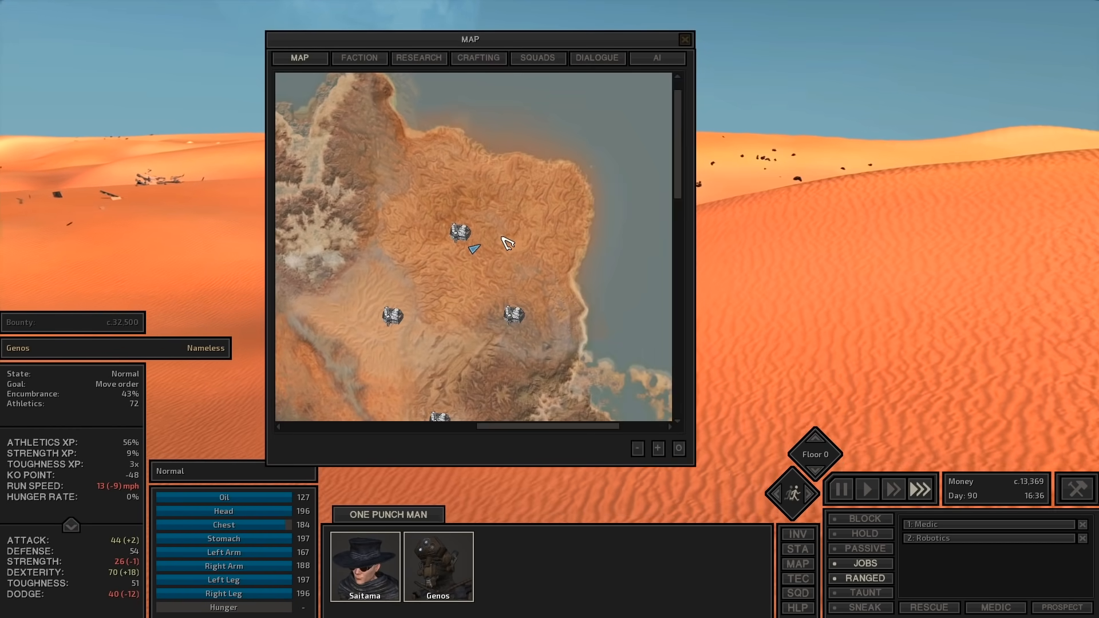
{"action": "left_click", "coordinate": [684, 39]}
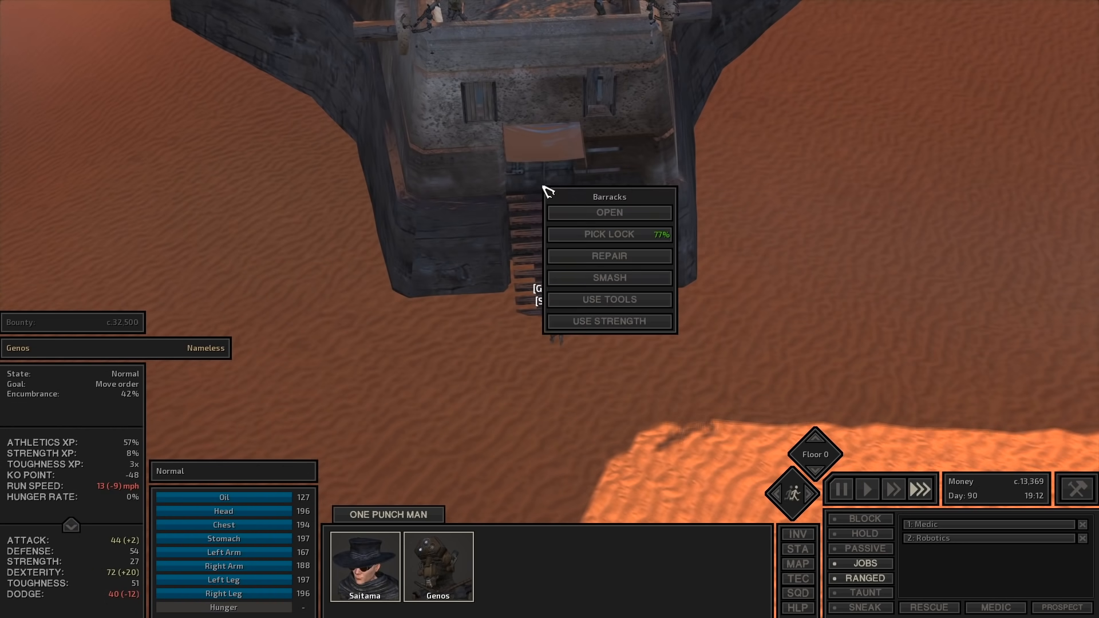
Open the Barracks door and target the guard confronting the squad inside
{"action": "left_click", "coordinate": [608, 234]}
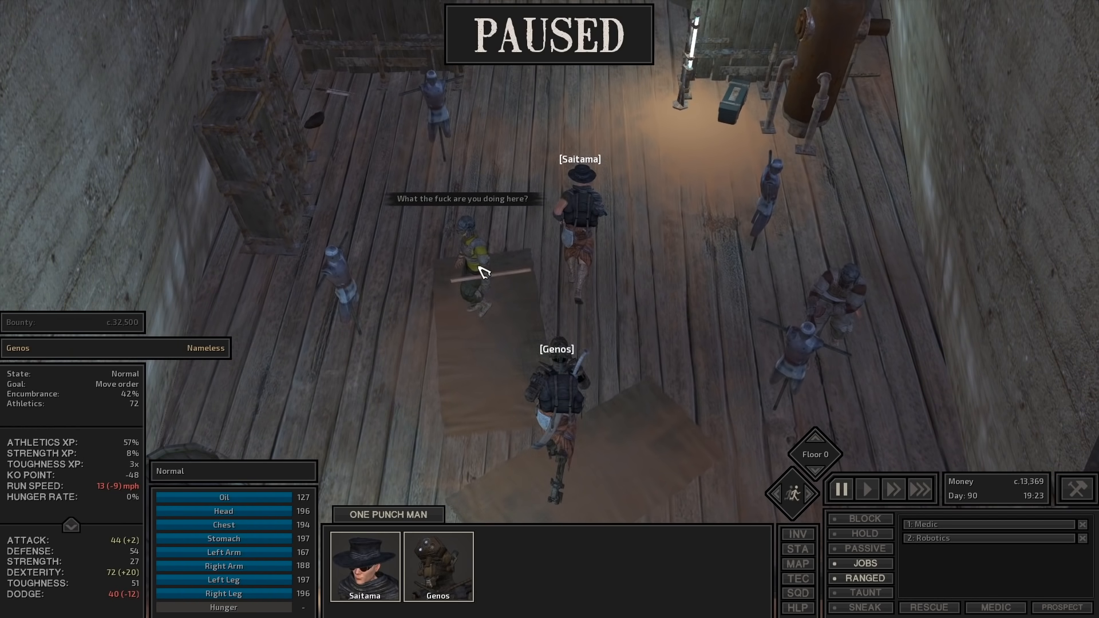
{"action": "left_click", "coordinate": [865, 489]}
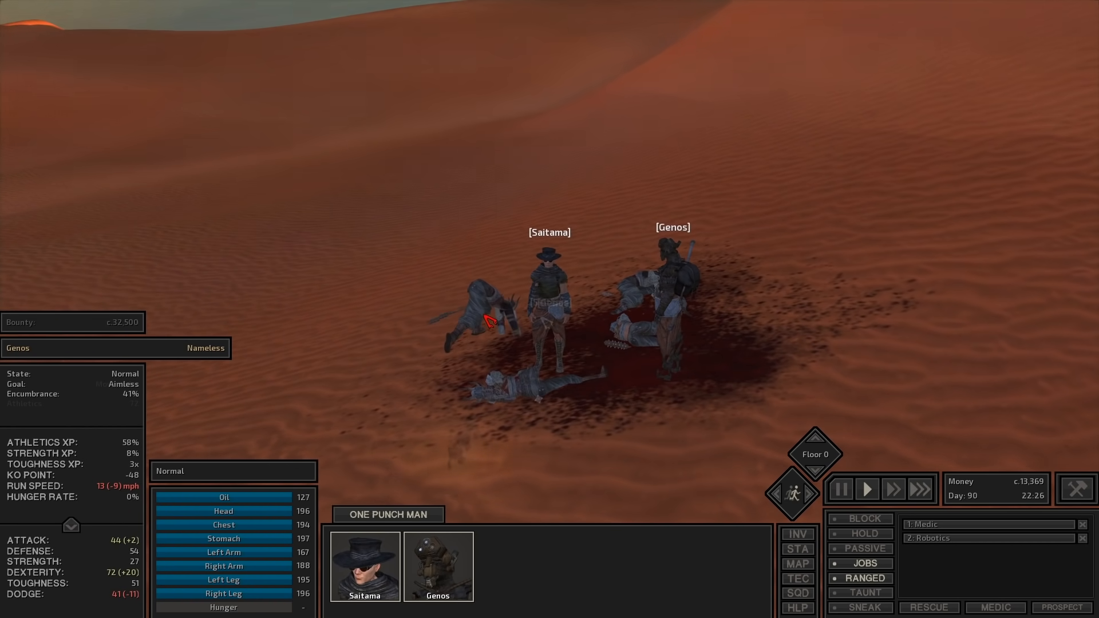
Set Mongrel as the travel destination on the world map and let the squad walk there
{"action": "left_click", "coordinate": [796, 564]}
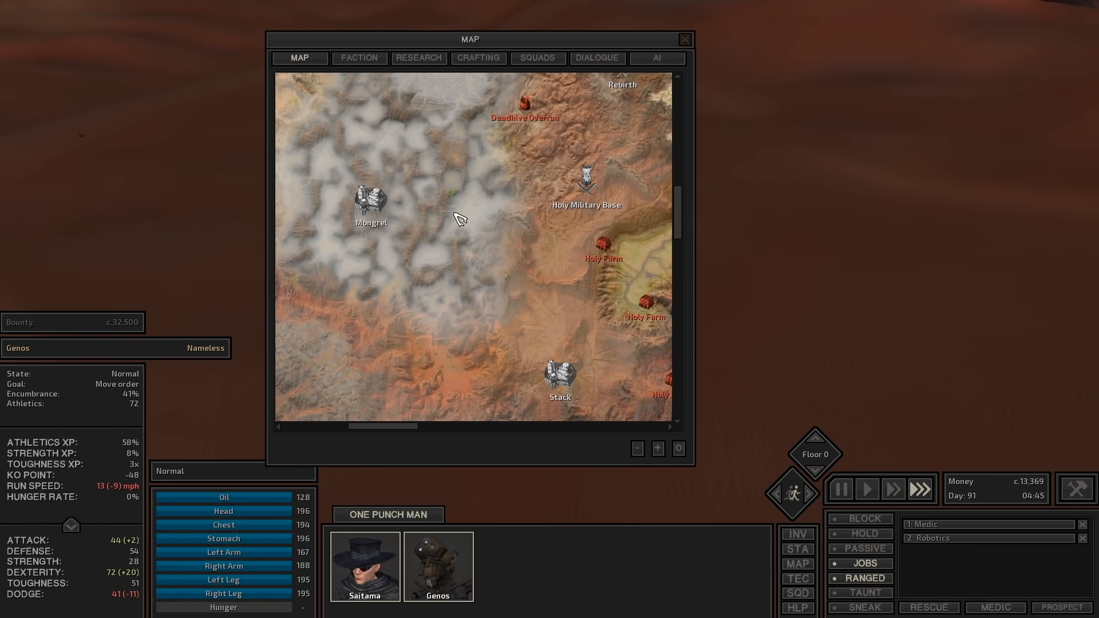
{"action": "mouse_move", "coordinate": [403, 235]}
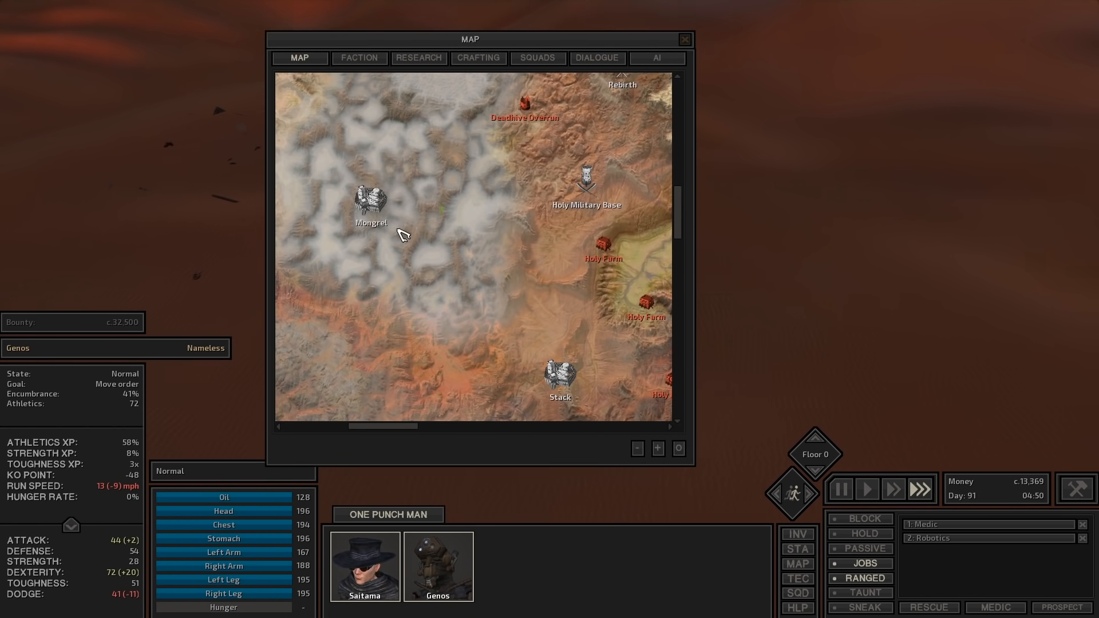
{"action": "left_click", "coordinate": [683, 38]}
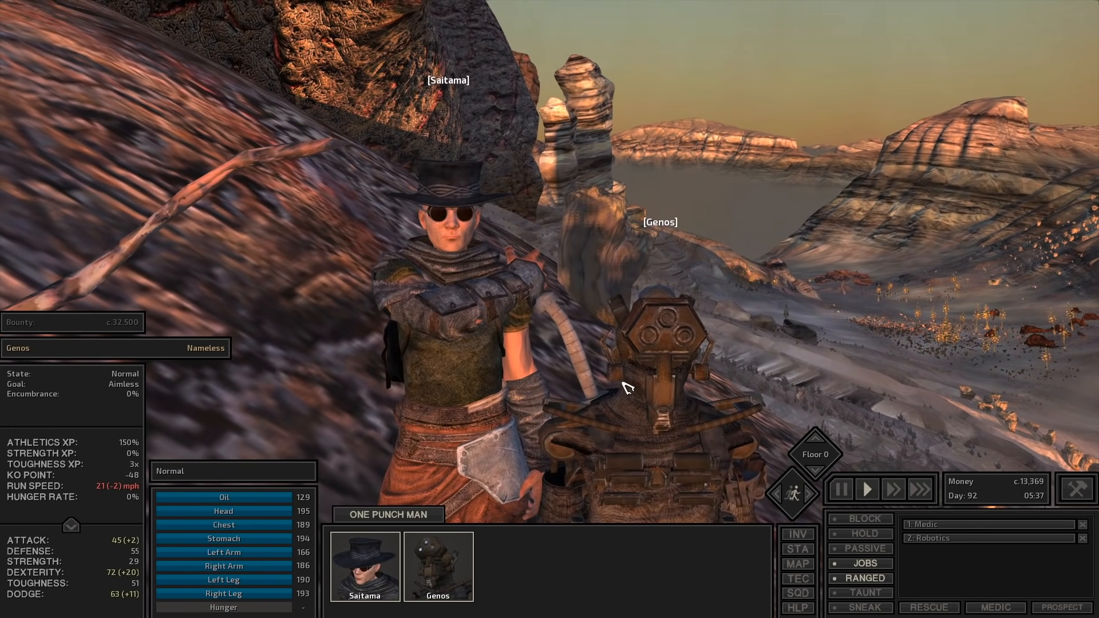
{"action": "left_click", "coordinate": [797, 564]}
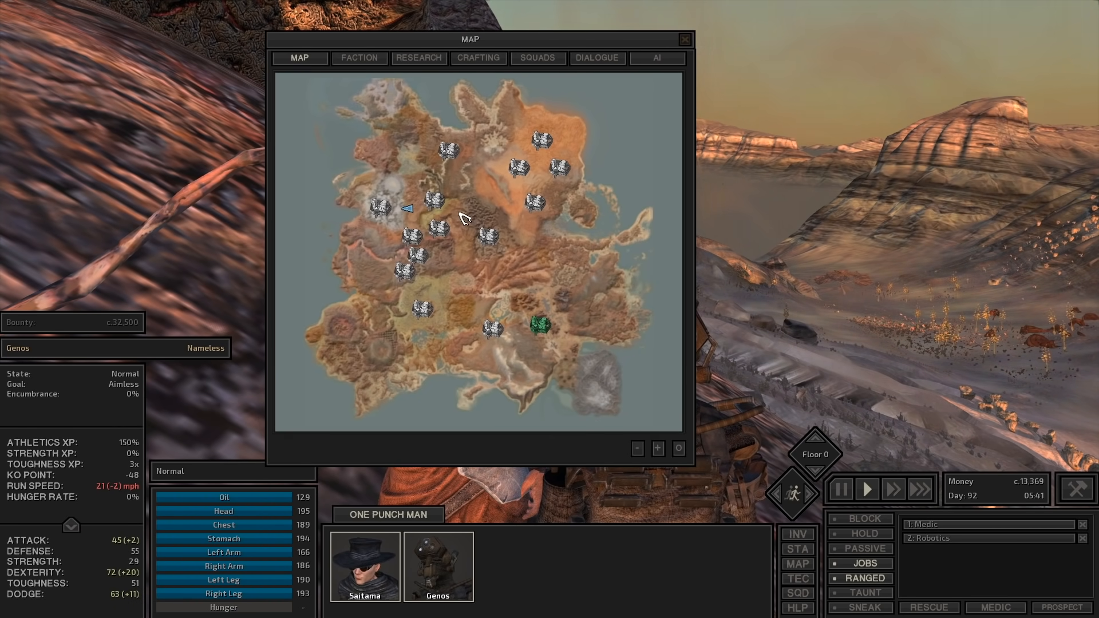
{"action": "mouse_move", "coordinate": [367, 344]}
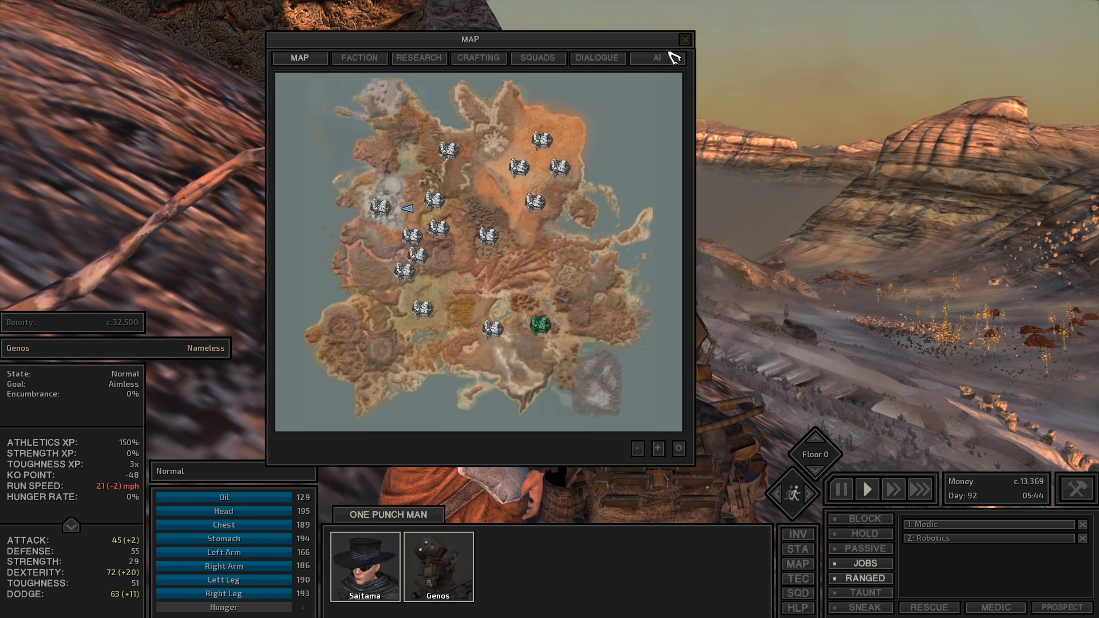
{"action": "left_click", "coordinate": [684, 39]}
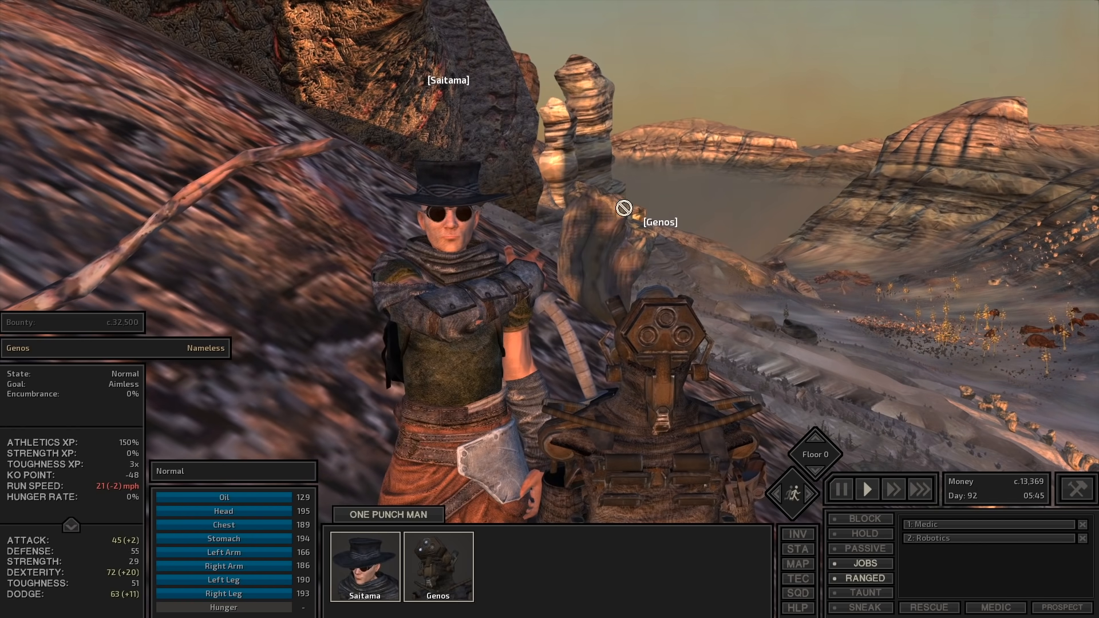
{"action": "mouse_move", "coordinate": [670, 212]}
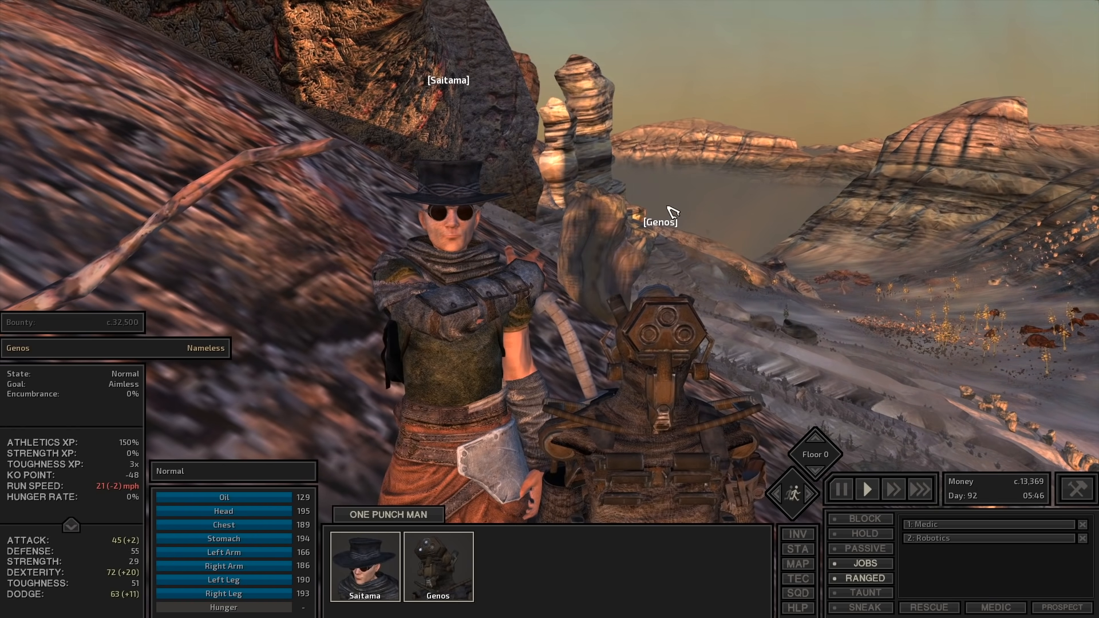